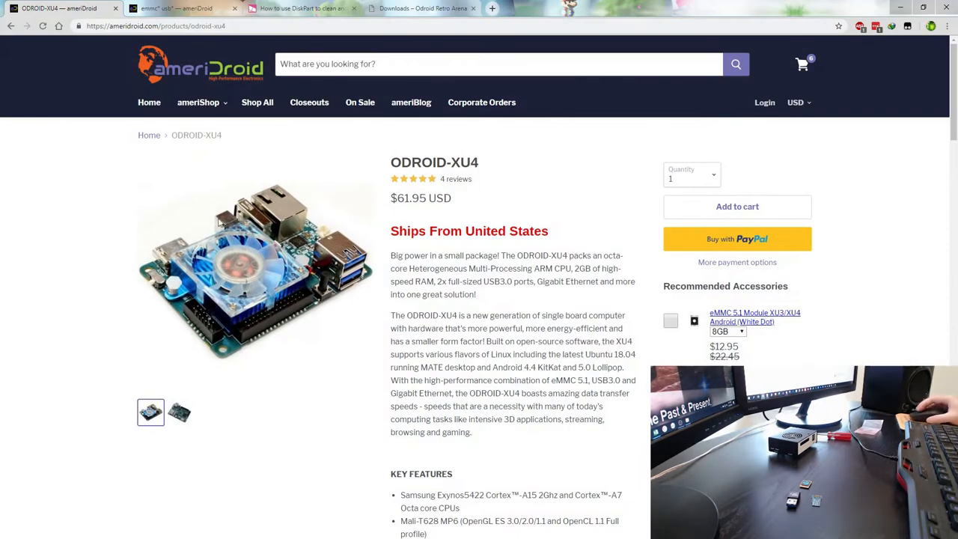
{"action": "mouse_move", "coordinate": [654, 136]}
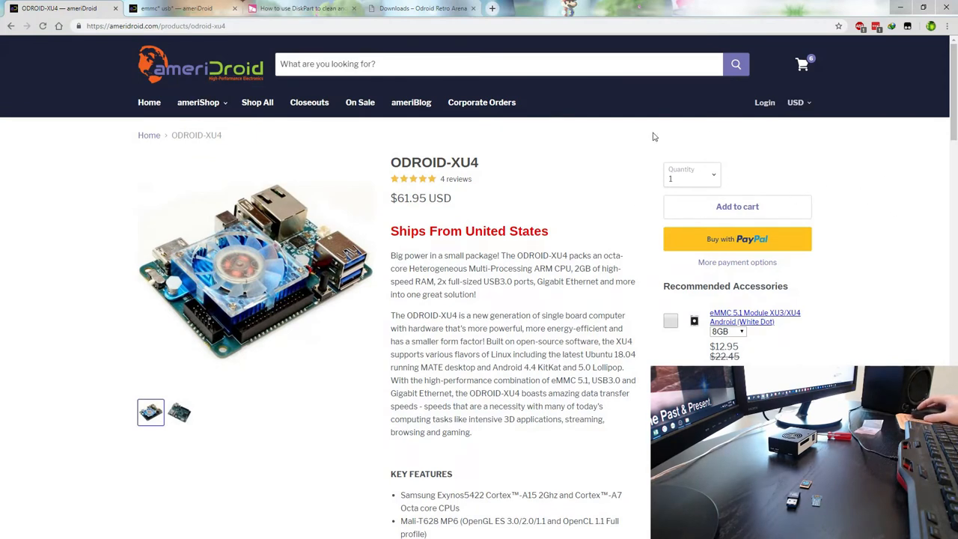
{"action": "mouse_move", "coordinate": [576, 226]}
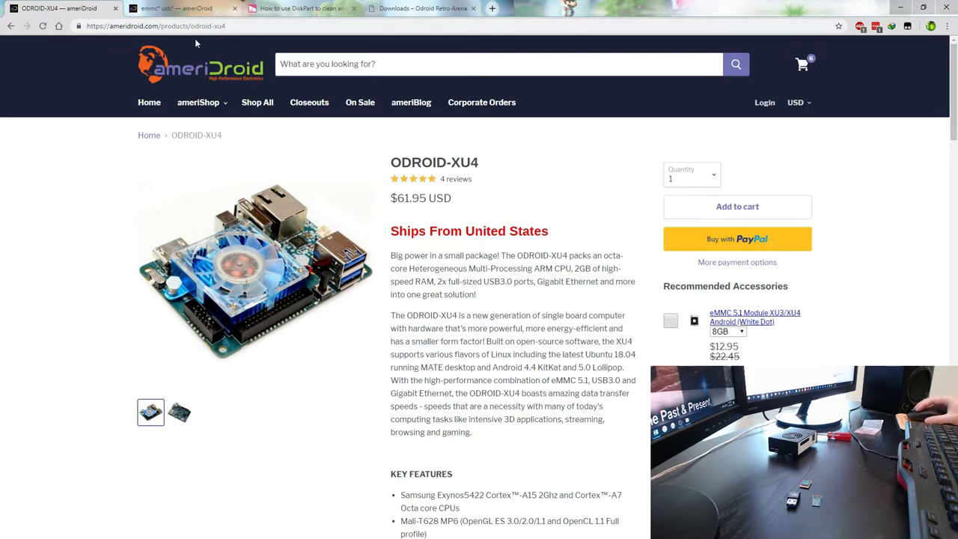
{"action": "mouse_move", "coordinate": [532, 351]}
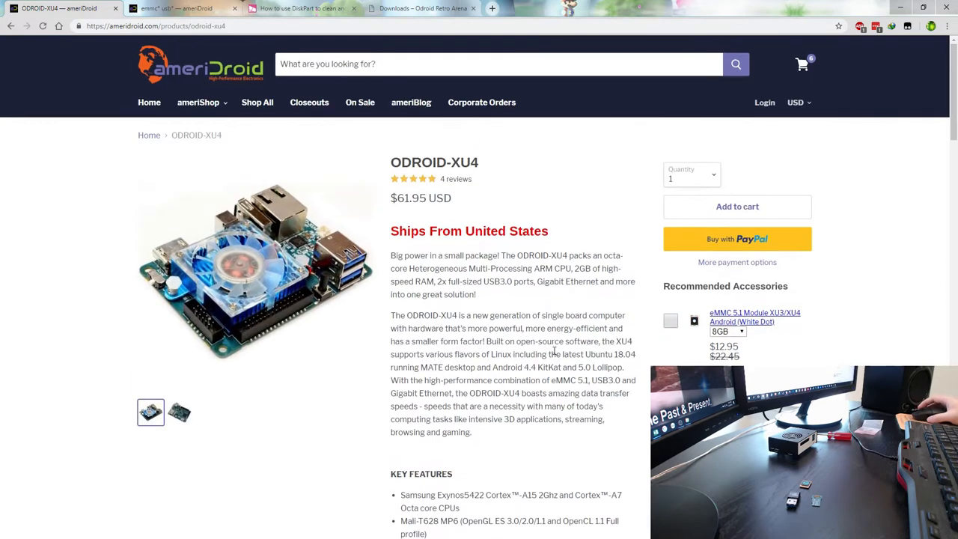
{"action": "mouse_move", "coordinate": [693, 320]}
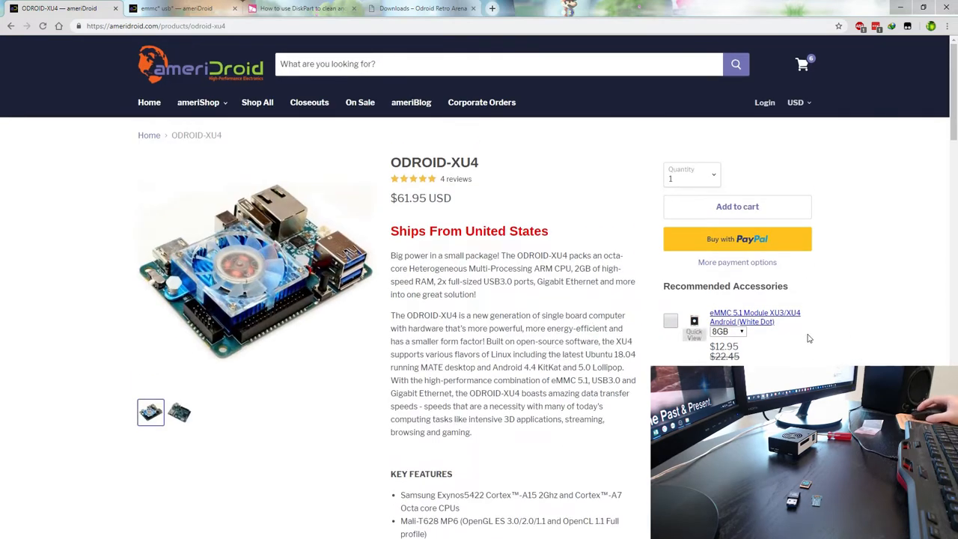
{"action": "mouse_move", "coordinate": [785, 327]}
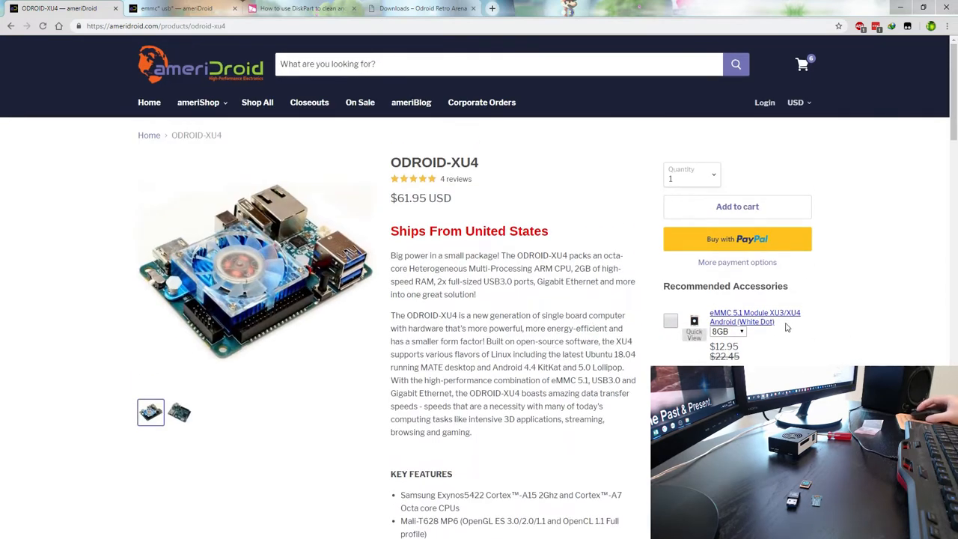
{"action": "mouse_move", "coordinate": [827, 344]}
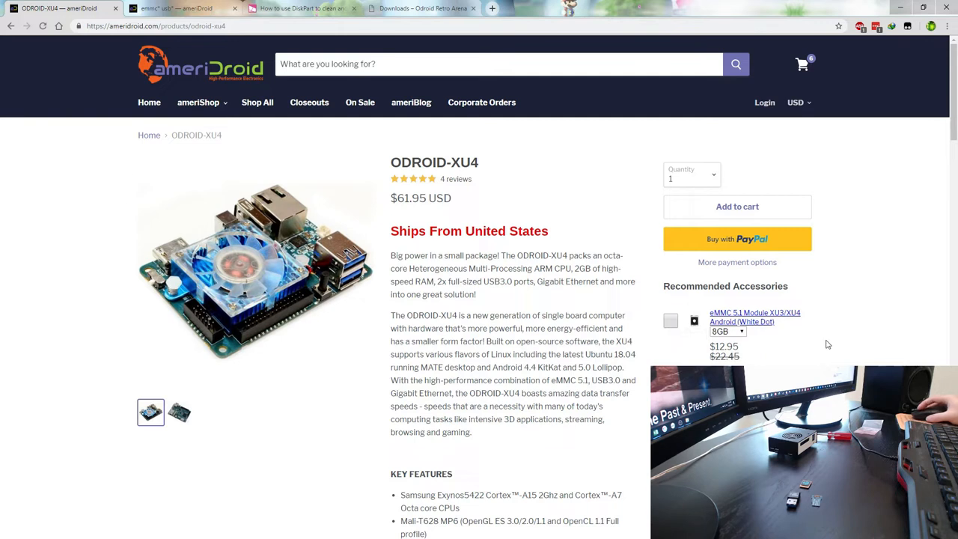
{"action": "mouse_move", "coordinate": [694, 320]}
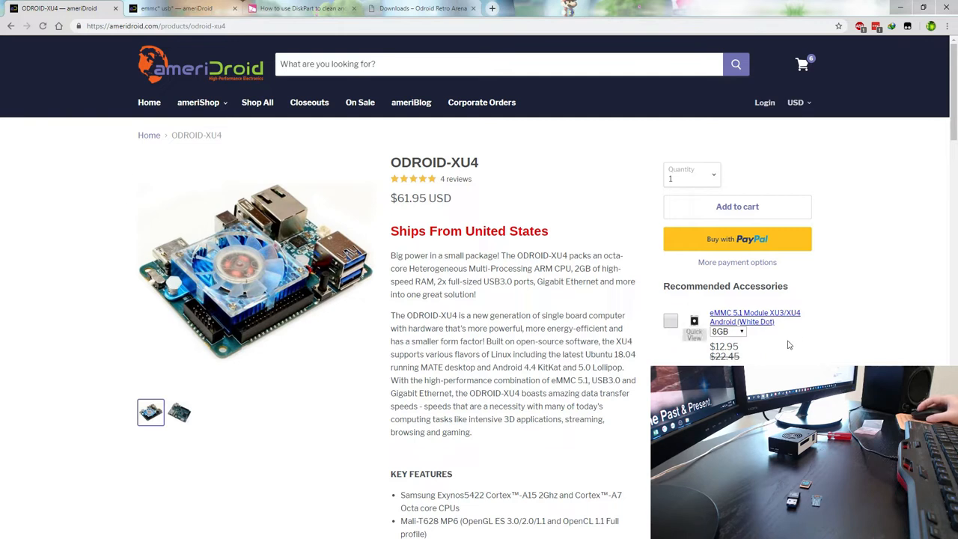
{"action": "mouse_move", "coordinate": [775, 343]}
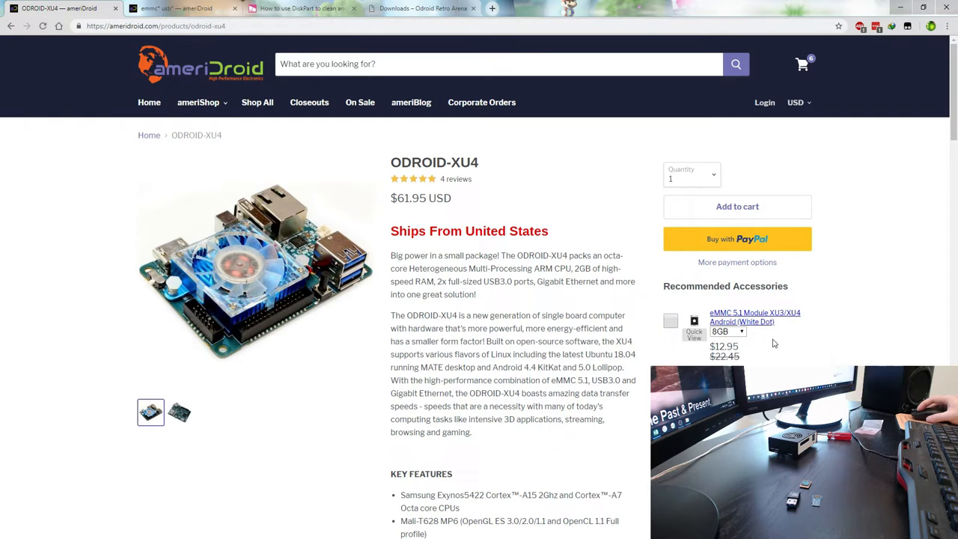
{"action": "mouse_move", "coordinate": [775, 343]}
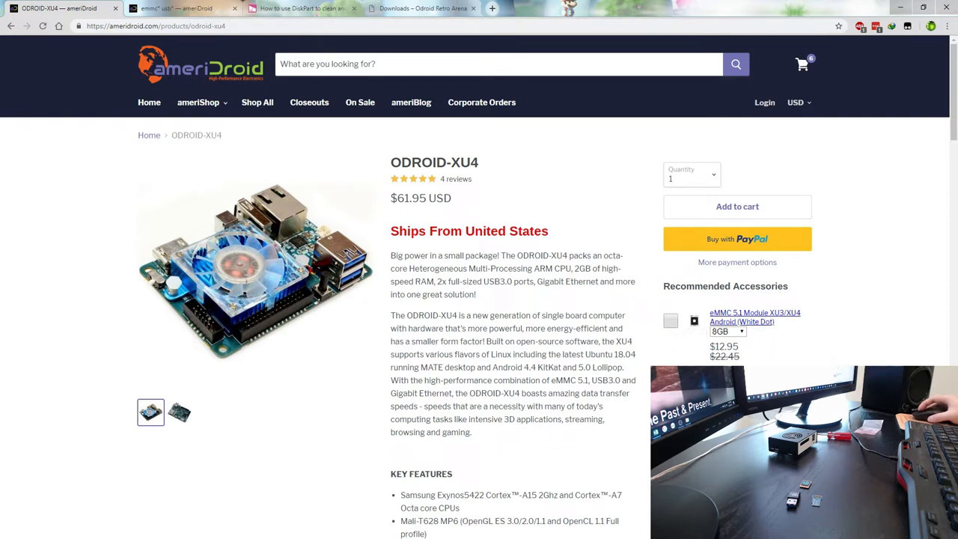
Step: Set the recommended eMMC 5.1 Android module to 16GB ($14.95) on the eMMC USB results
{"action": "left_click", "coordinate": [177, 8]}
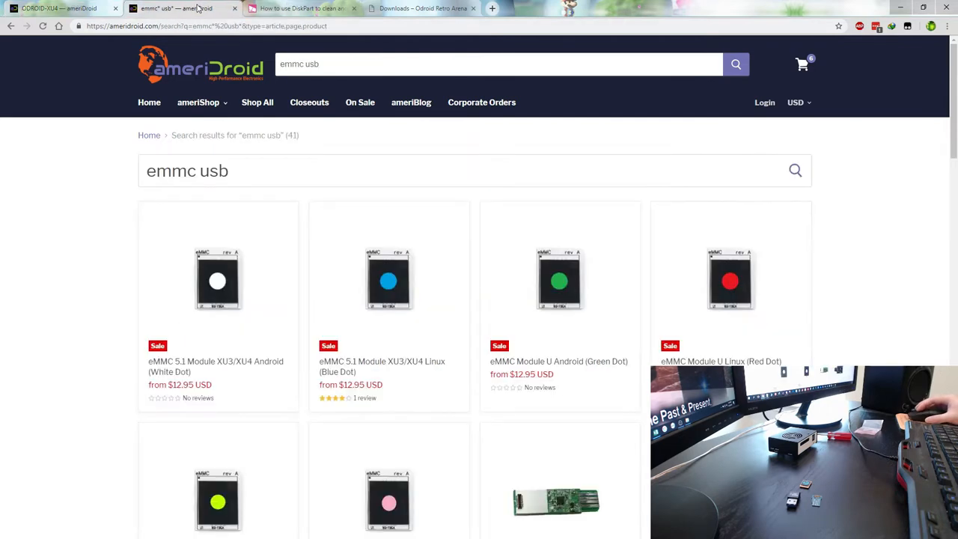
{"action": "scroll", "scroll_direction": "down", "scroll_amount": 3}
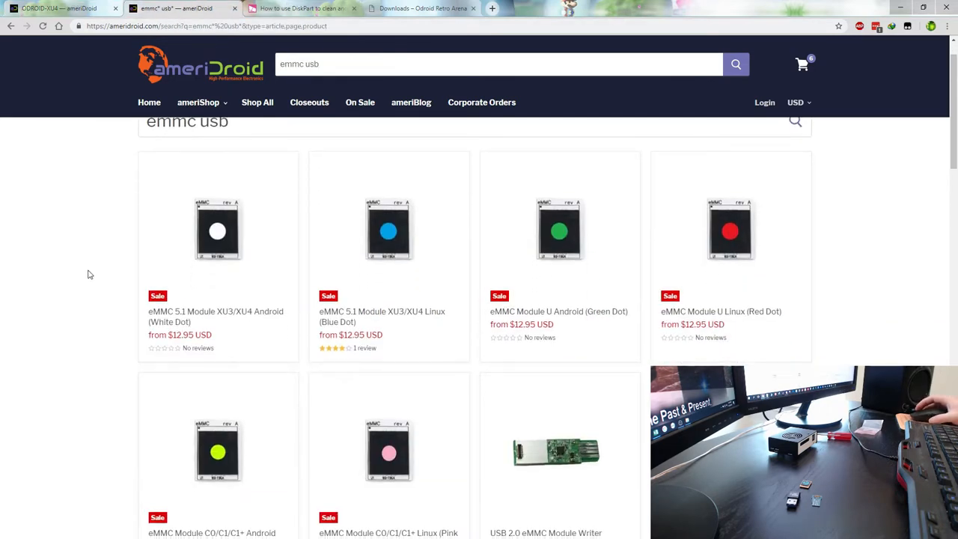
{"action": "mouse_move", "coordinate": [818, 286]}
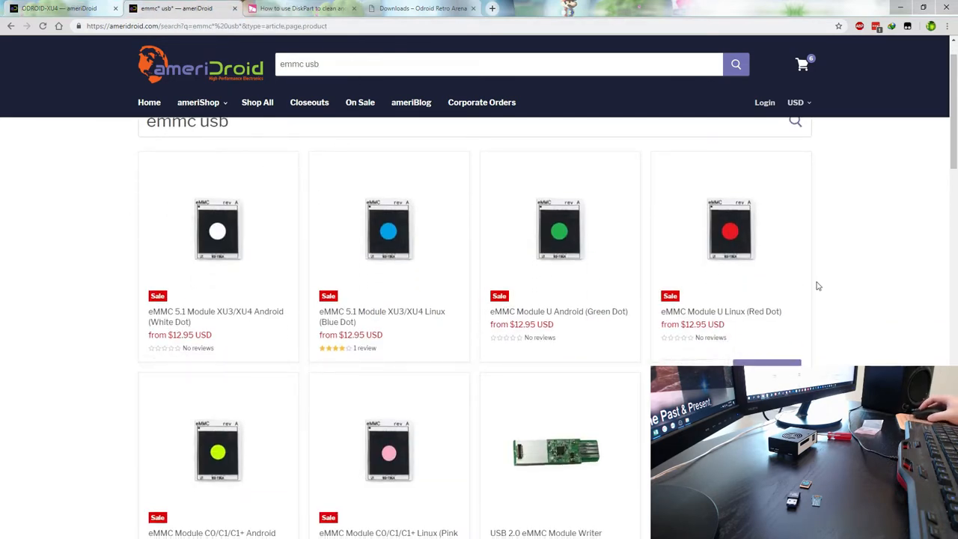
{"action": "mouse_move", "coordinate": [53, 359]}
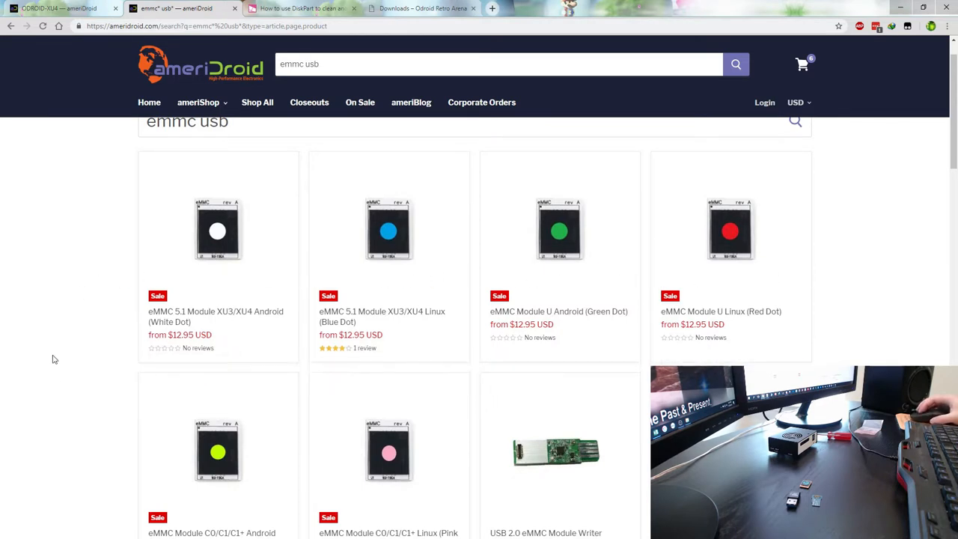
{"action": "mouse_move", "coordinate": [66, 400]}
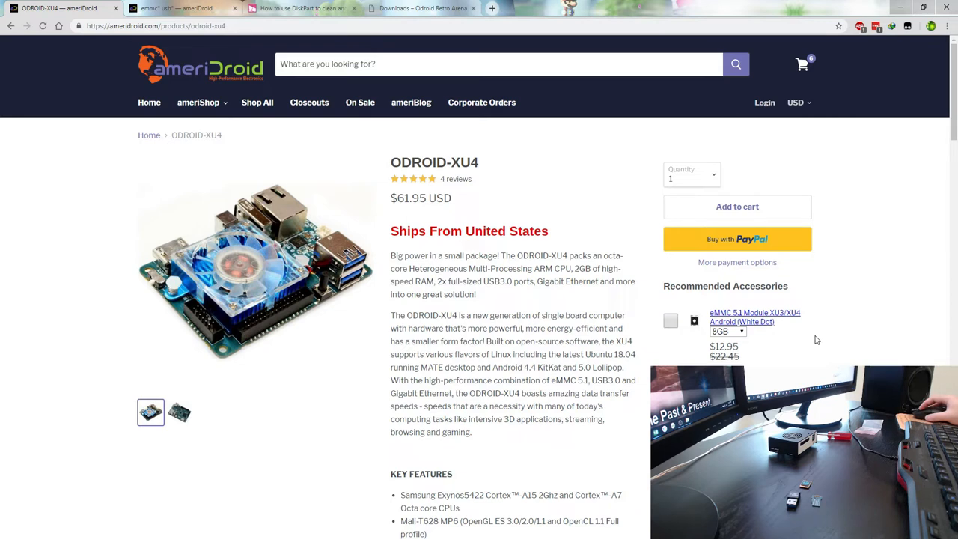
{"action": "mouse_move", "coordinate": [776, 340]}
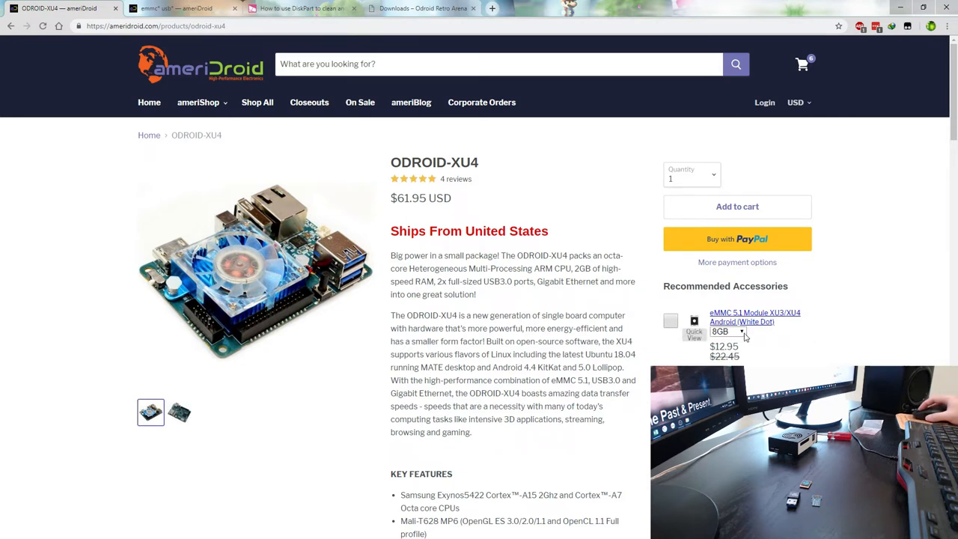
{"action": "left_click", "coordinate": [726, 331]}
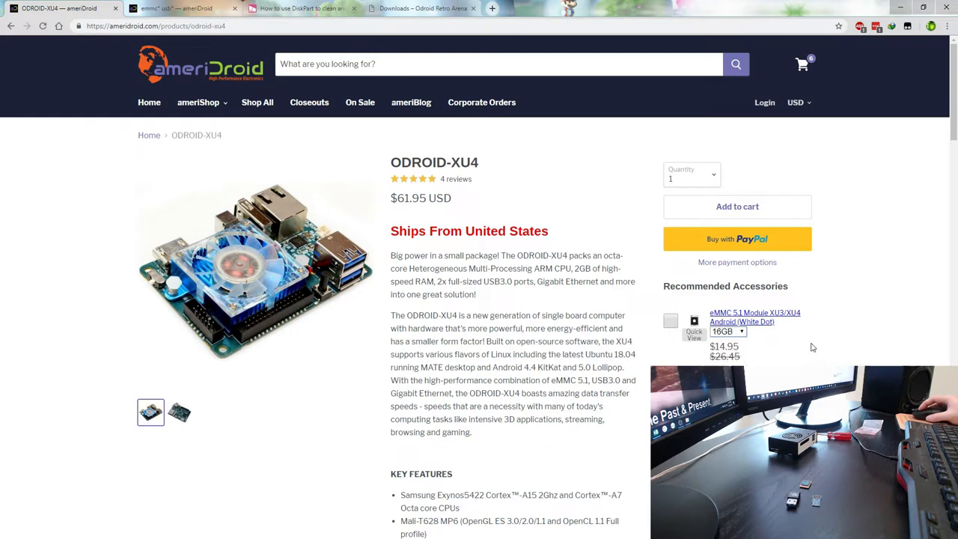
{"action": "mouse_move", "coordinate": [843, 327]}
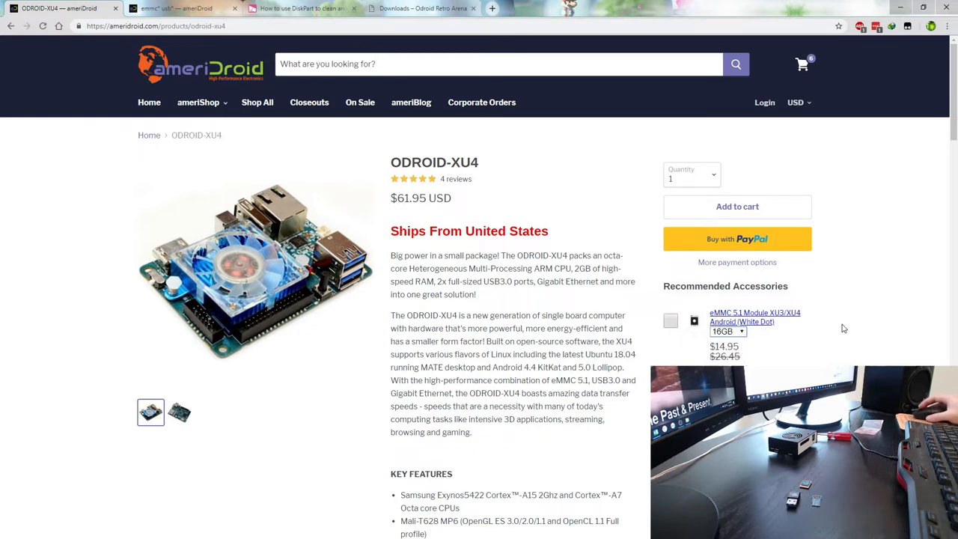
{"action": "mouse_move", "coordinate": [843, 343]}
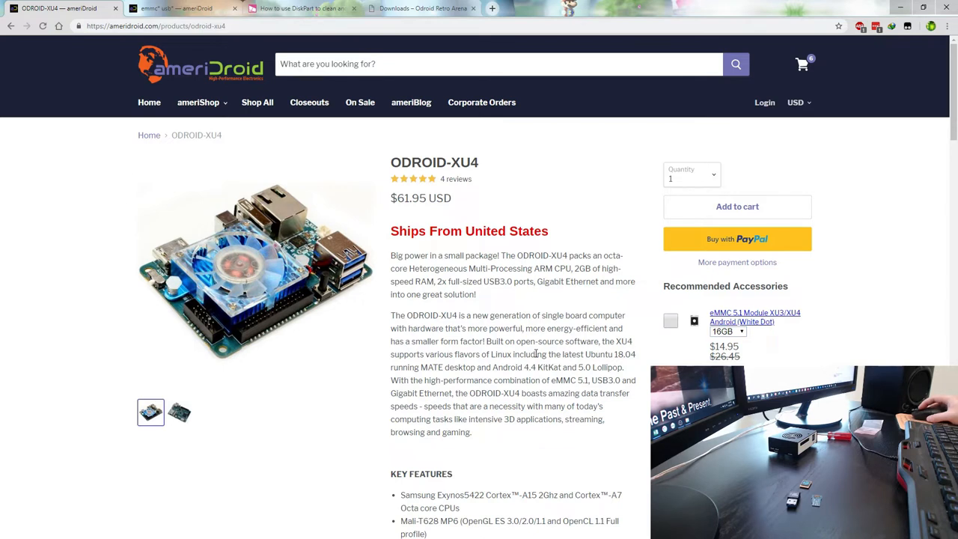
{"action": "mouse_move", "coordinate": [485, 314]}
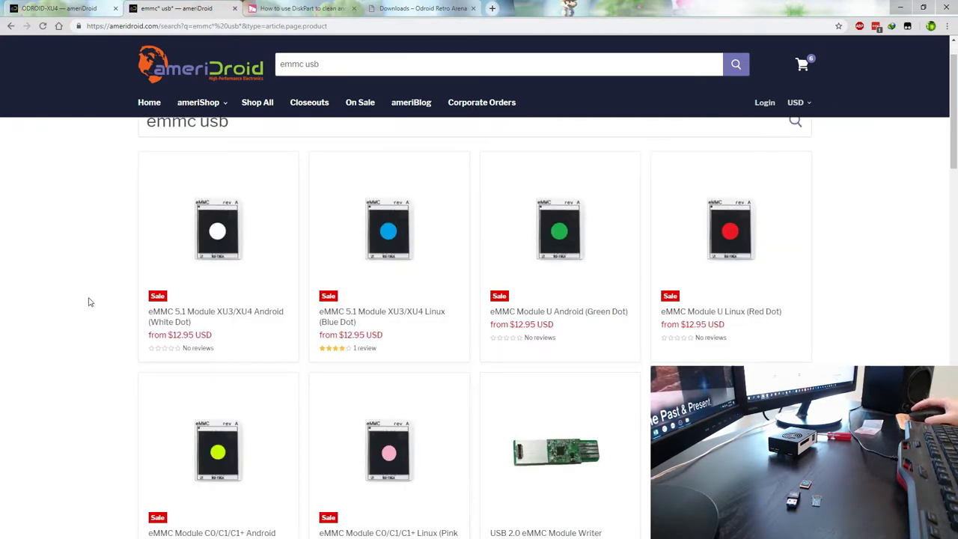
Step: Scroll the 'emmc usb' results to the USB 2.0 eMMC Module Writer and USB 3.0 eMMC Reader
{"action": "scroll", "scroll_direction": "down", "scroll_amount": 3}
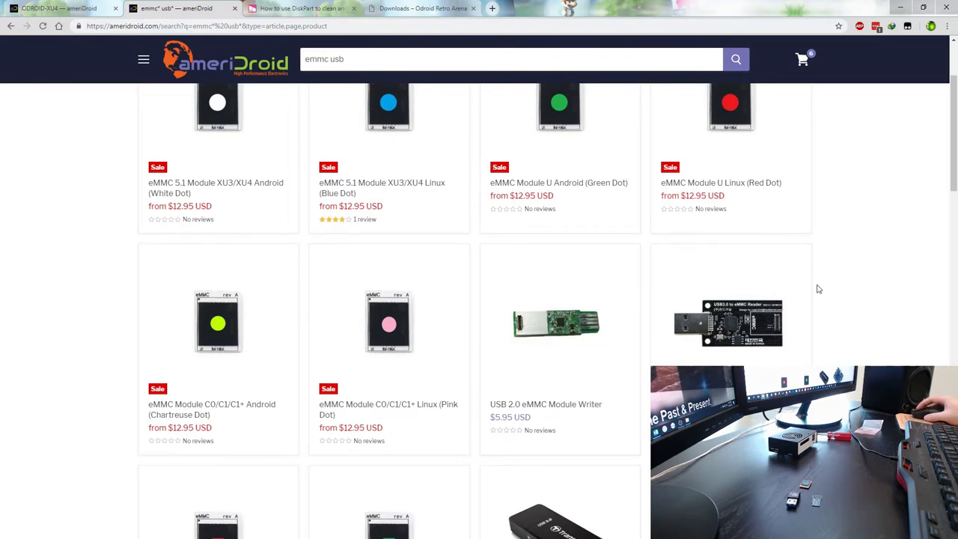
{"action": "mouse_move", "coordinate": [603, 367]}
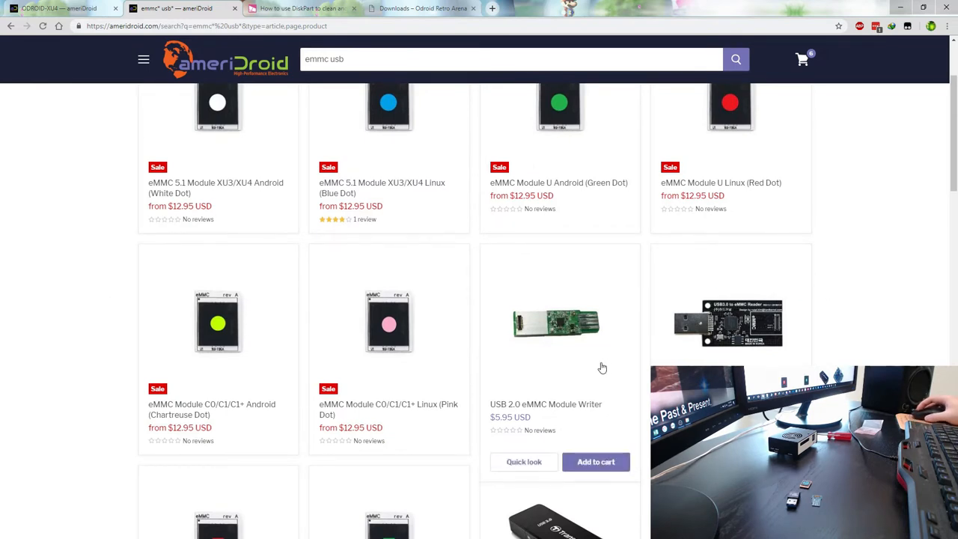
{"action": "mouse_move", "coordinate": [542, 352]}
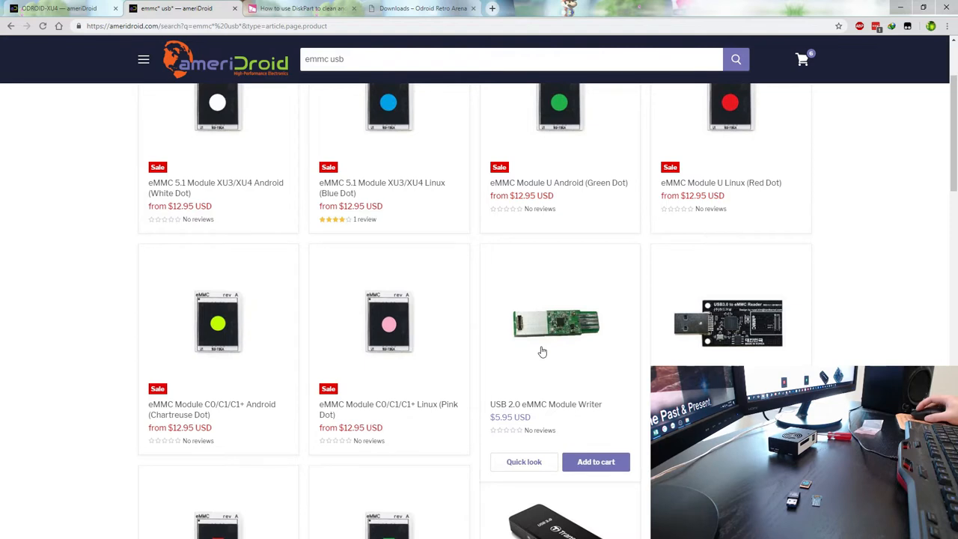
{"action": "mouse_move", "coordinate": [569, 352]}
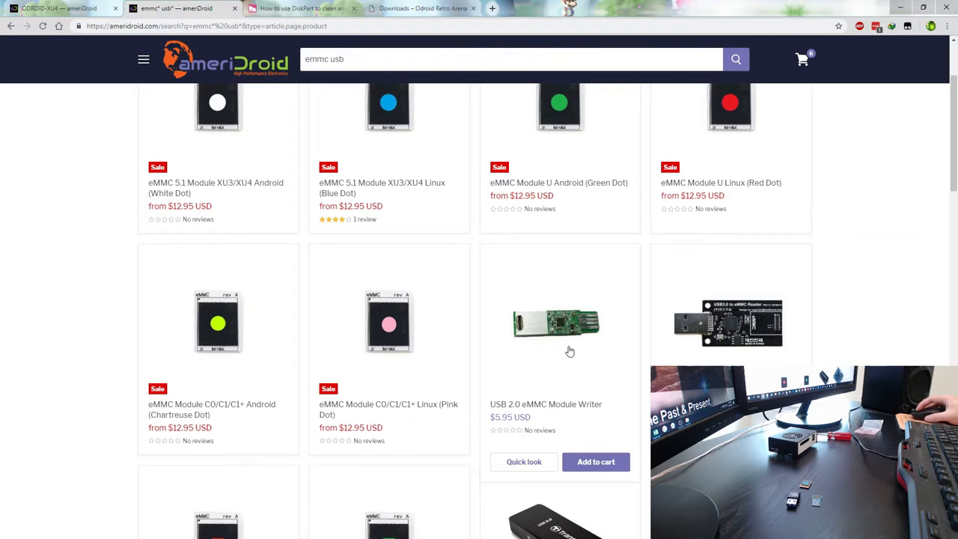
{"action": "mouse_move", "coordinate": [708, 361]}
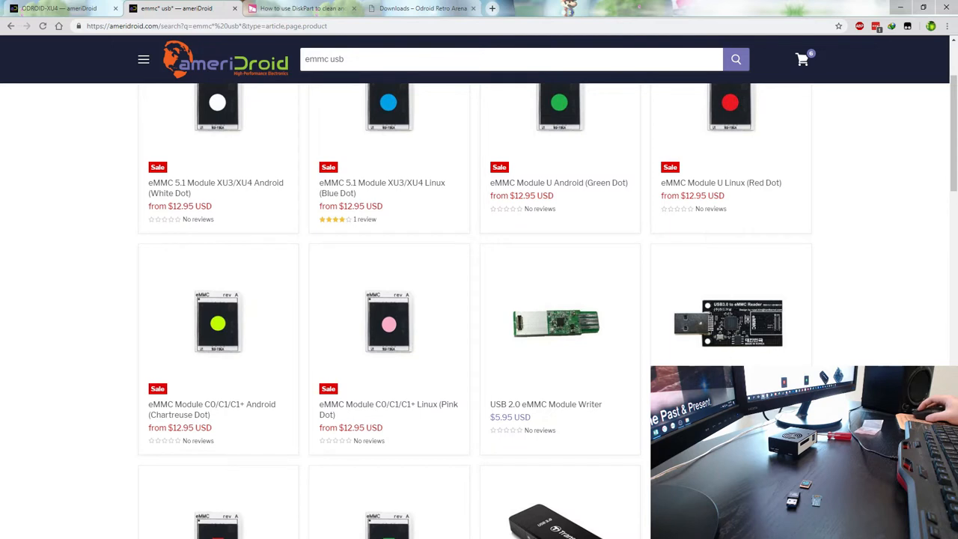
{"action": "mouse_move", "coordinate": [695, 357]}
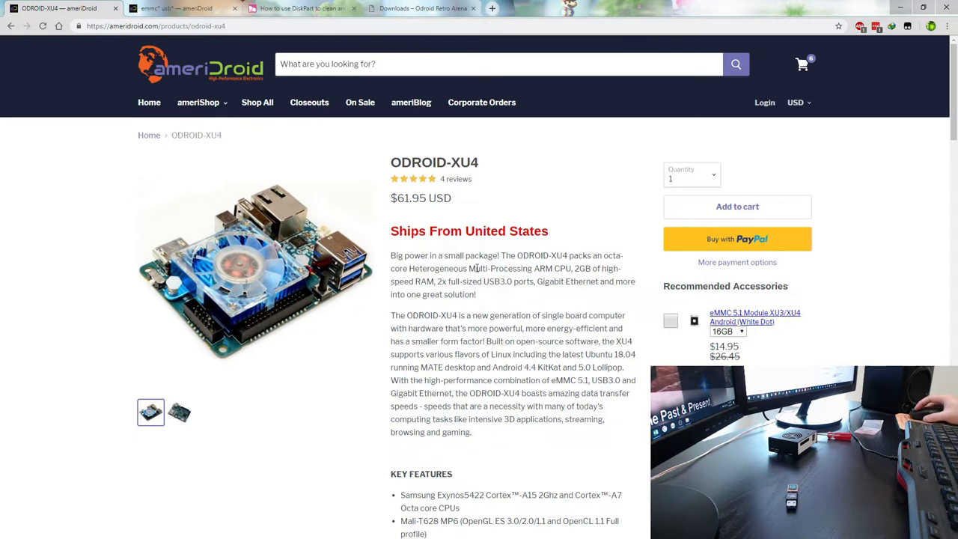
{"action": "mouse_move", "coordinate": [777, 343]}
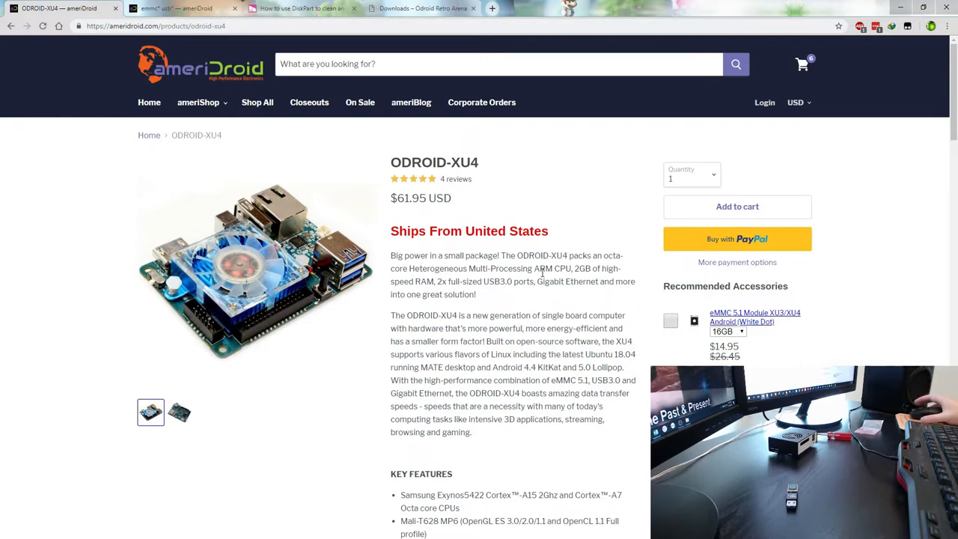
{"action": "mouse_move", "coordinate": [670, 320]}
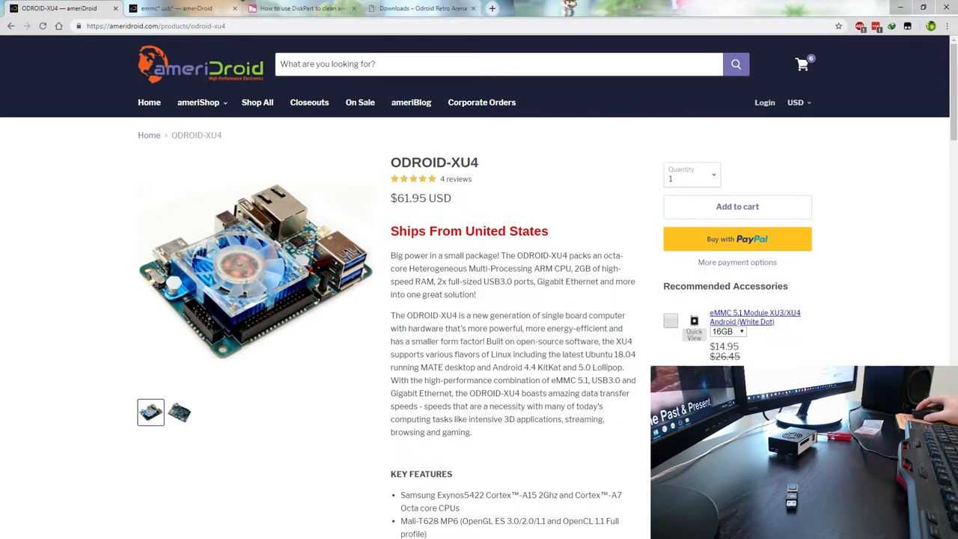
{"action": "mouse_move", "coordinate": [525, 282]}
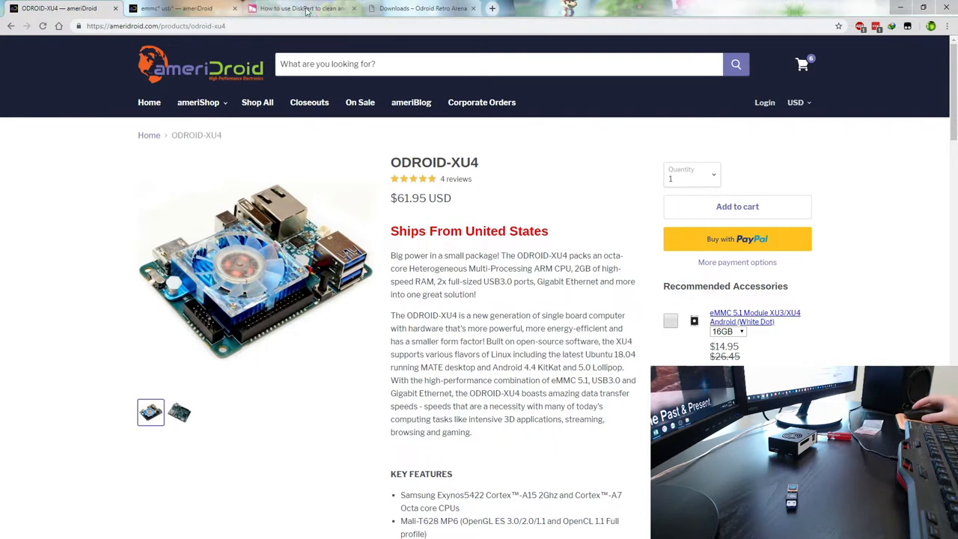
Step: Read the Windows Central DiskPart guide from step 1 through step 10, setting the partition active
{"action": "left_click", "coordinate": [302, 8]}
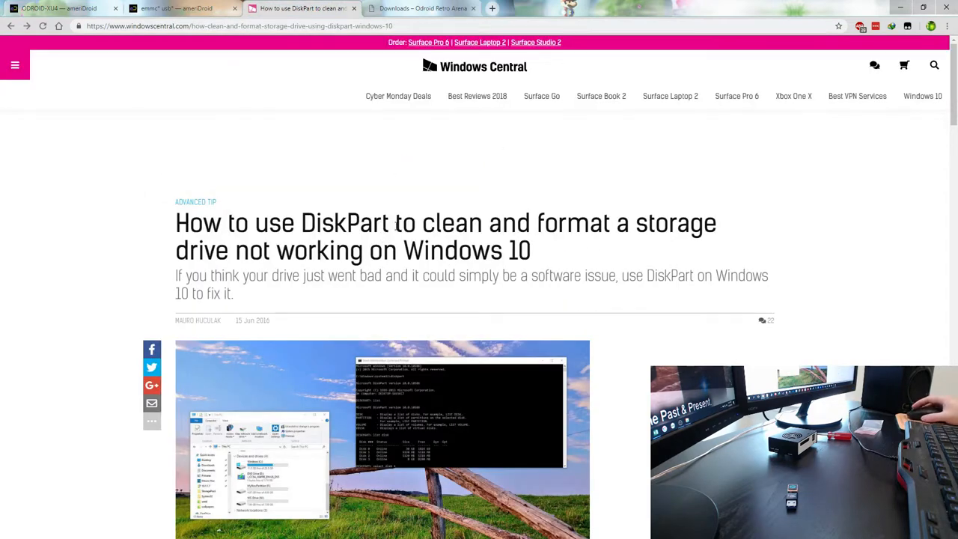
{"action": "double_click", "coordinate": [344, 223]}
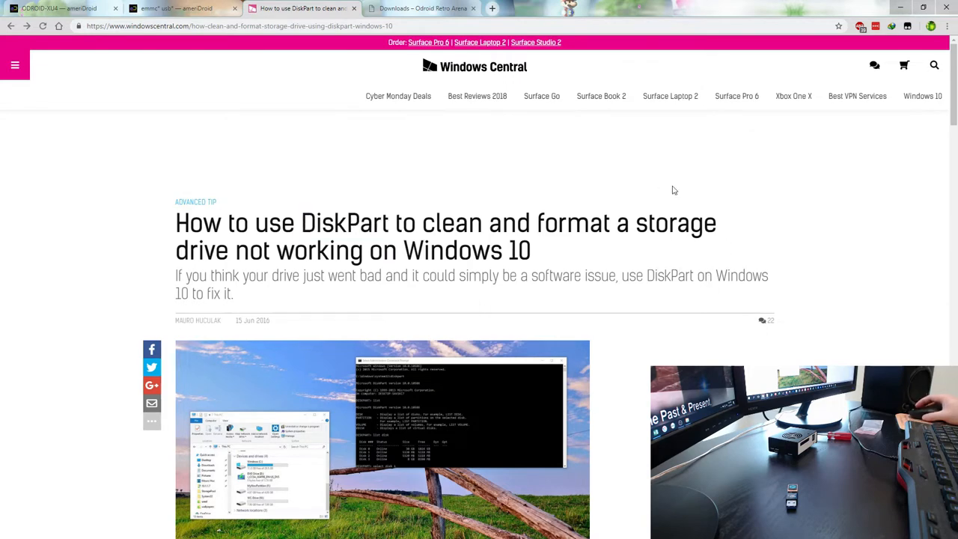
{"action": "scroll", "scroll_direction": "down", "scroll_amount": 3}
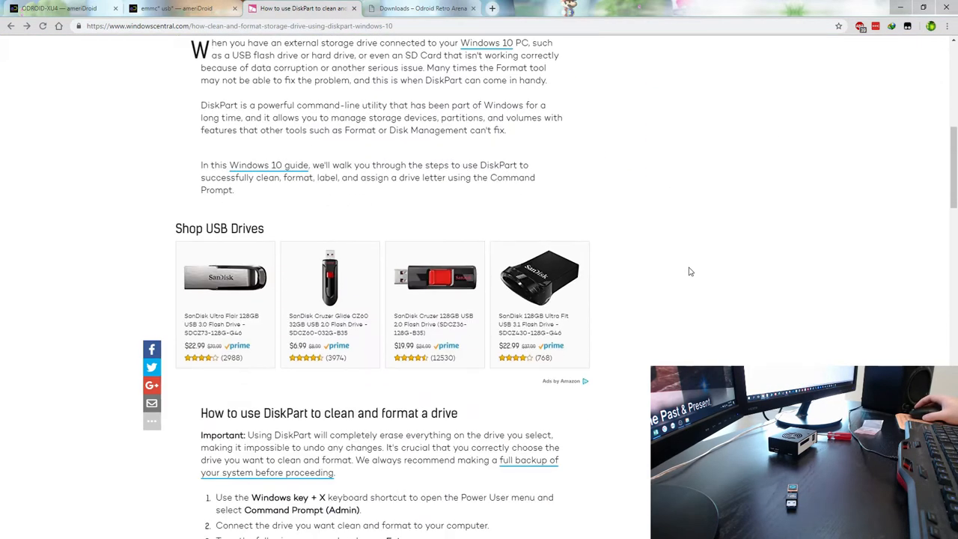
{"action": "scroll", "scroll_direction": "down", "scroll_amount": 3}
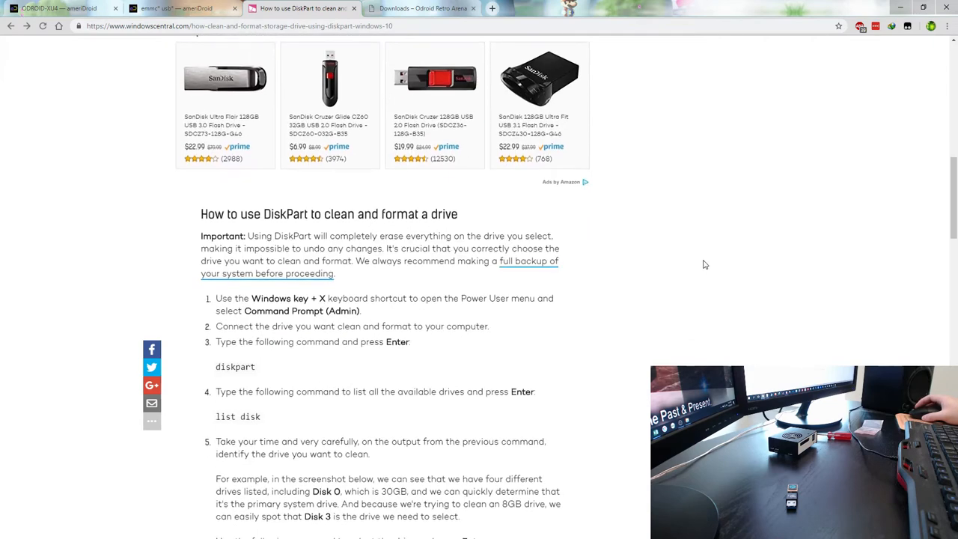
{"action": "scroll", "scroll_direction": "down", "scroll_amount": 3}
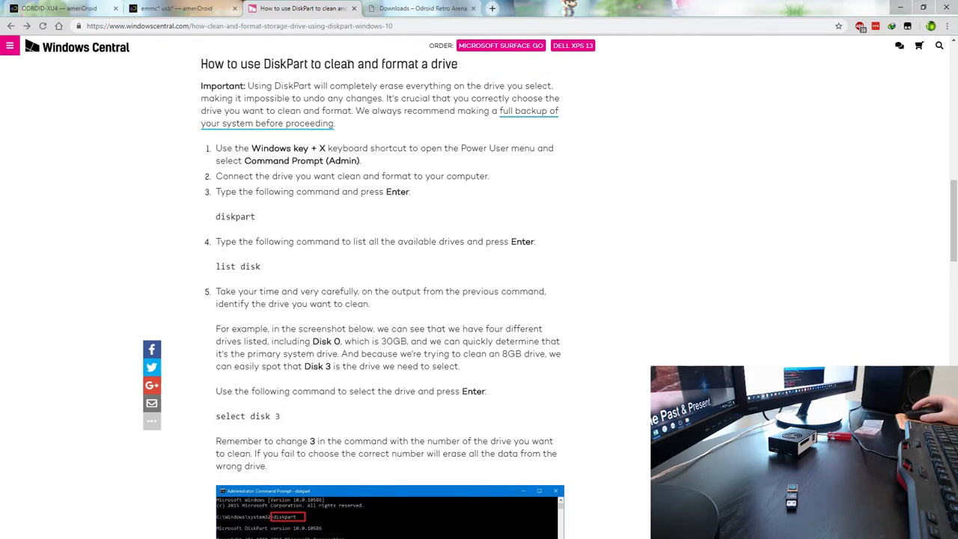
{"action": "double_click", "coordinate": [339, 63]}
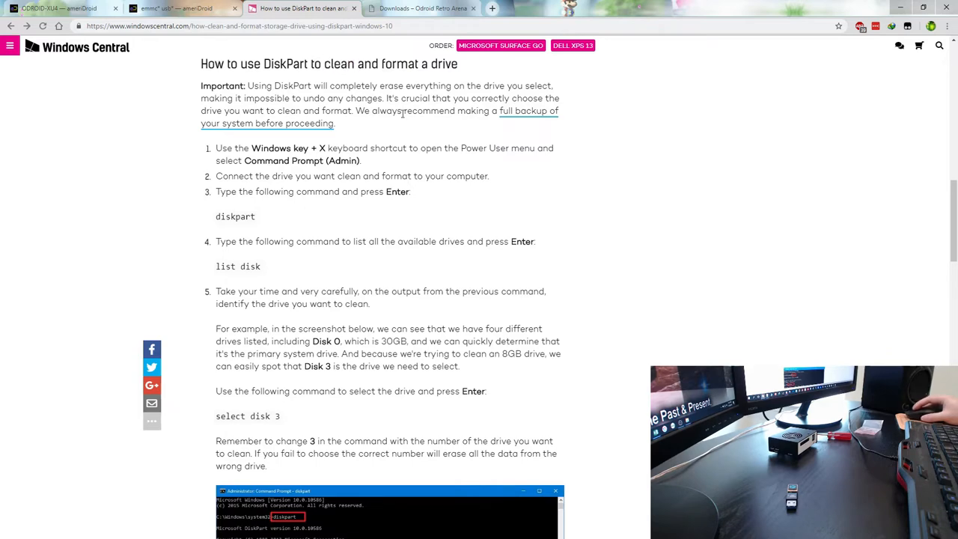
{"action": "scroll", "scroll_direction": "down", "scroll_amount": 3}
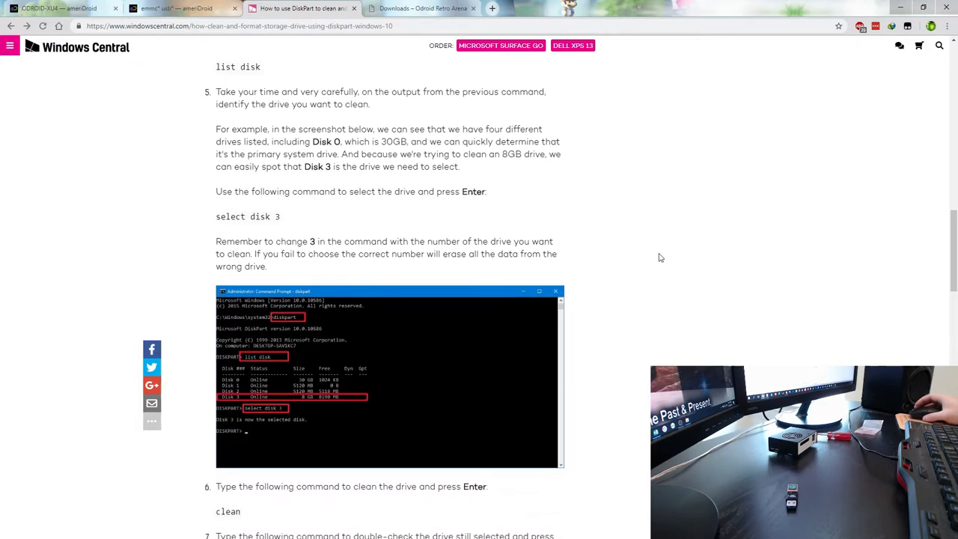
{"action": "mouse_move", "coordinate": [361, 211]}
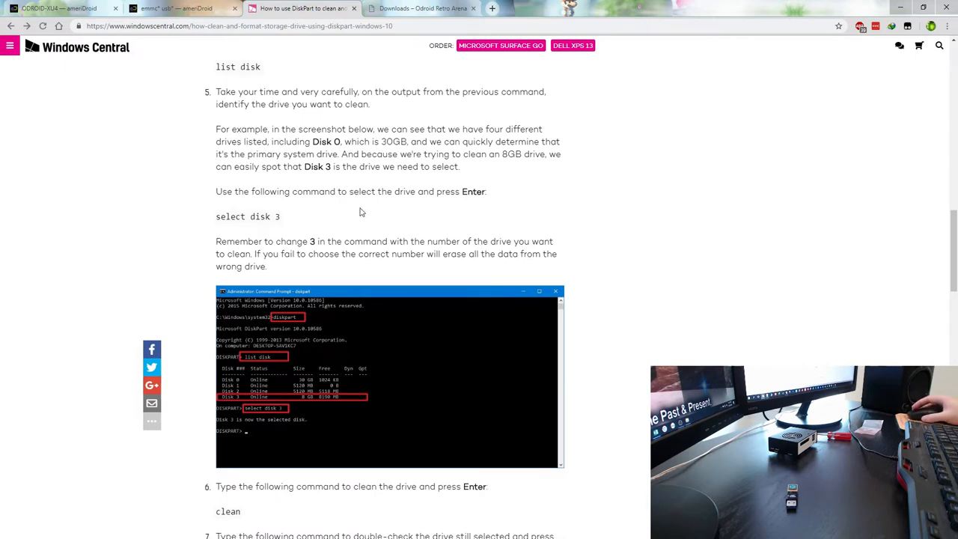
{"action": "scroll", "scroll_direction": "down", "scroll_amount": 3}
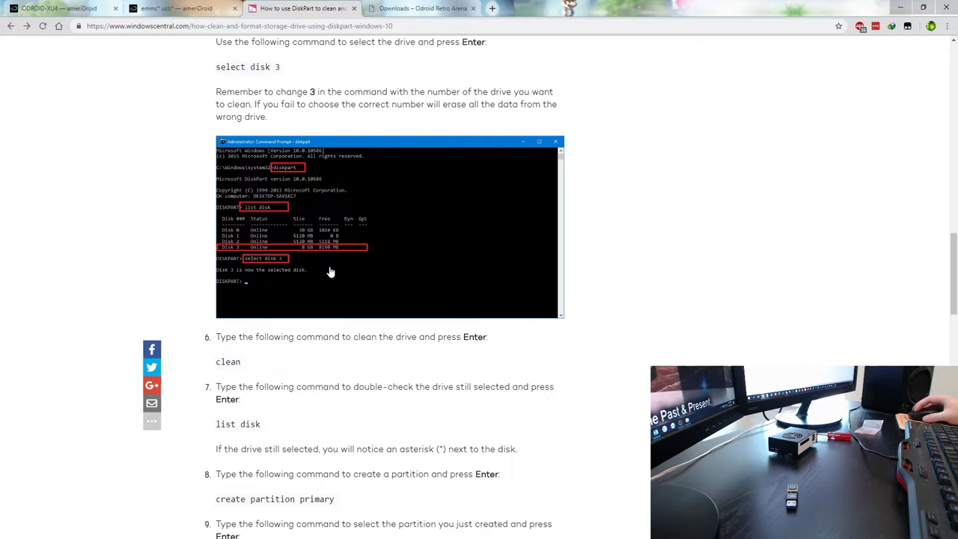
{"action": "mouse_move", "coordinate": [366, 267]}
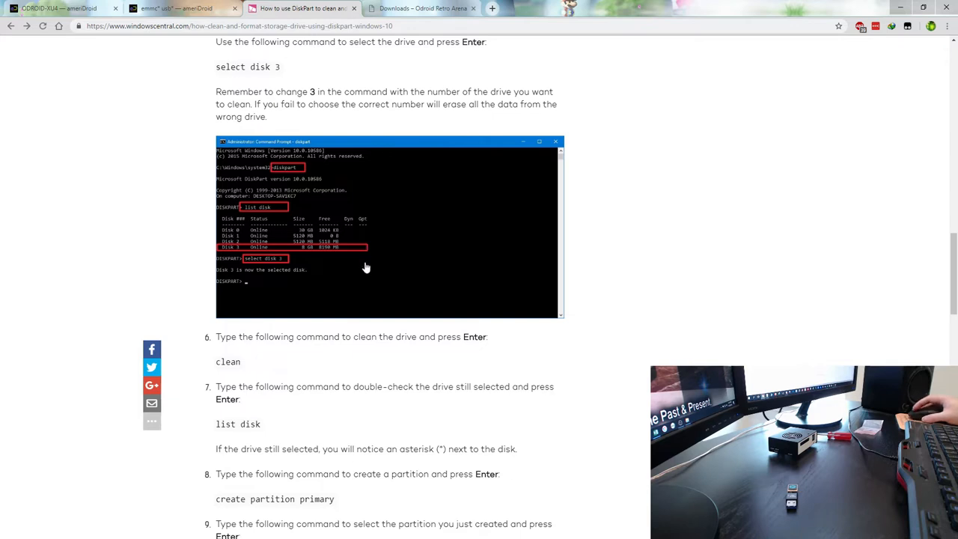
{"action": "mouse_move", "coordinate": [633, 263]}
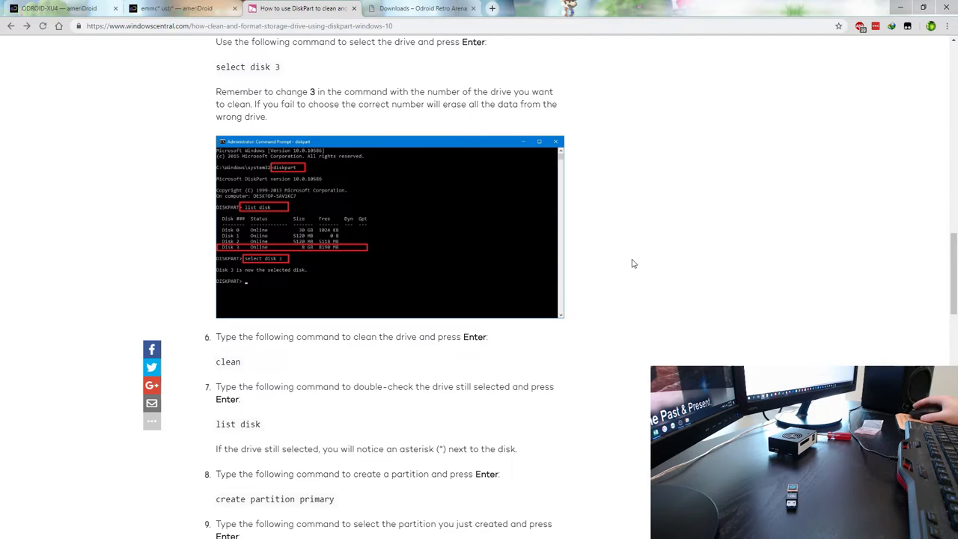
{"action": "mouse_move", "coordinate": [298, 80]}
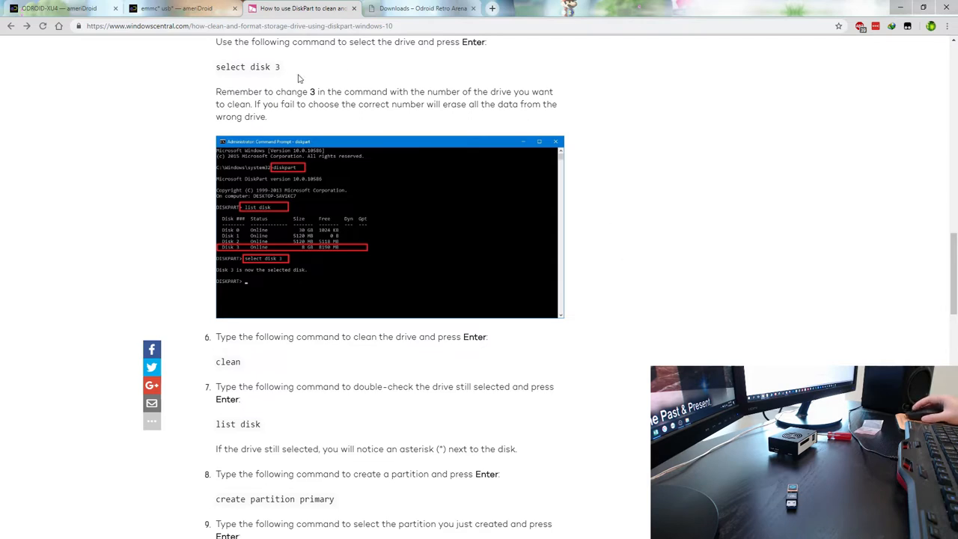
{"action": "mouse_move", "coordinate": [606, 300]}
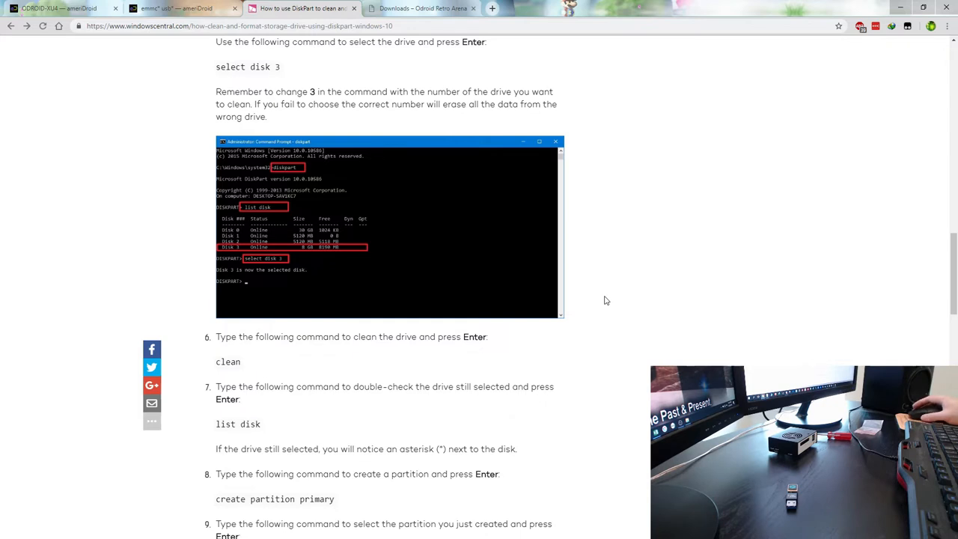
{"action": "scroll", "scroll_direction": "down", "scroll_amount": 3}
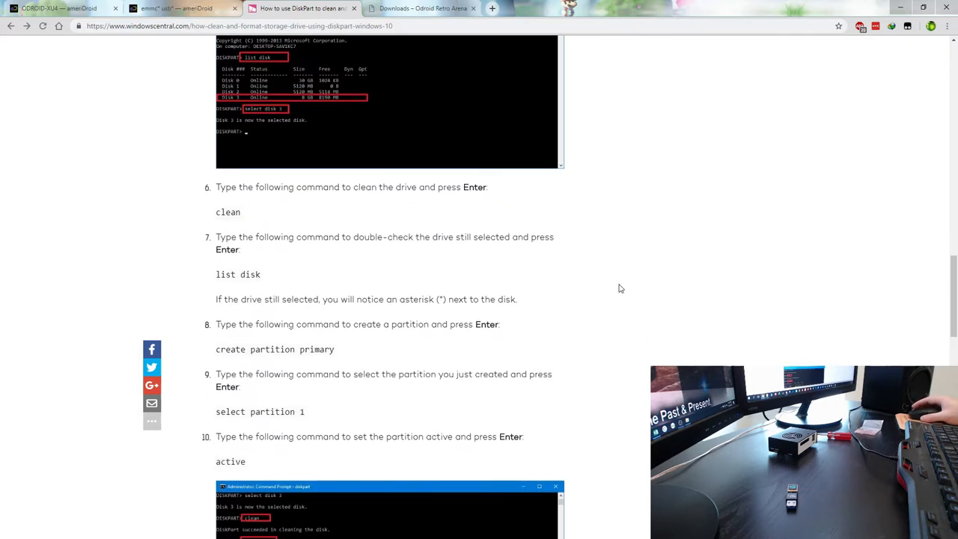
{"action": "mouse_move", "coordinate": [565, 309]}
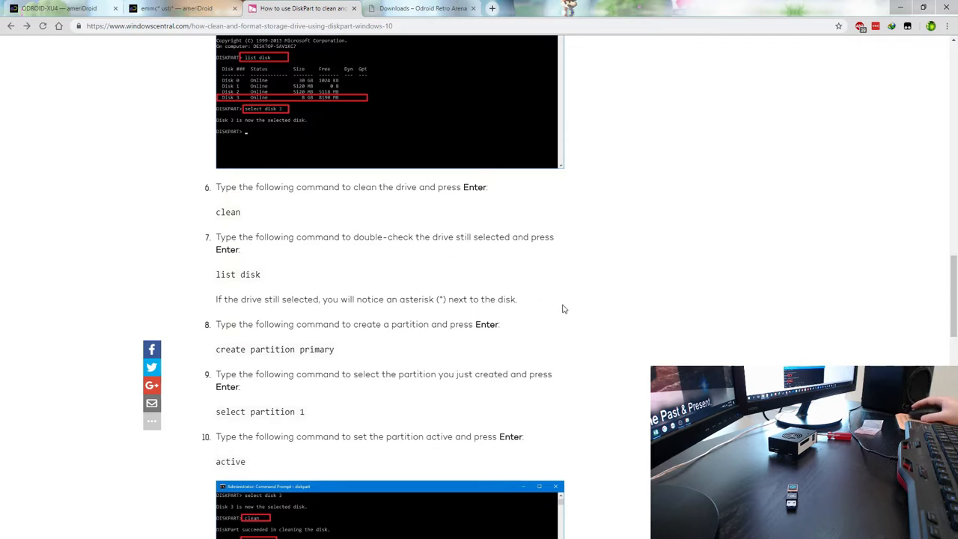
{"action": "scroll", "scroll_direction": "down", "scroll_amount": 3}
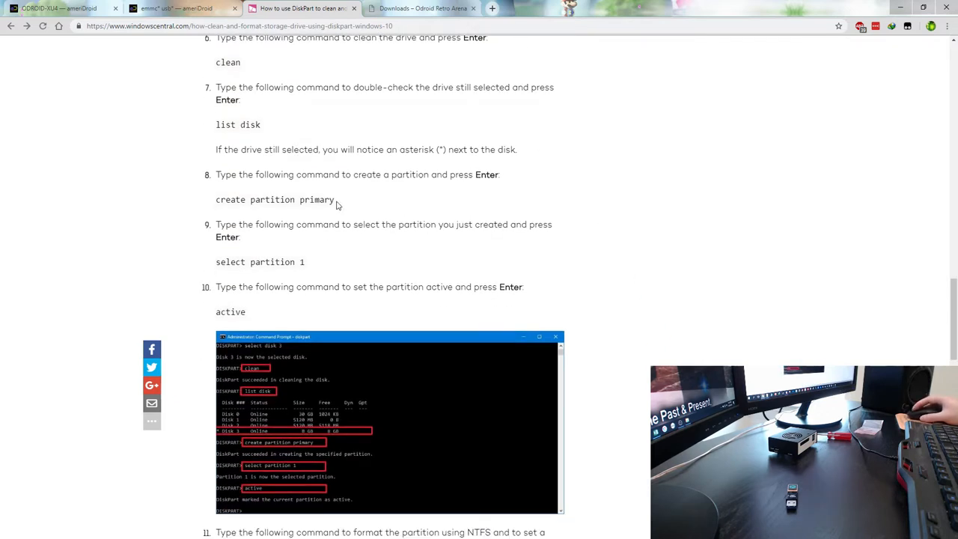
{"action": "double_click", "coordinate": [275, 199]}
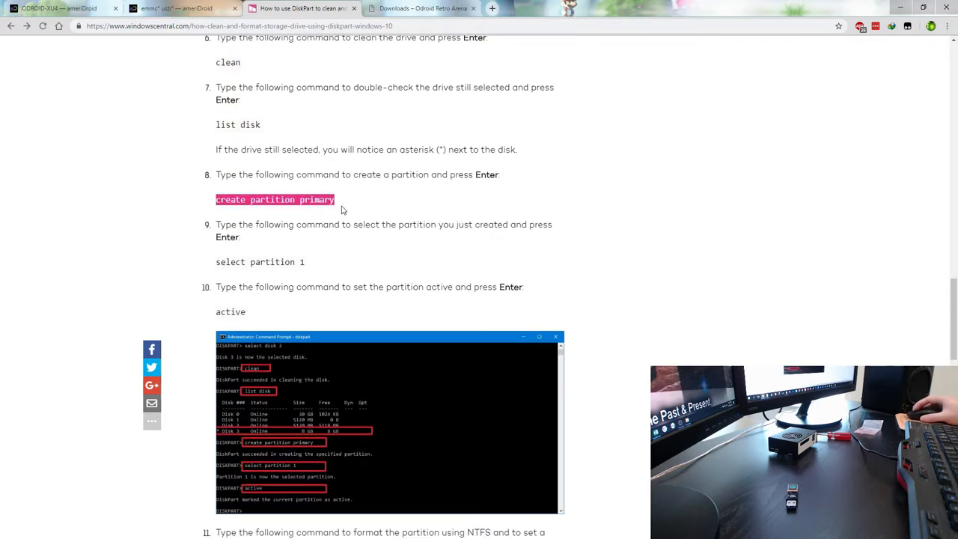
{"action": "scroll", "scroll_direction": "down", "scroll_amount": 3}
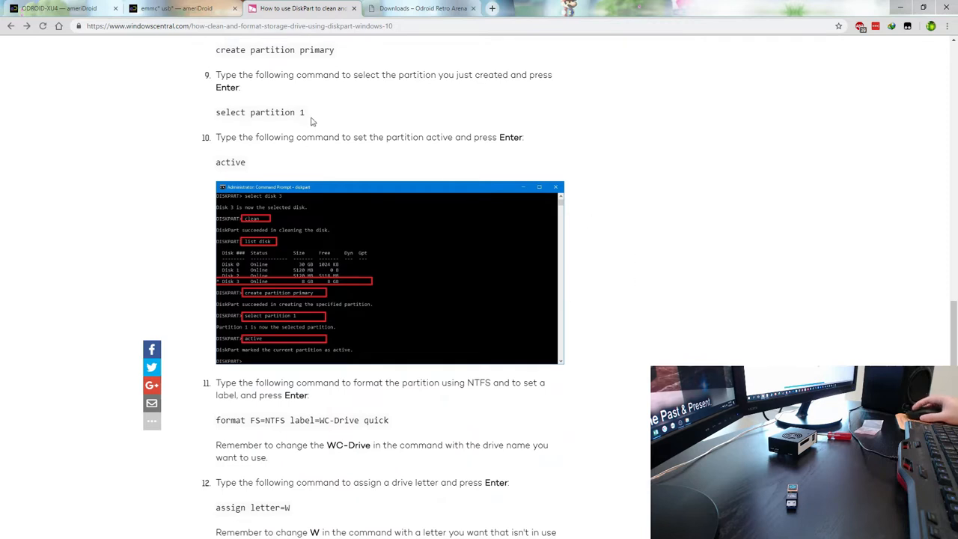
{"action": "double_click", "coordinate": [230, 162]}
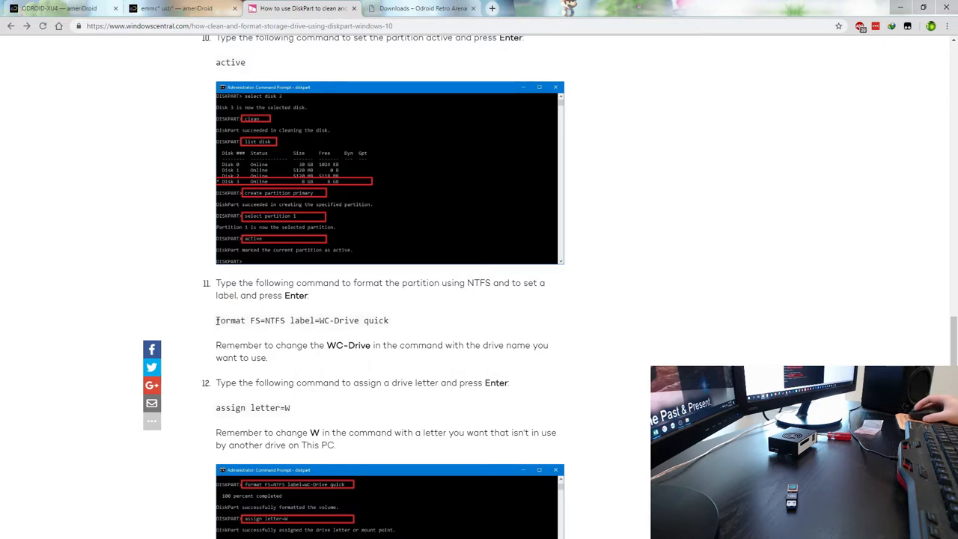
{"action": "triple_click", "coordinate": [301, 320]}
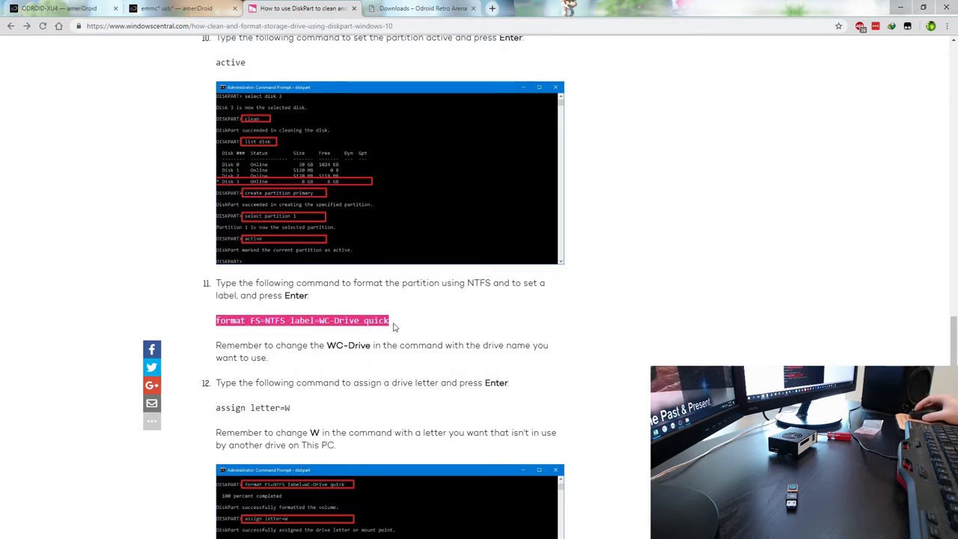
{"action": "left_click", "coordinate": [395, 320]}
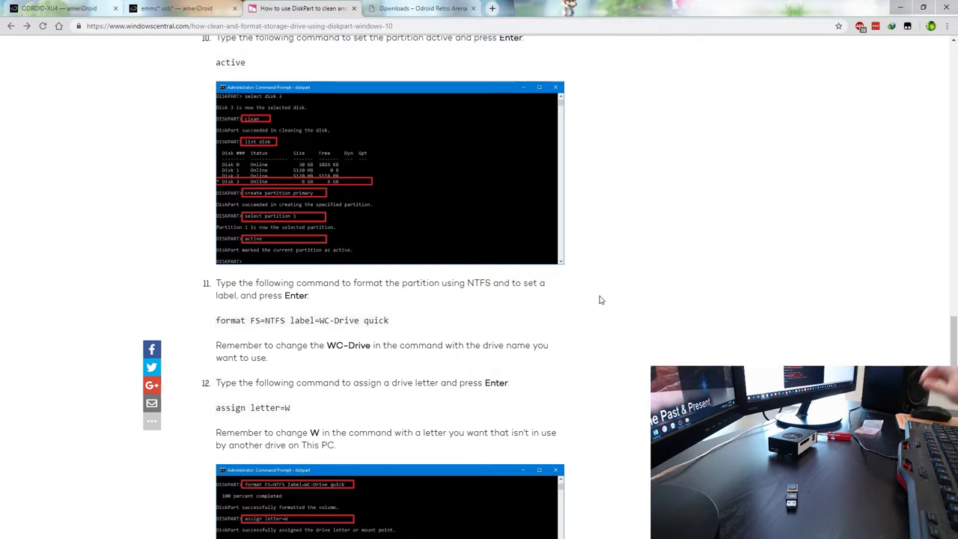
{"action": "scroll", "scroll_direction": "up", "scroll_amount": 3}
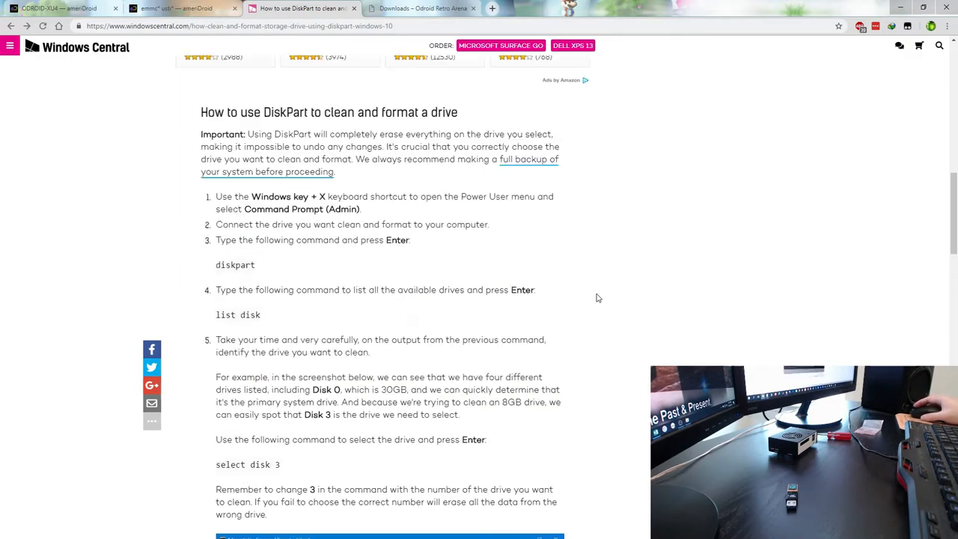
Step: Return to the 'emmc usb – ameriDroid' search results showing eMMC modules and USB writers
{"action": "left_click", "coordinate": [176, 8]}
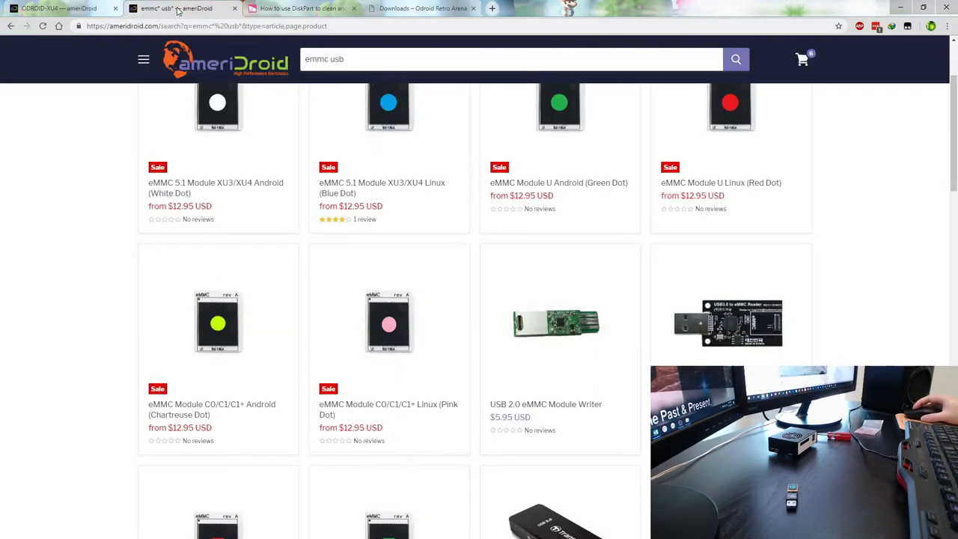
{"action": "mouse_move", "coordinate": [741, 187]}
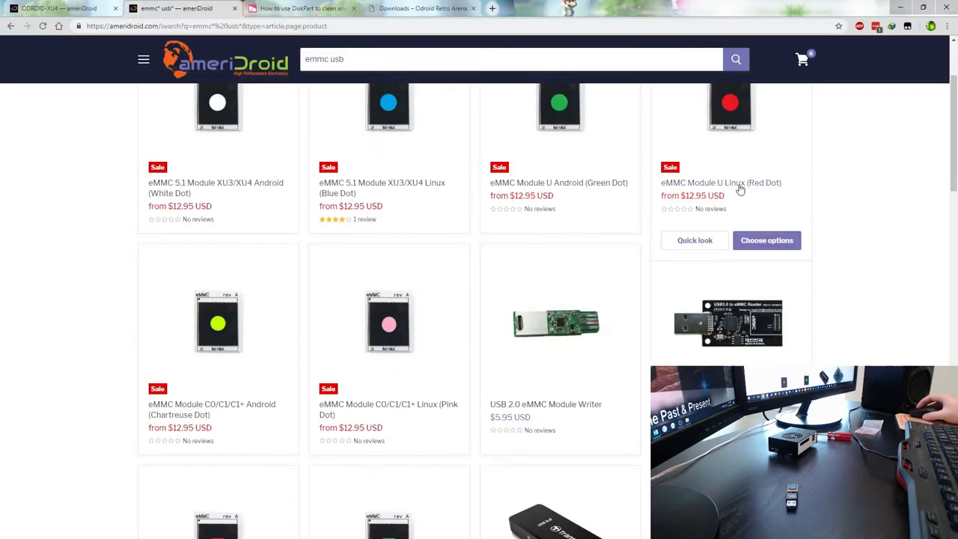
{"action": "mouse_move", "coordinate": [856, 208]}
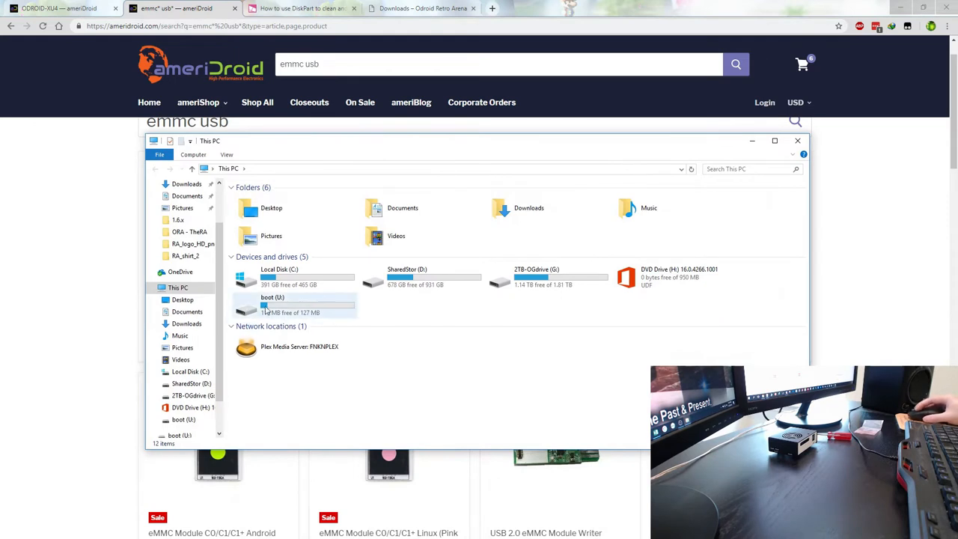
{"action": "mouse_move", "coordinate": [281, 307]}
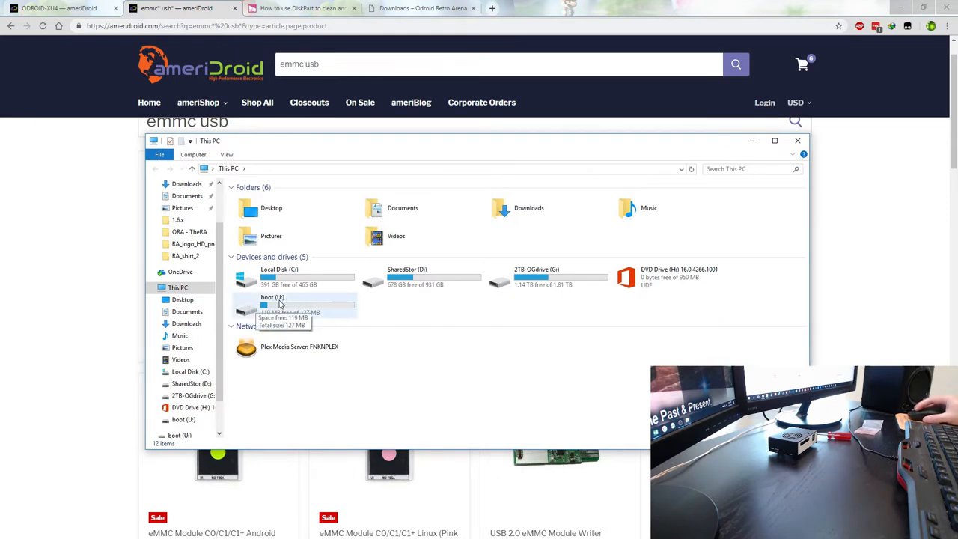
{"action": "mouse_move", "coordinate": [441, 317]}
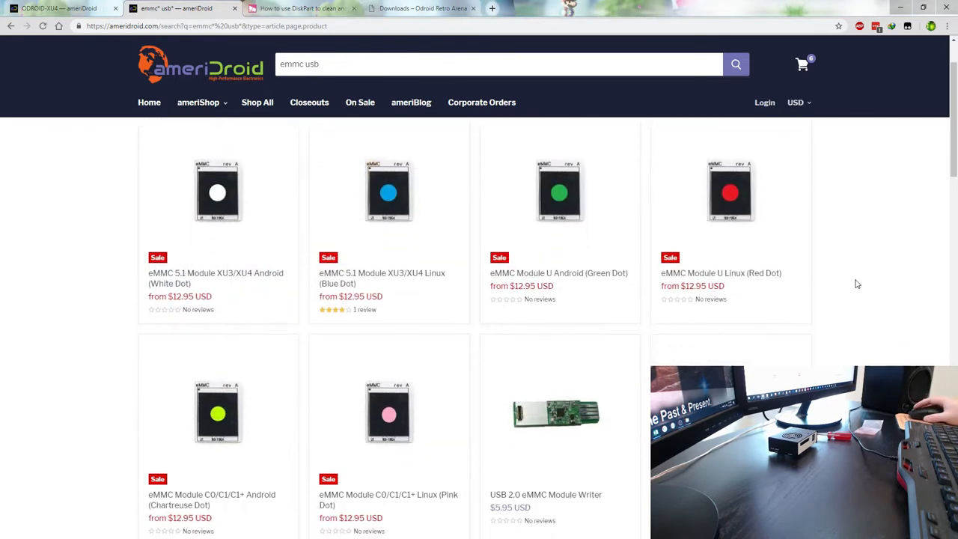
{"action": "scroll", "scroll_direction": "down", "scroll_amount": 3}
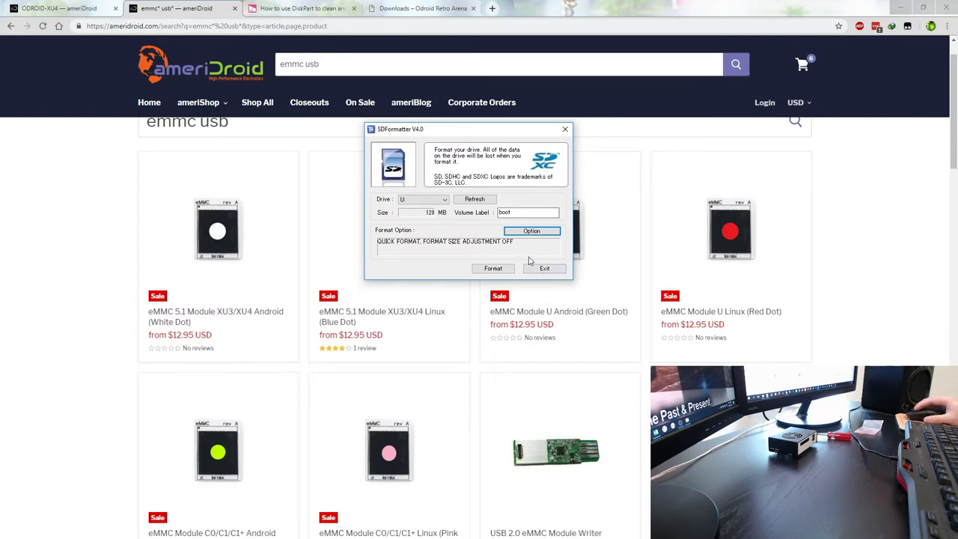
{"action": "mouse_move", "coordinate": [544, 260]}
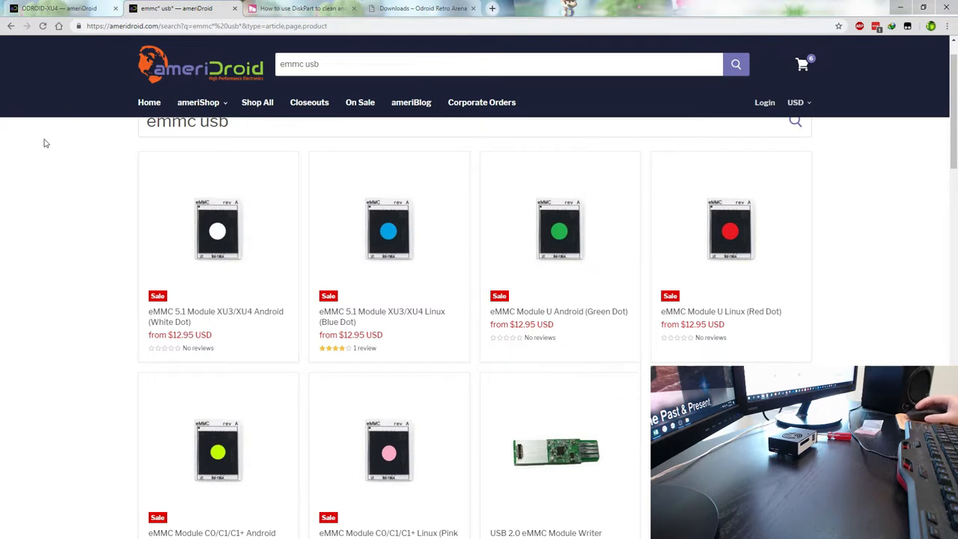
{"action": "mouse_move", "coordinate": [70, 168]}
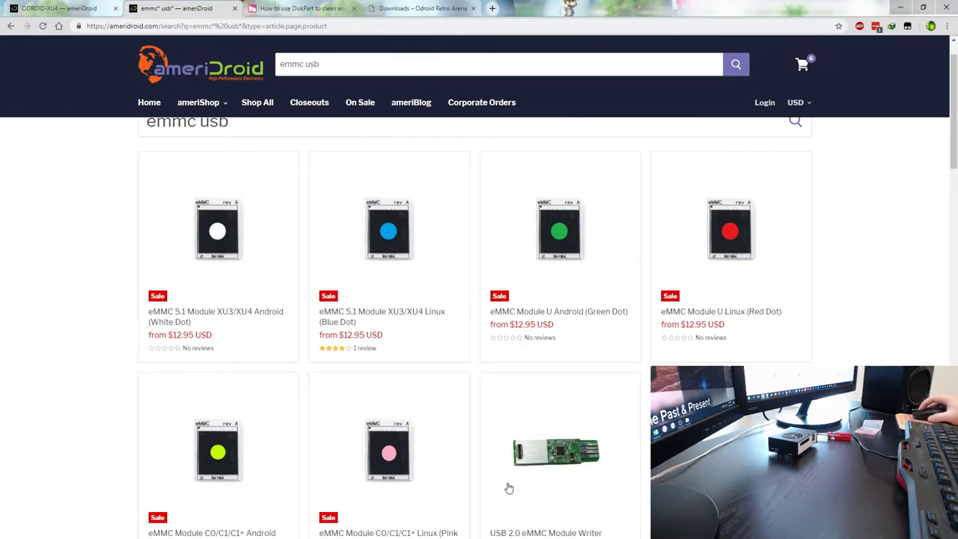
Step: Scroll the Odroid Retro Arena downloads page to the 1.5.2 current release links and checksums
{"action": "left_click", "coordinate": [423, 8]}
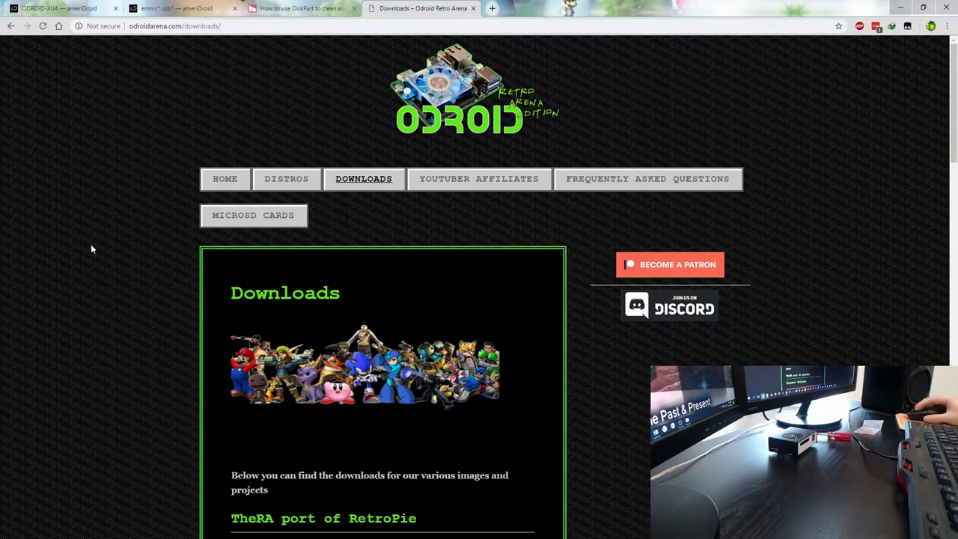
{"action": "mouse_move", "coordinate": [125, 290]}
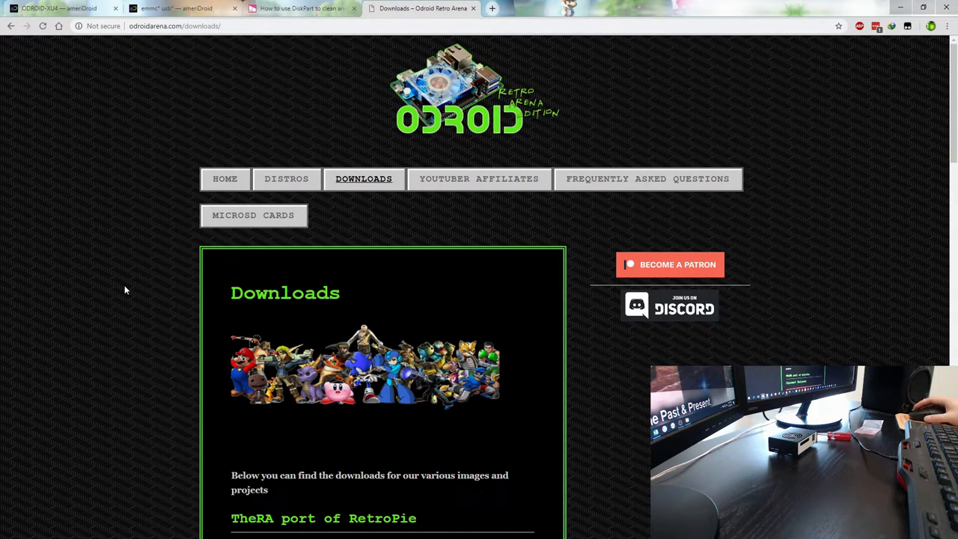
{"action": "scroll", "scroll_direction": "down", "scroll_amount": 3}
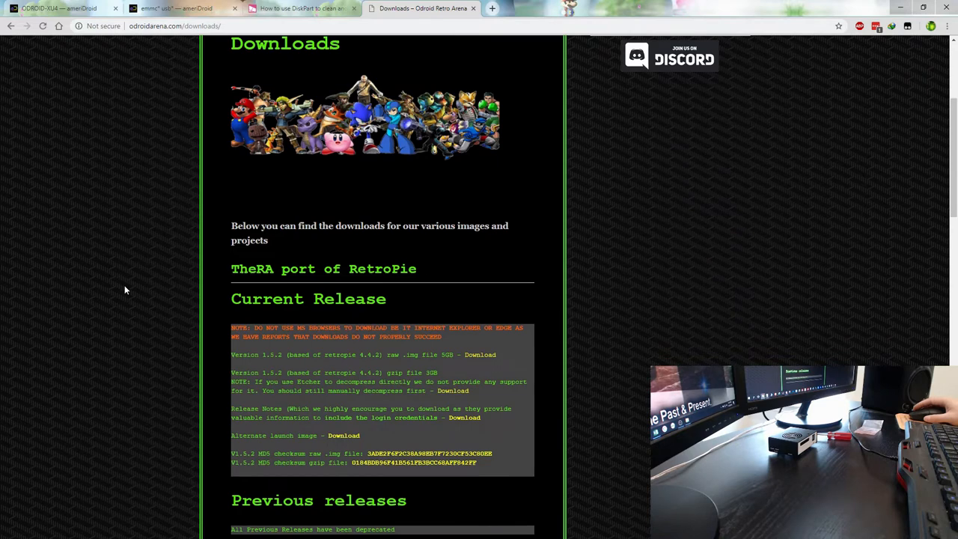
{"action": "scroll", "scroll_direction": "down", "scroll_amount": 3}
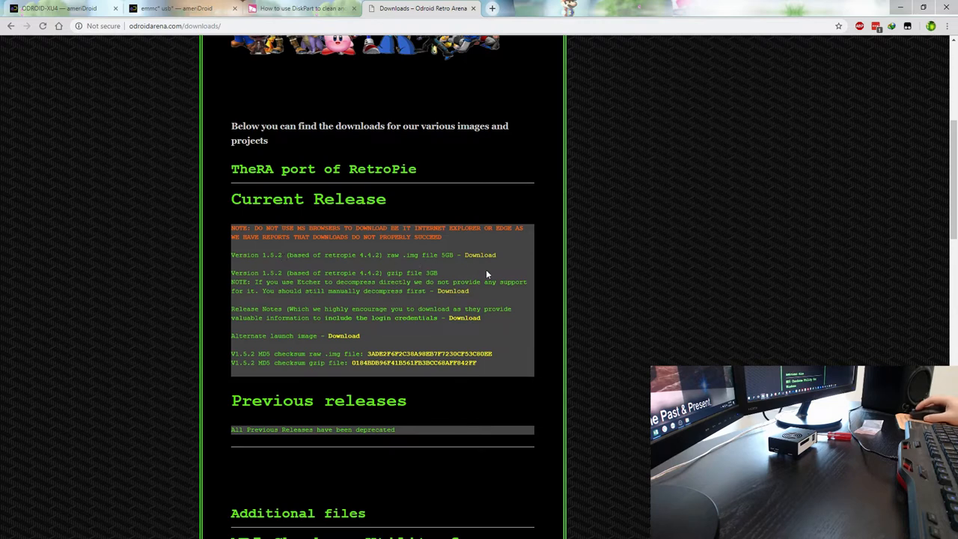
{"action": "mouse_move", "coordinate": [498, 271]}
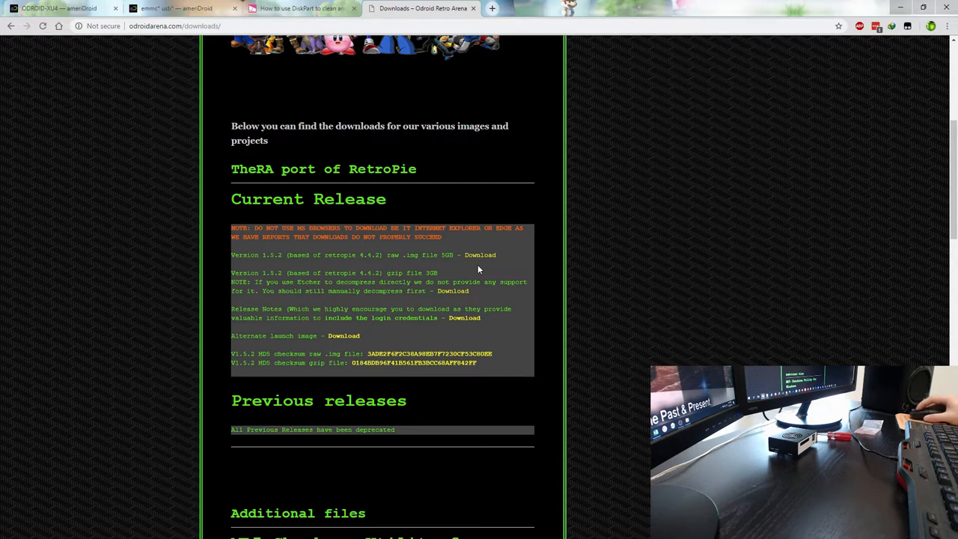
{"action": "double_click", "coordinate": [394, 273]}
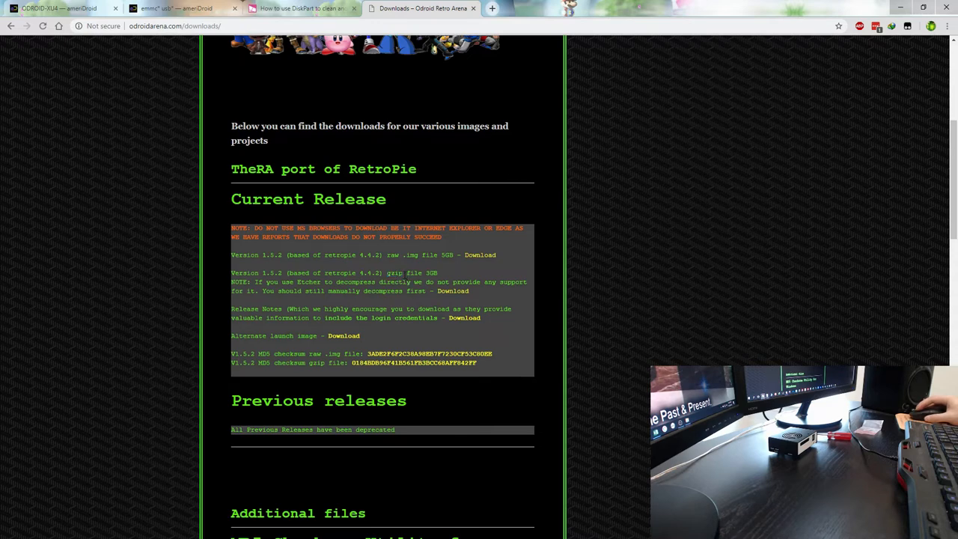
{"action": "double_click", "coordinate": [393, 272]}
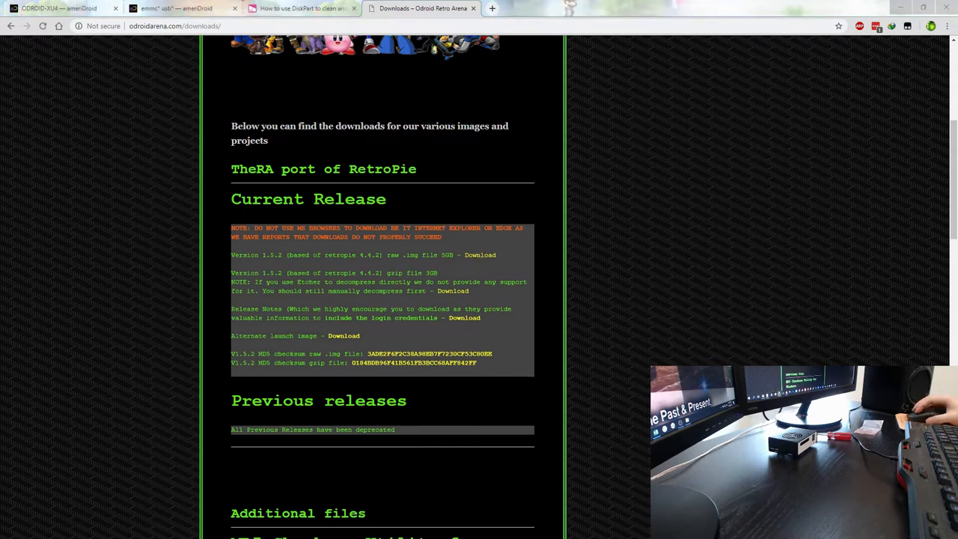
Step: Start IDM downloading the 5.18 GB version 1.5.2 raw image to drive G
{"action": "left_click", "coordinate": [480, 254]}
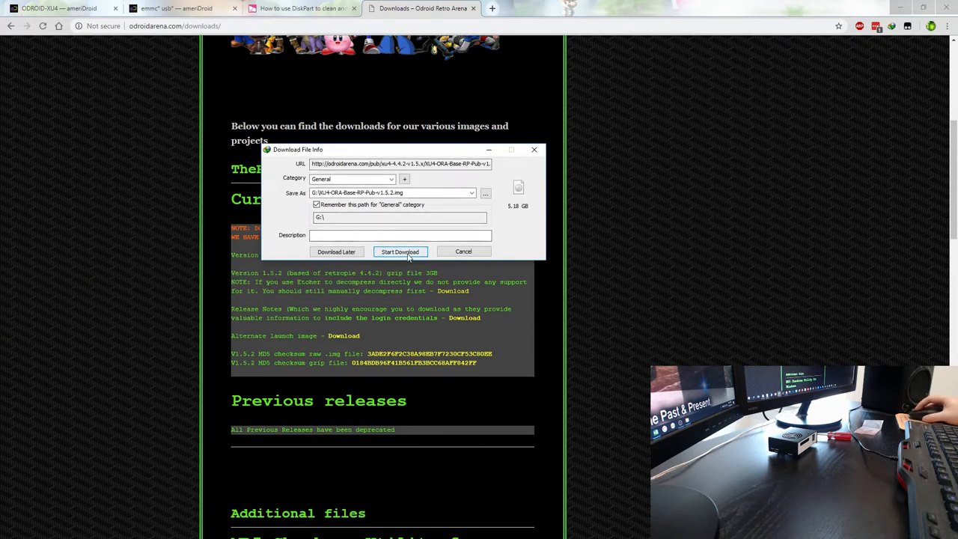
{"action": "left_click", "coordinate": [400, 251]}
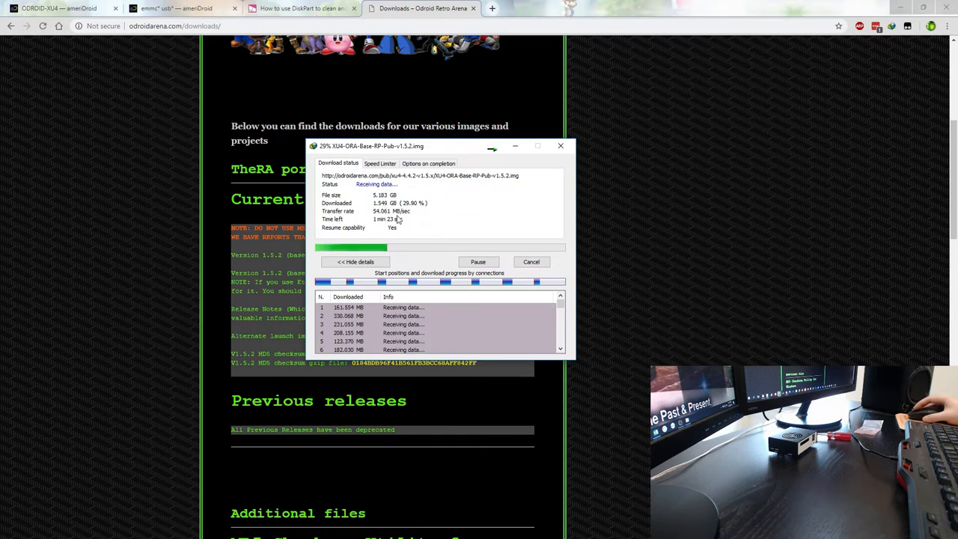
{"action": "left_click", "coordinate": [611, 8]}
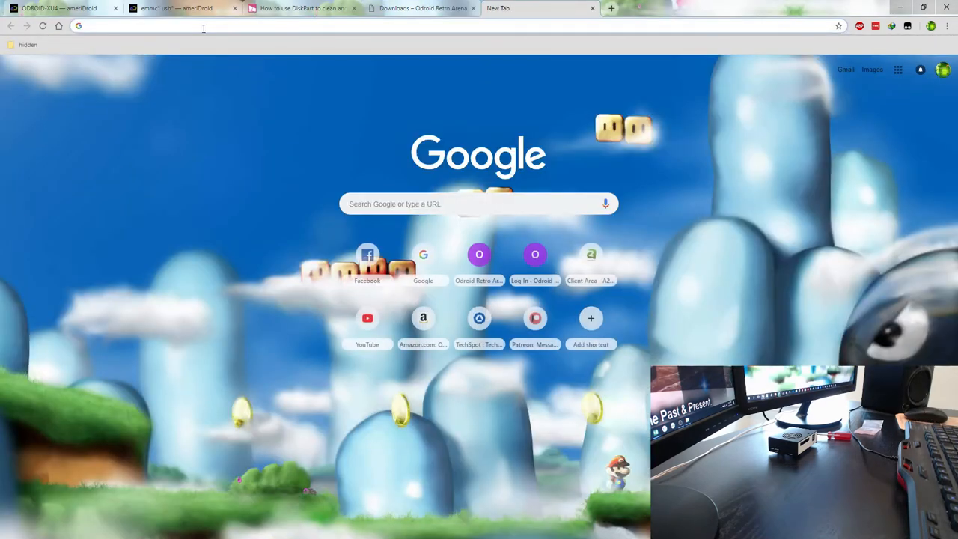
Step: Search 'megabits to megabytes' to confirm 440 megabits equals 55 megabytes, then close the tab
{"action": "type", "text": "mega"}
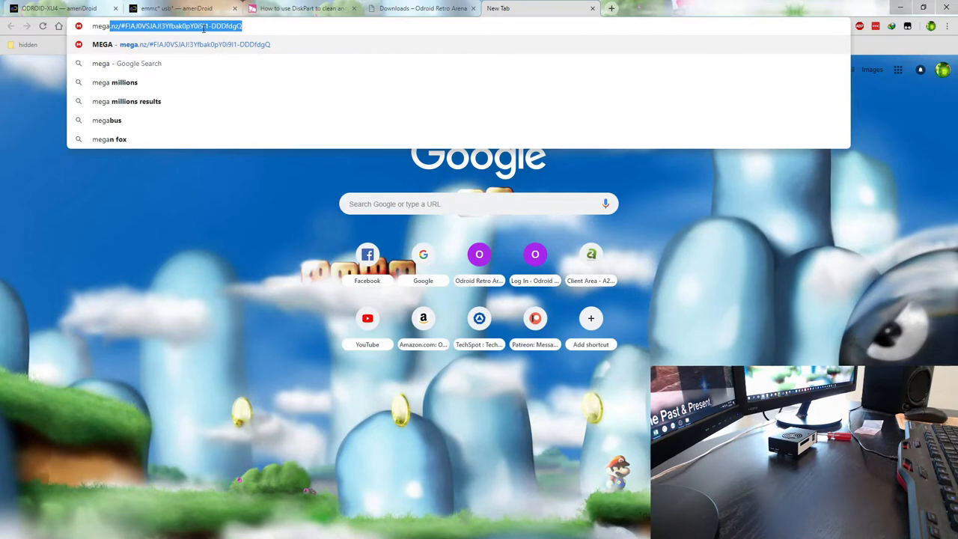
{"action": "type", "text": "megabits to megabytes"}
{"action": "type", "text": "55"}
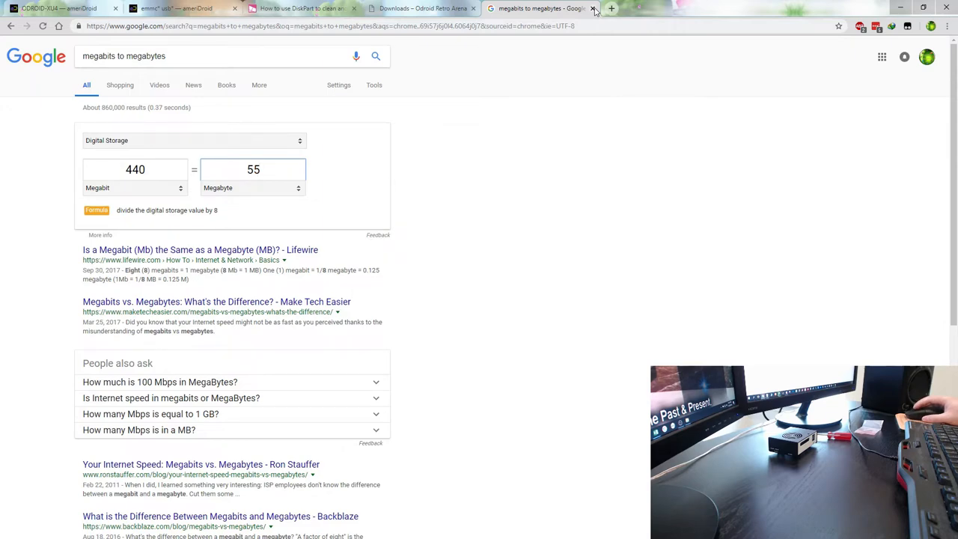
{"action": "left_click", "coordinate": [593, 9]}
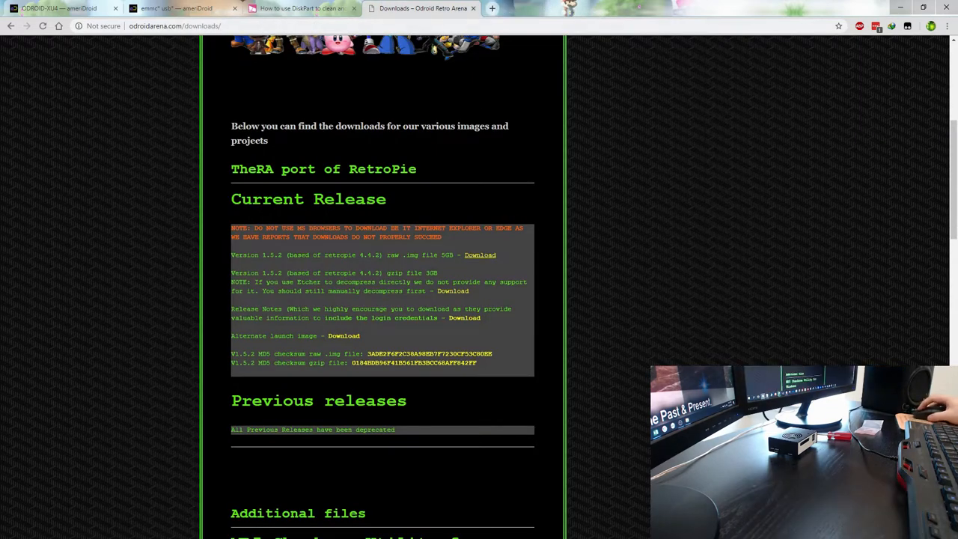
Step: Reopen IDM's progress window and wait for the 5.18 GB 1.5.2 image download to complete
{"action": "left_click", "coordinate": [479, 255]}
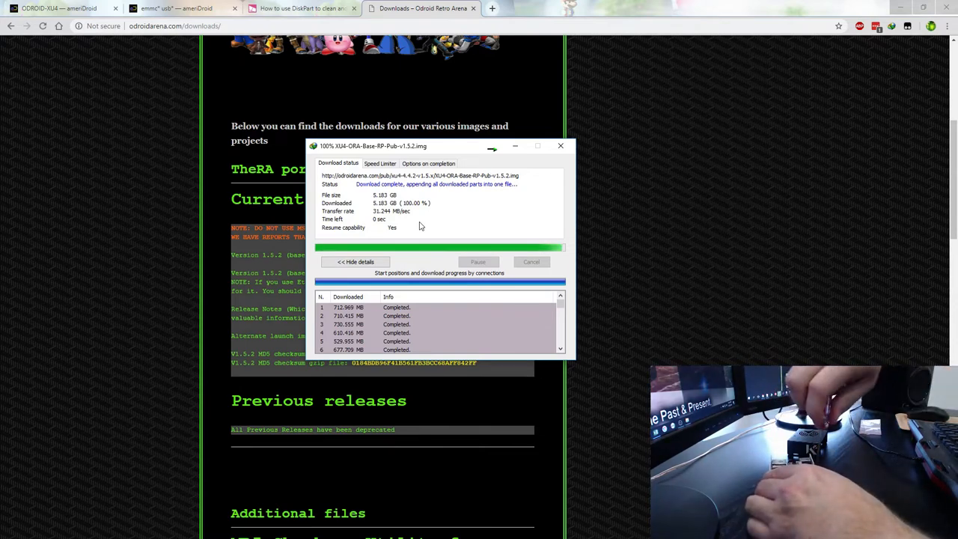
{"action": "left_click", "coordinate": [559, 145]}
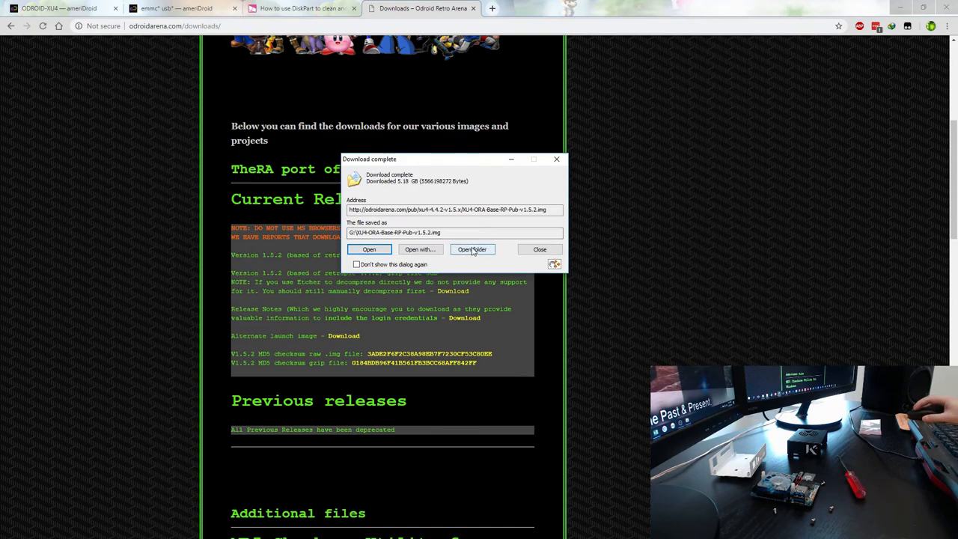
Step: Show drive G in File Explorer with the 5.18 GB XU4-ORA-Base-RP-Pub-v1.5.2 image
{"action": "left_click", "coordinate": [472, 249]}
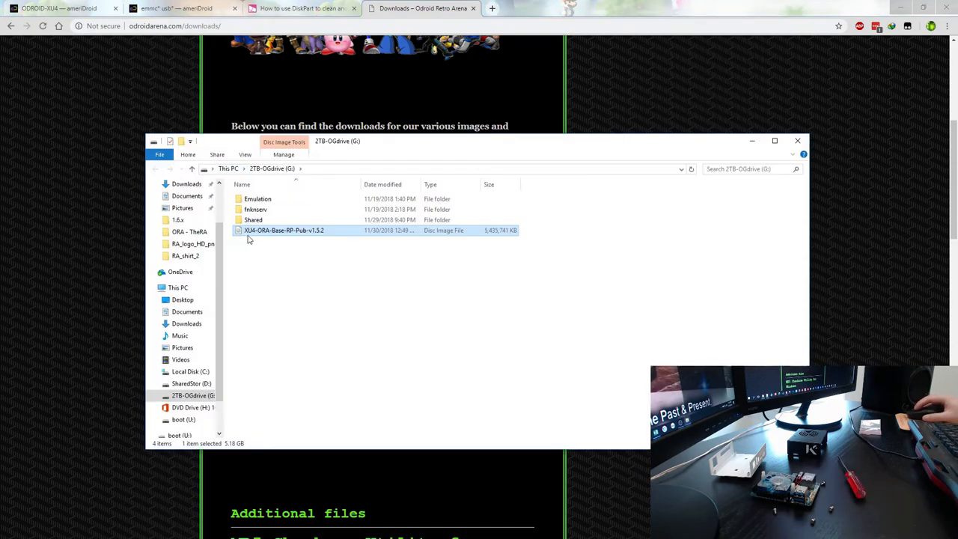
{"action": "mouse_move", "coordinate": [642, 227]}
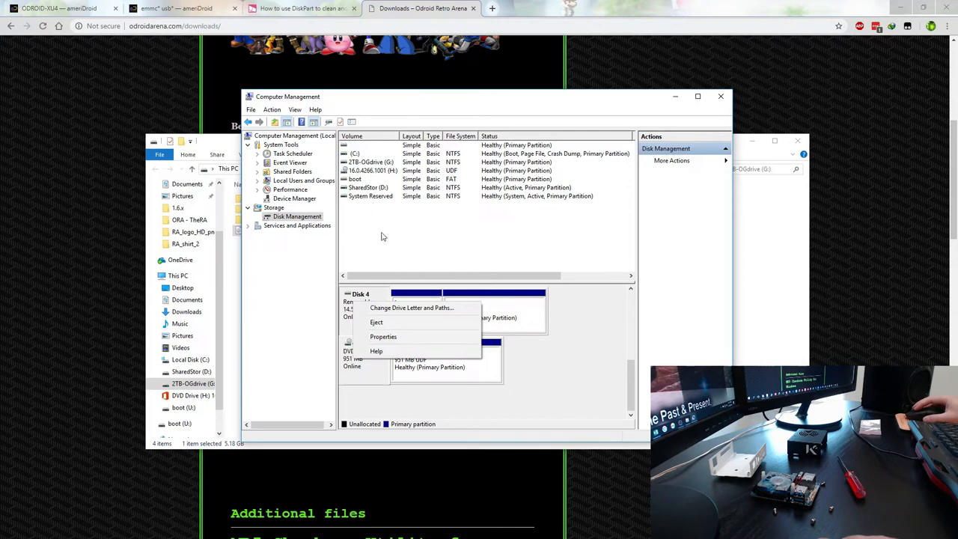
Step: Dismiss Disk 4's options menu in Disk Management and close Computer Management
{"action": "left_click", "coordinate": [411, 307]}
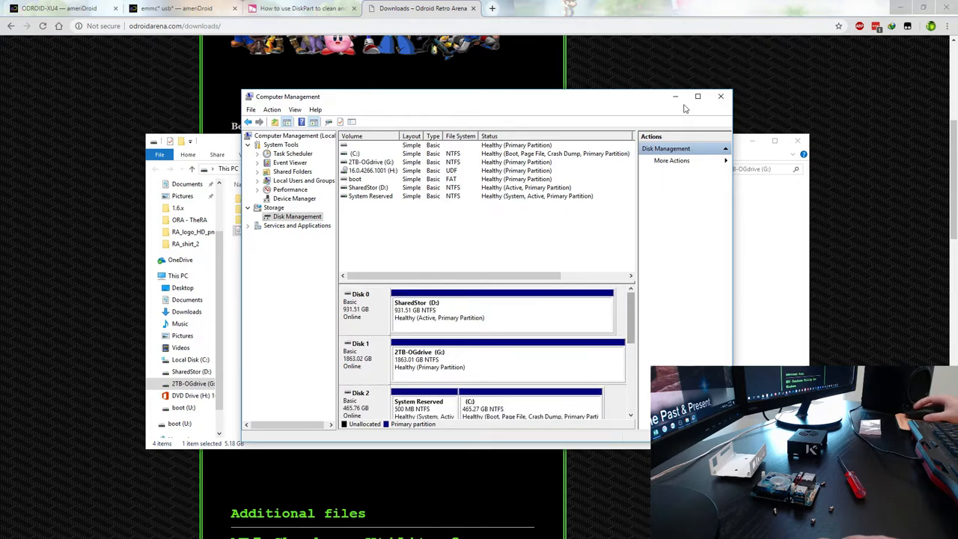
{"action": "mouse_move", "coordinate": [721, 98]}
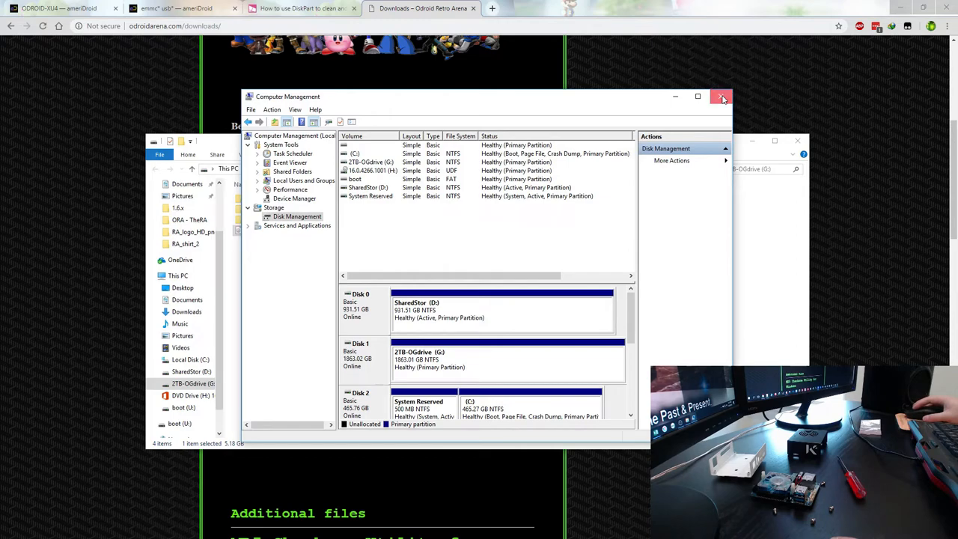
{"action": "left_click", "coordinate": [723, 96]}
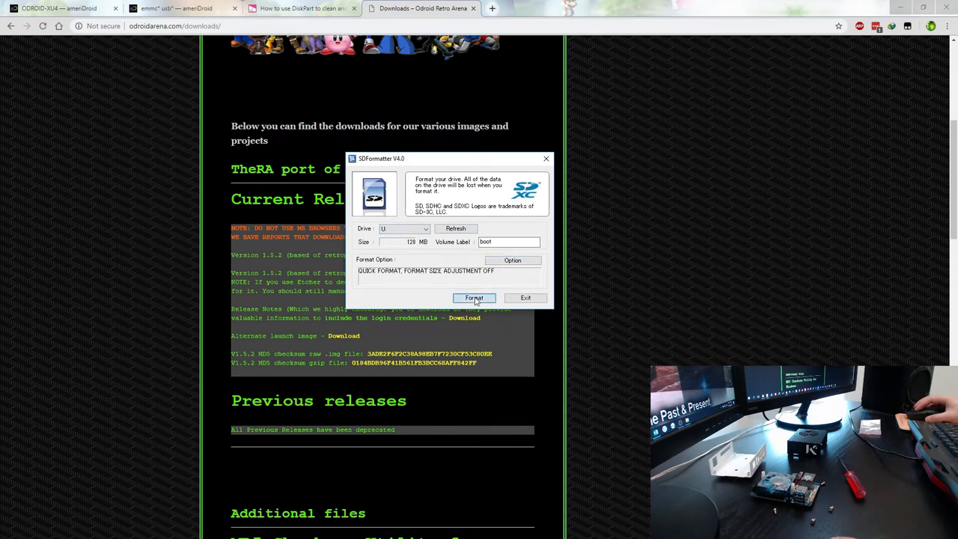
Step: Quick-format drive U: in SD Formatter and dismiss the completion summary
{"action": "left_click", "coordinate": [474, 298]}
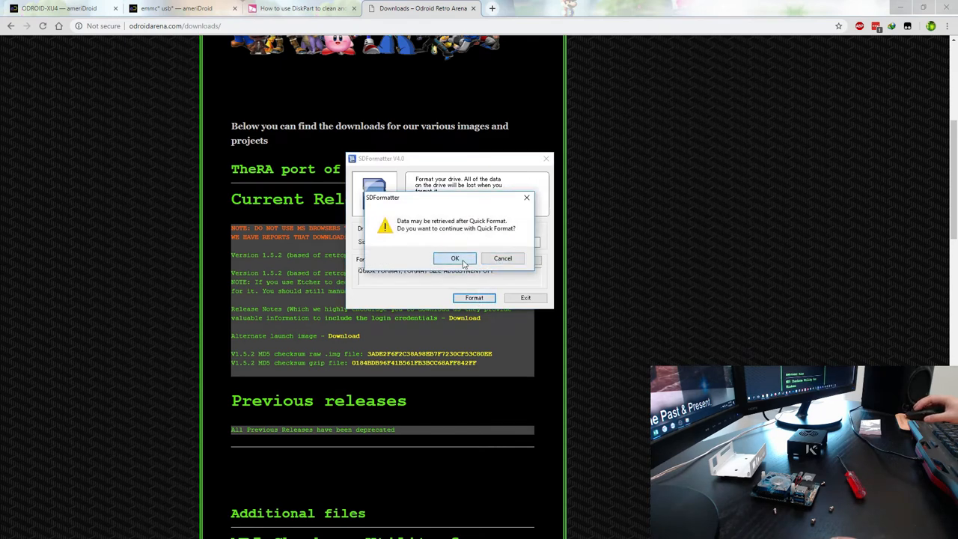
{"action": "left_click", "coordinate": [454, 258]}
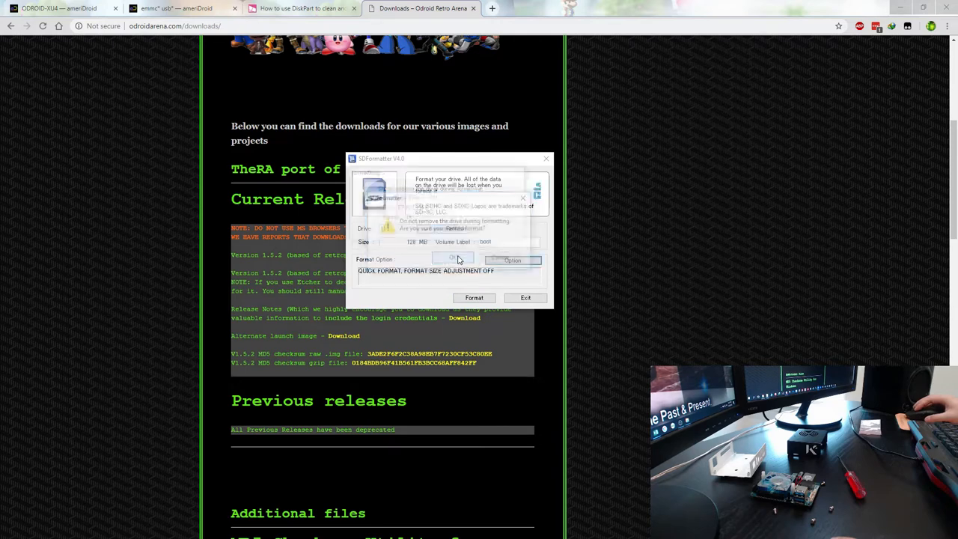
{"action": "left_click", "coordinate": [452, 258]}
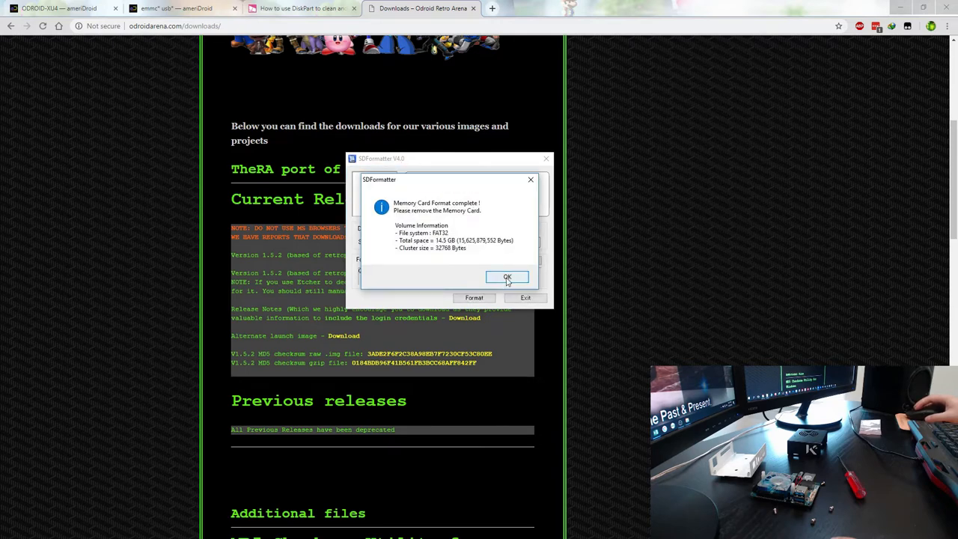
{"action": "left_click", "coordinate": [507, 277]}
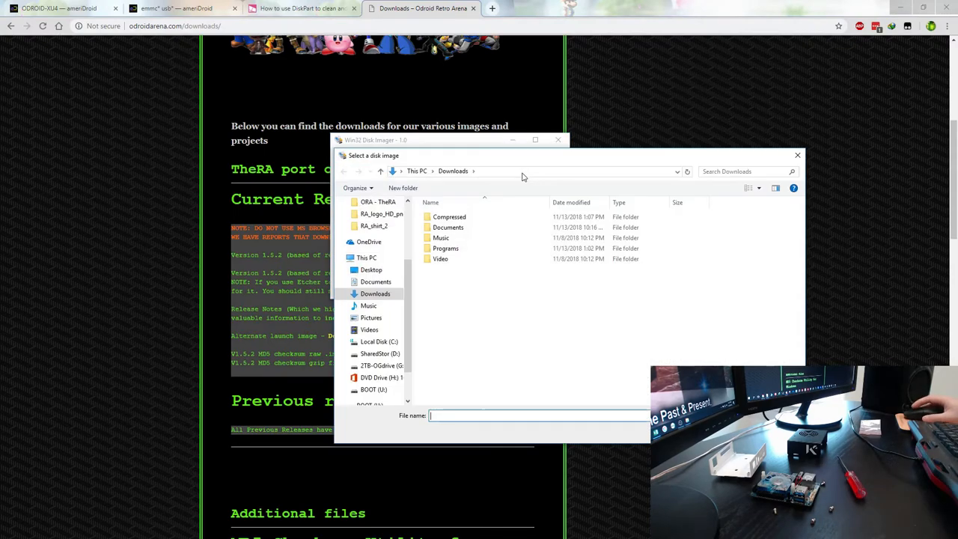
Step: Select the XU4-ORA-Base-RP-Pub-v1.5.2 image from the 2TB-OGdrive (G:) drive
{"action": "left_click", "coordinate": [380, 365]}
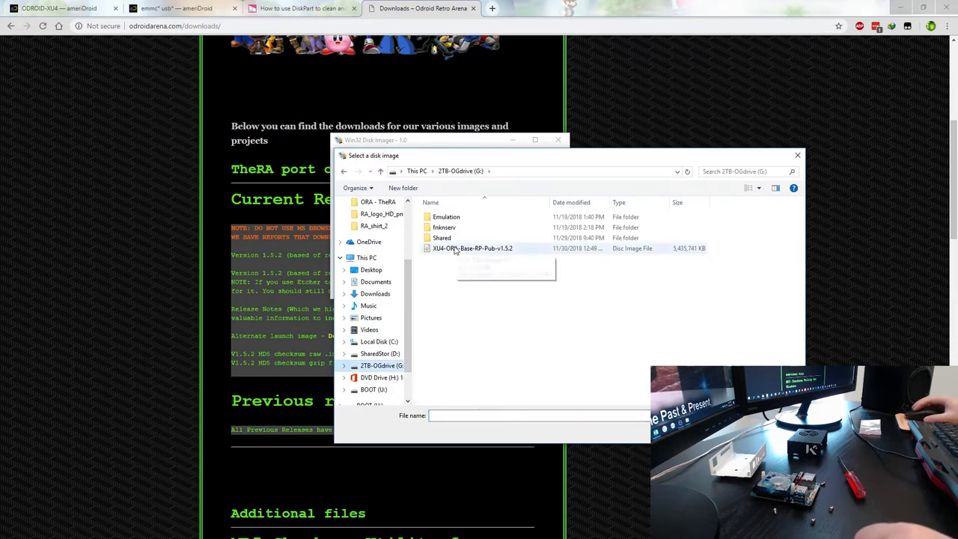
{"action": "double_click", "coordinate": [471, 248]}
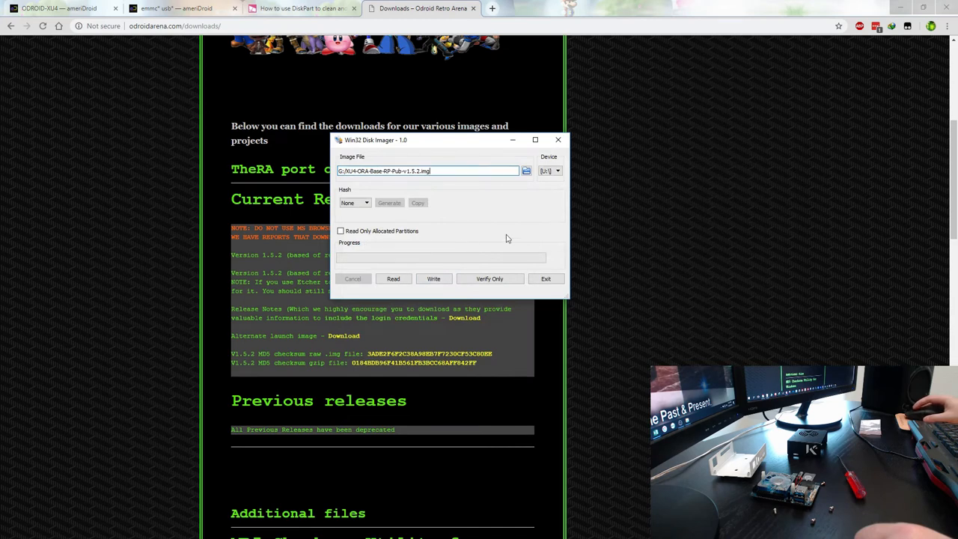
{"action": "left_click", "coordinate": [558, 170]}
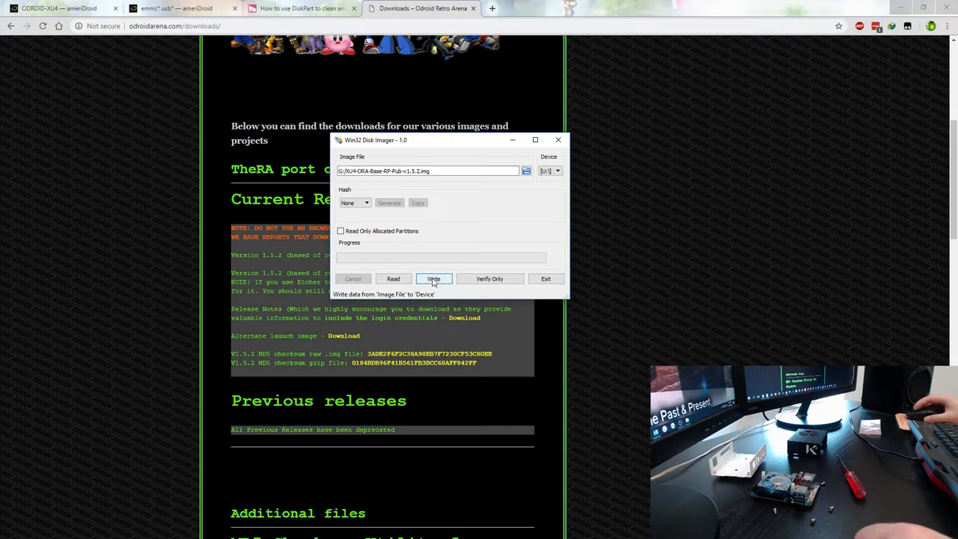
Step: Start writing the image to the card, confirming the overwrite, and open a blank Chrome tab
{"action": "left_click", "coordinate": [434, 279]}
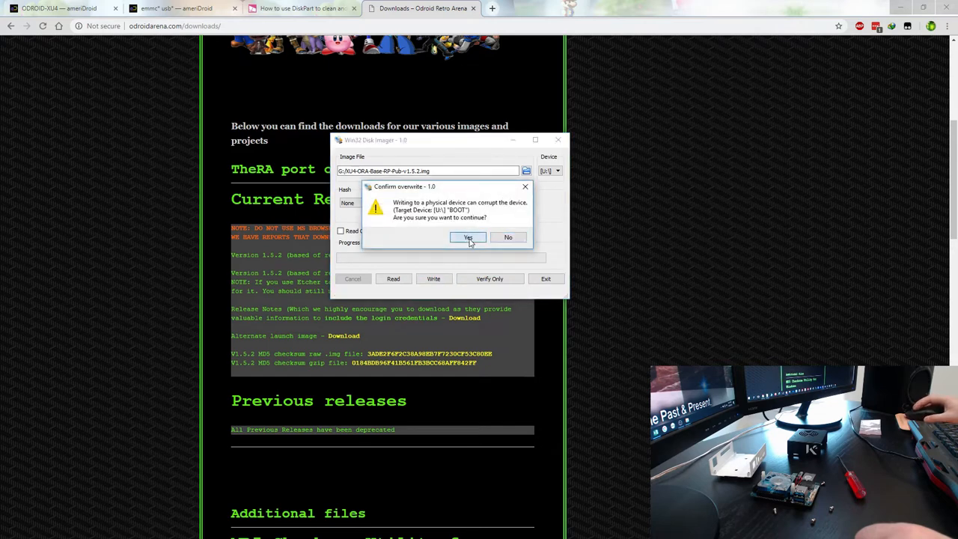
{"action": "left_click", "coordinate": [467, 237]}
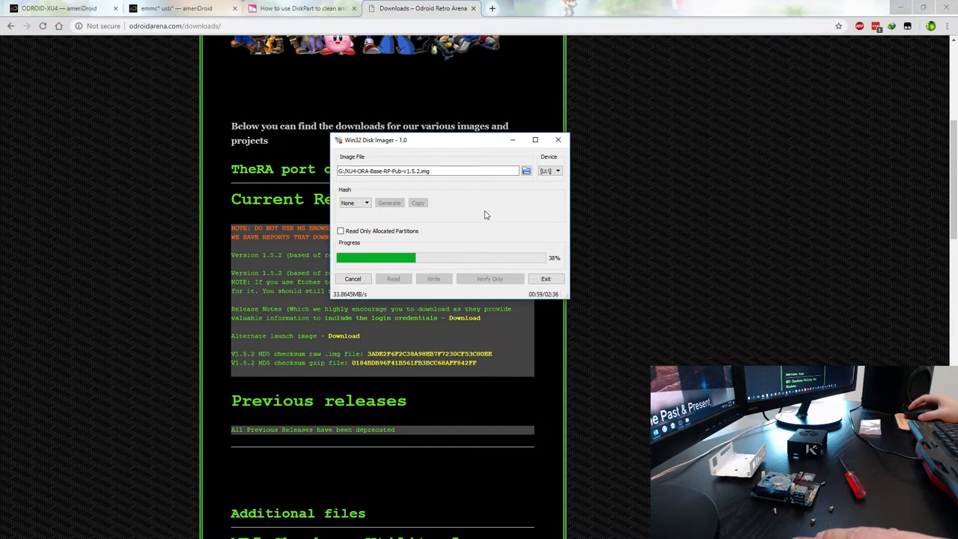
{"action": "left_click", "coordinate": [611, 8]}
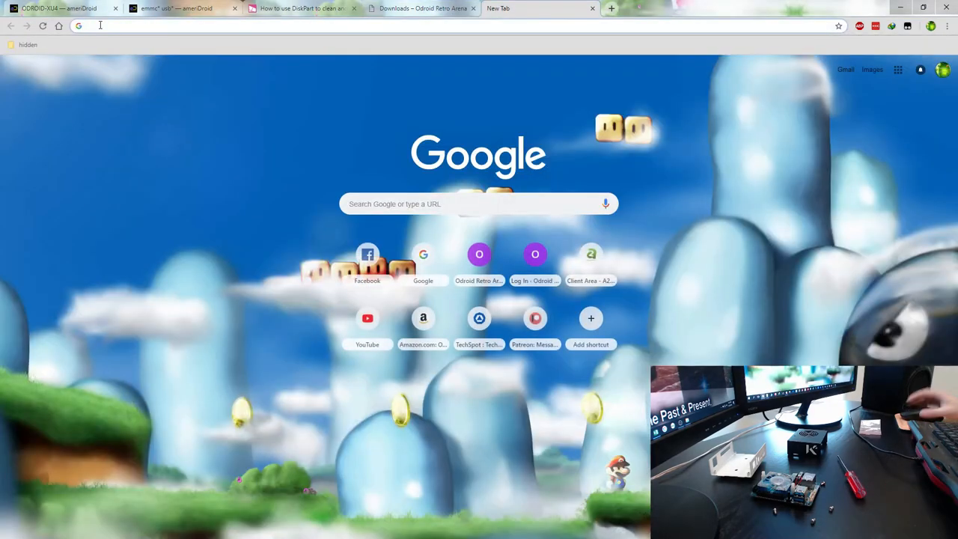
Step: Search Google for SD card speeds and highlight the minimum transfer speed figure
{"action": "type", "text": "sd card u1 vs u3"}
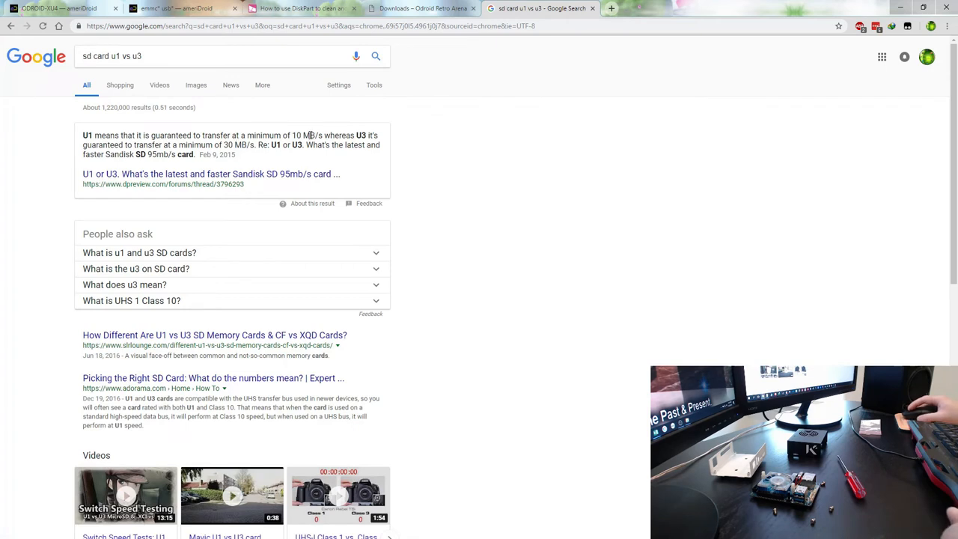
{"action": "double_click", "coordinate": [307, 135]}
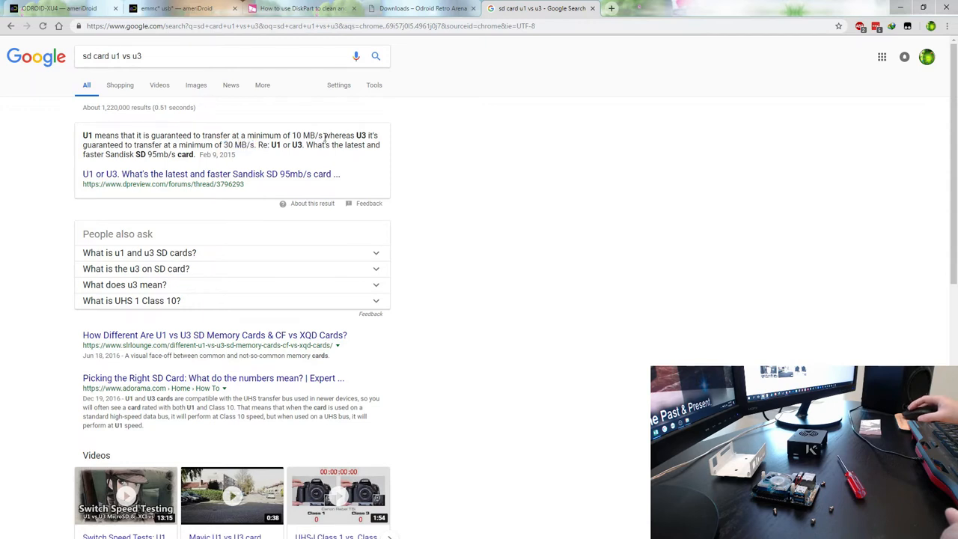
{"action": "left_click", "coordinate": [153, 56]}
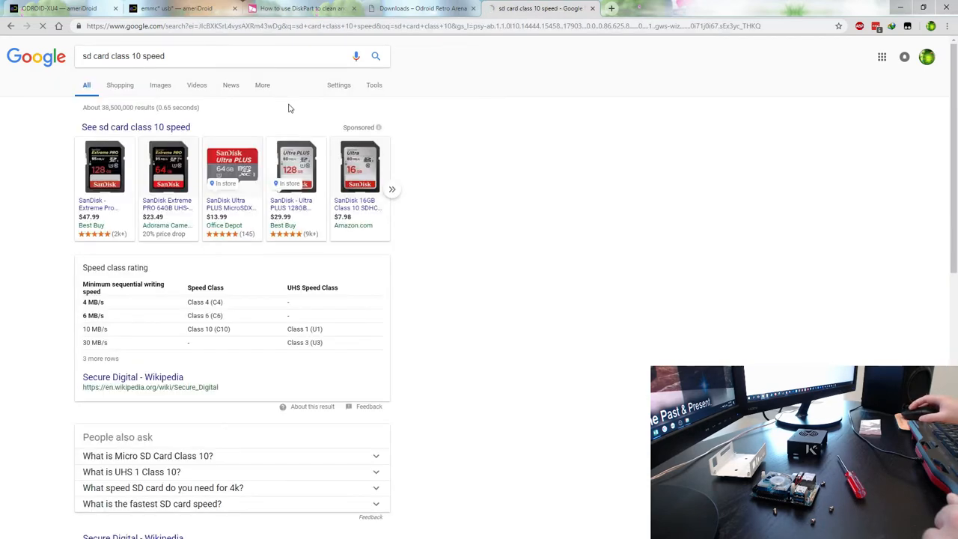
Step: Scroll to the speed class table, highlight Class 3 (U3), and close the tab
{"action": "scroll", "scroll_direction": "down", "scroll_amount": 3}
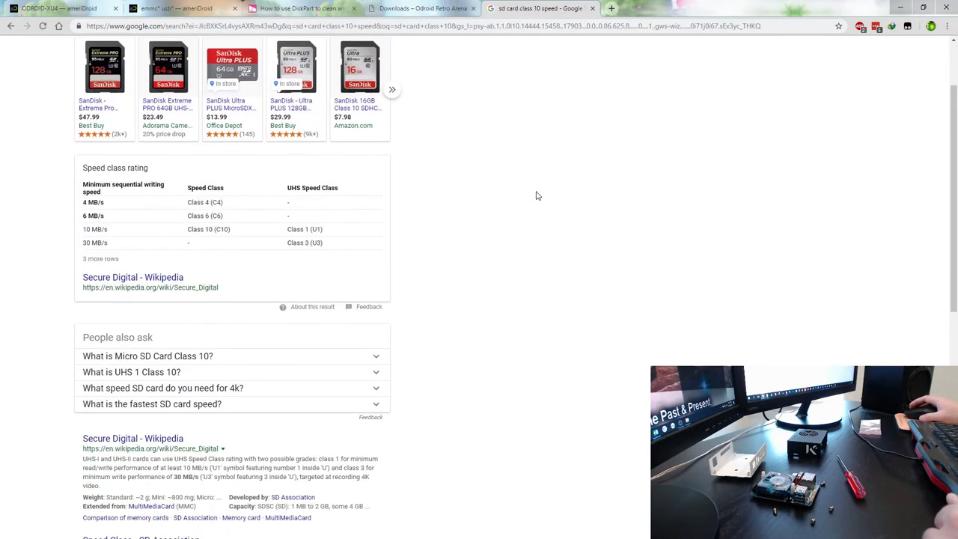
{"action": "mouse_move", "coordinate": [264, 231]}
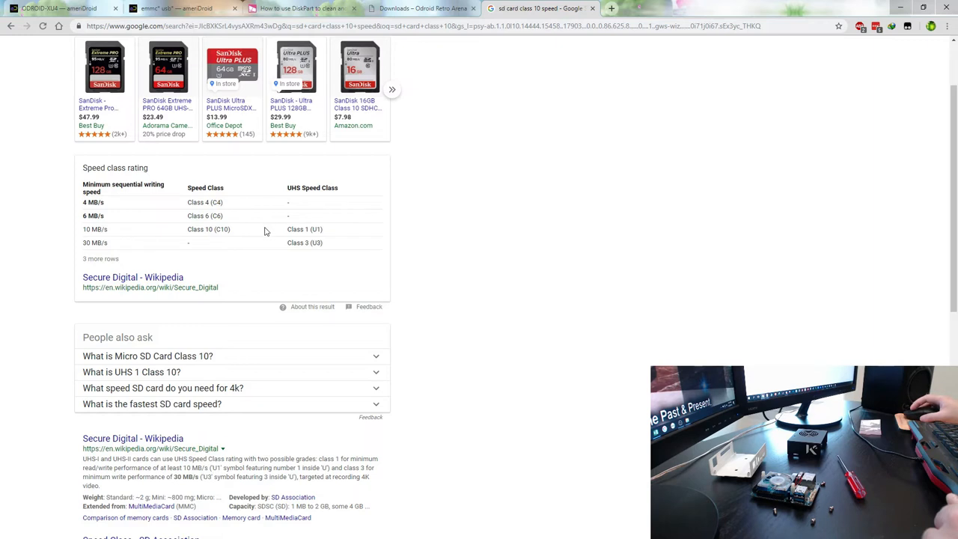
{"action": "mouse_move", "coordinate": [214, 240]}
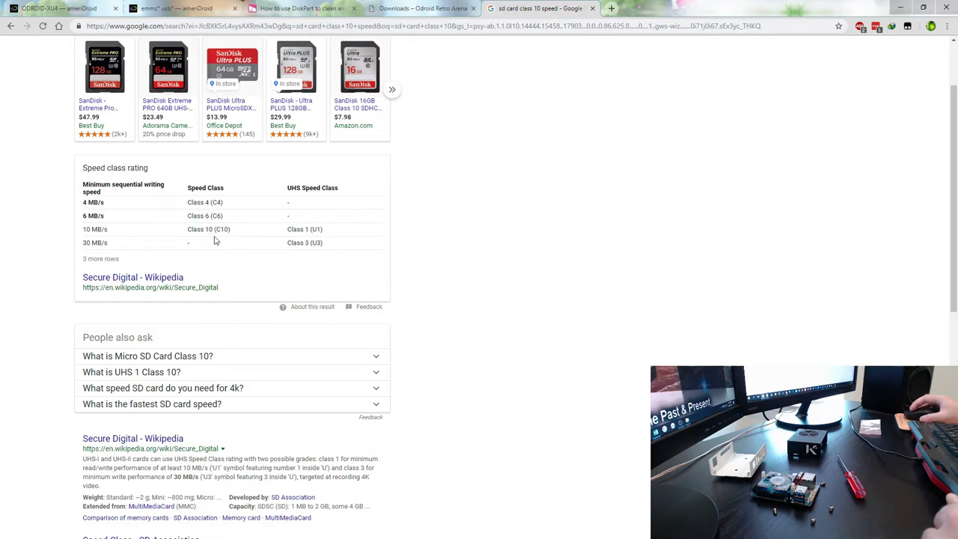
{"action": "mouse_move", "coordinate": [402, 285]}
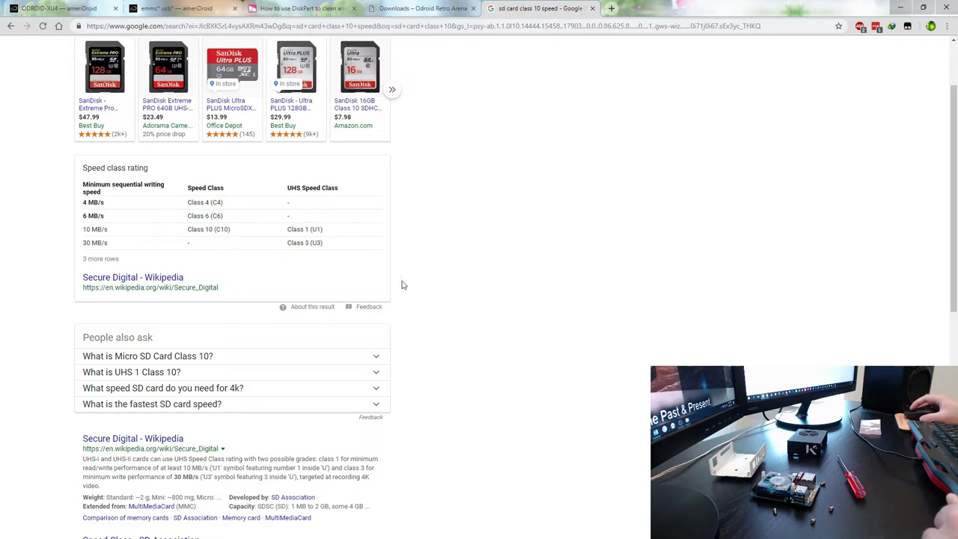
{"action": "mouse_move", "coordinate": [472, 282]}
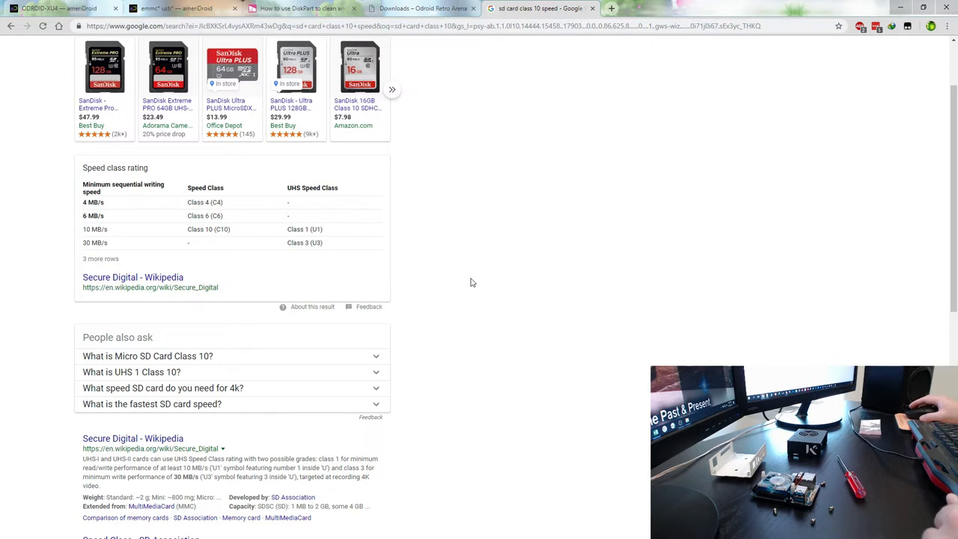
{"action": "mouse_move", "coordinate": [234, 235]}
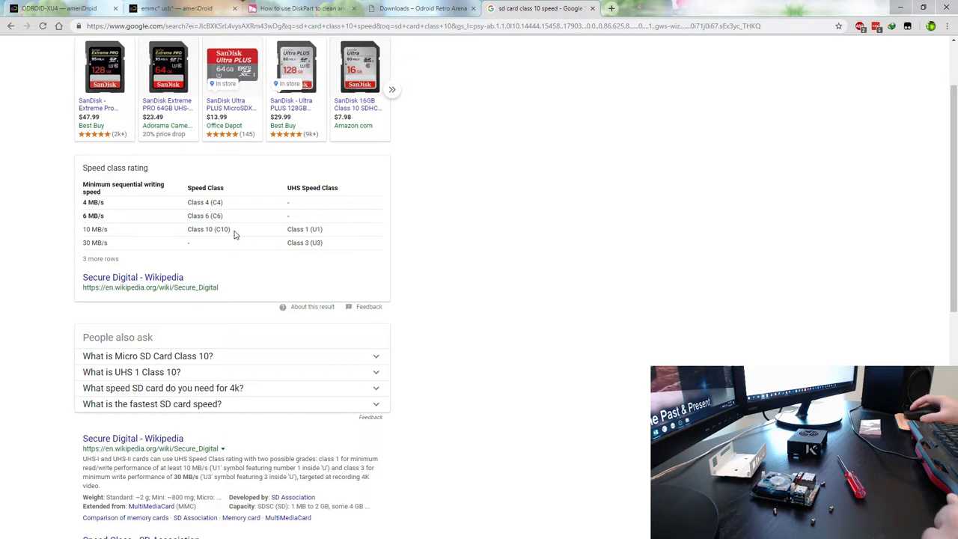
{"action": "double_click", "coordinate": [305, 229]}
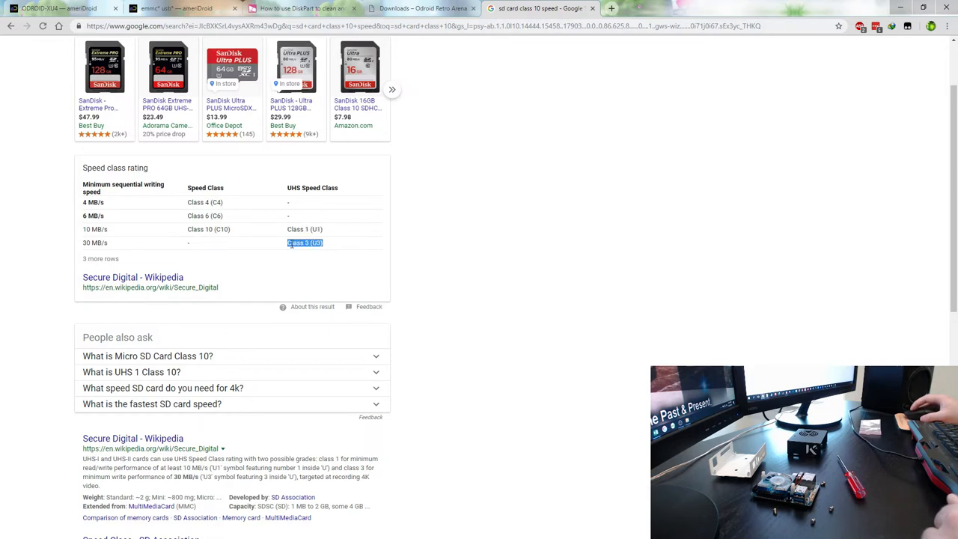
{"action": "mouse_move", "coordinate": [344, 262]}
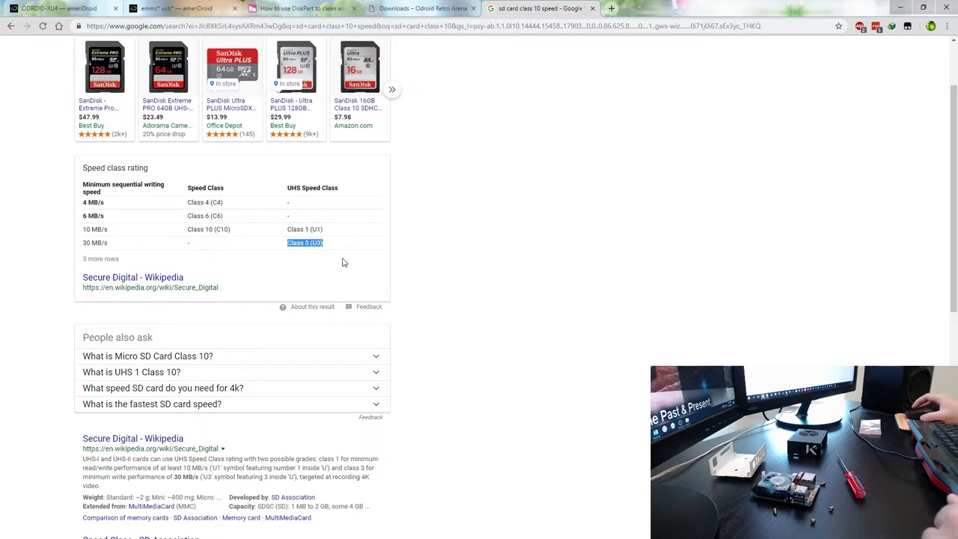
{"action": "mouse_move", "coordinate": [468, 249]}
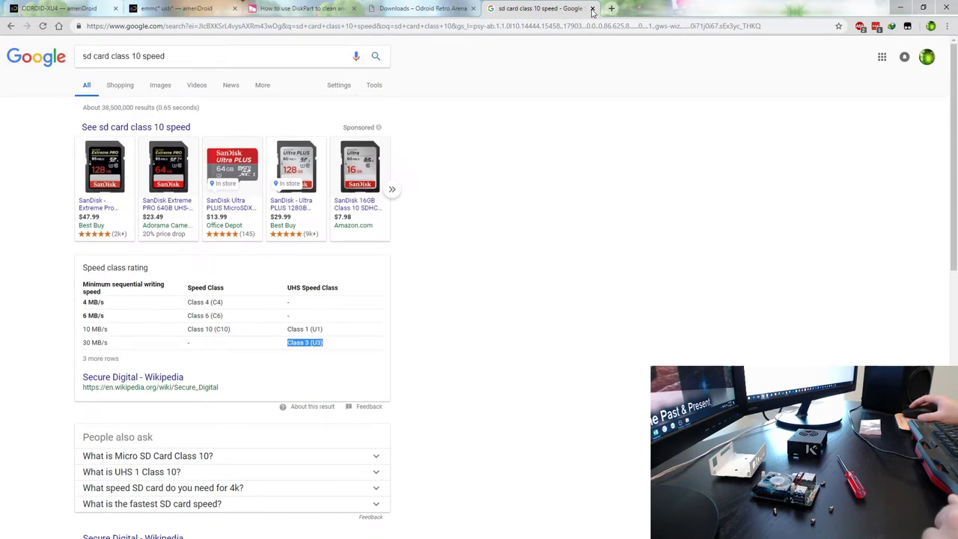
{"action": "left_click", "coordinate": [592, 9]}
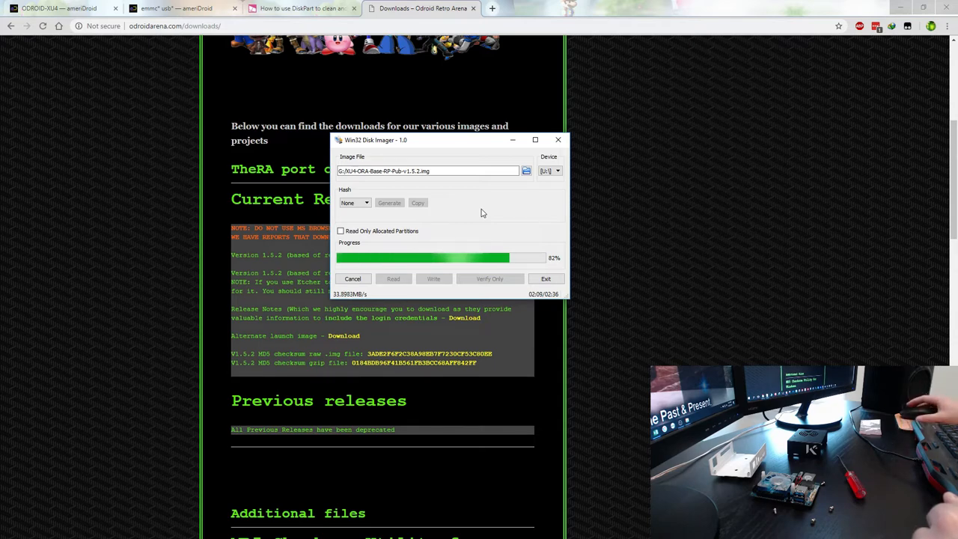
{"action": "mouse_move", "coordinate": [389, 88]}
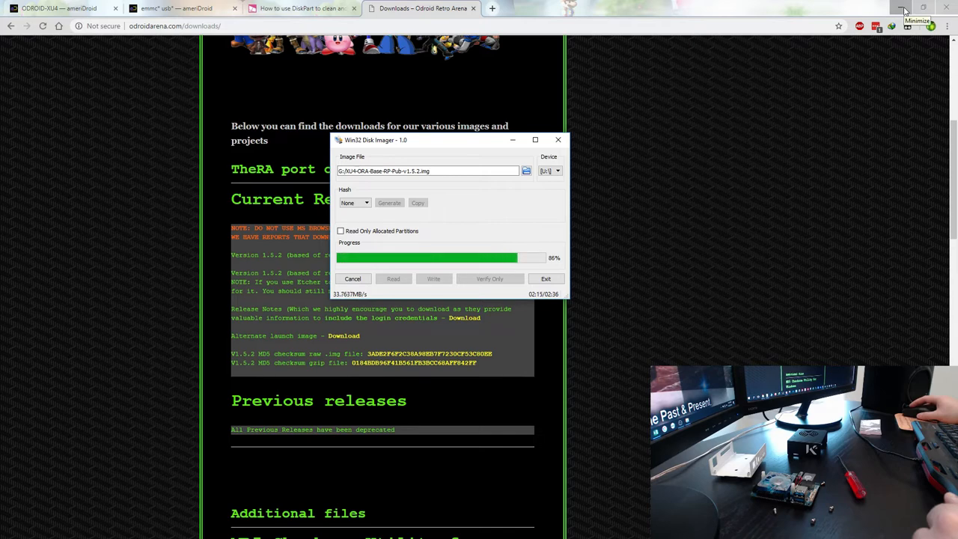
Step: Acknowledge the Write Successful dialog once the v1.5.2 image reaches 100%
{"action": "left_click", "coordinate": [900, 8]}
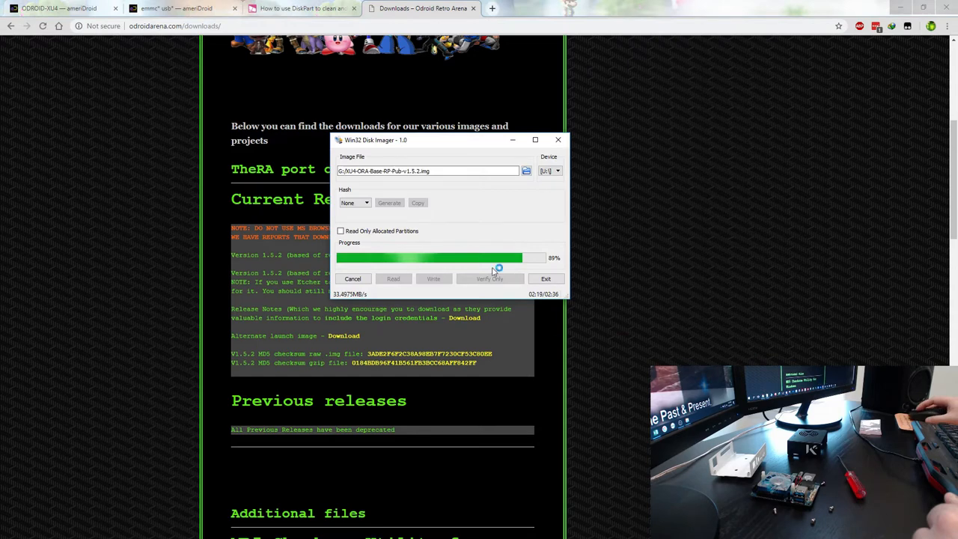
{"action": "mouse_move", "coordinate": [470, 217]}
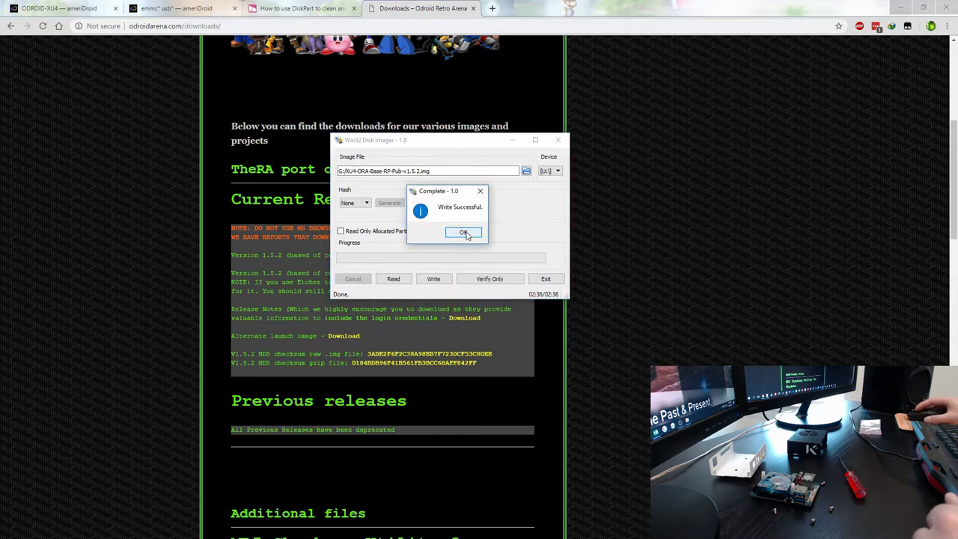
{"action": "left_click", "coordinate": [463, 232]}
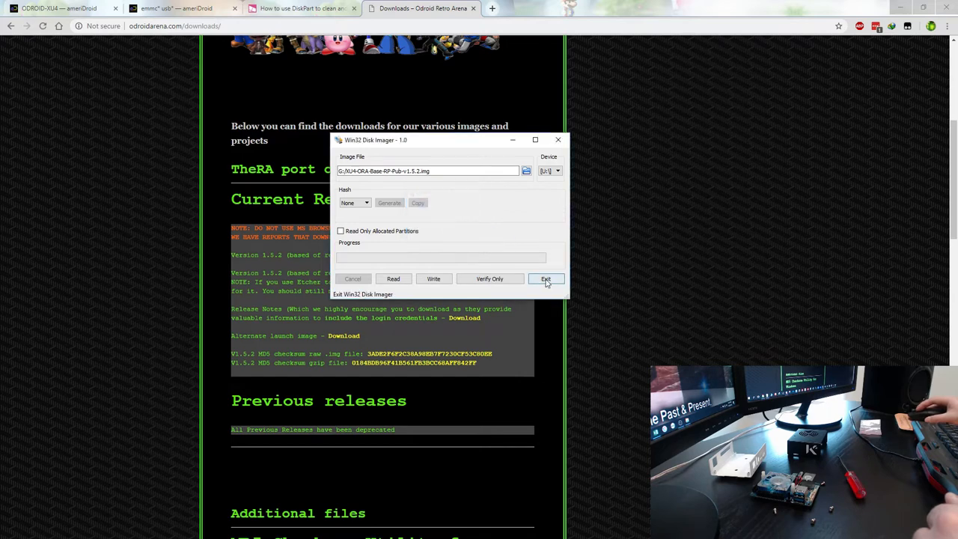
Step: Exit Win32 Disk Imager
{"action": "left_click", "coordinate": [545, 278]}
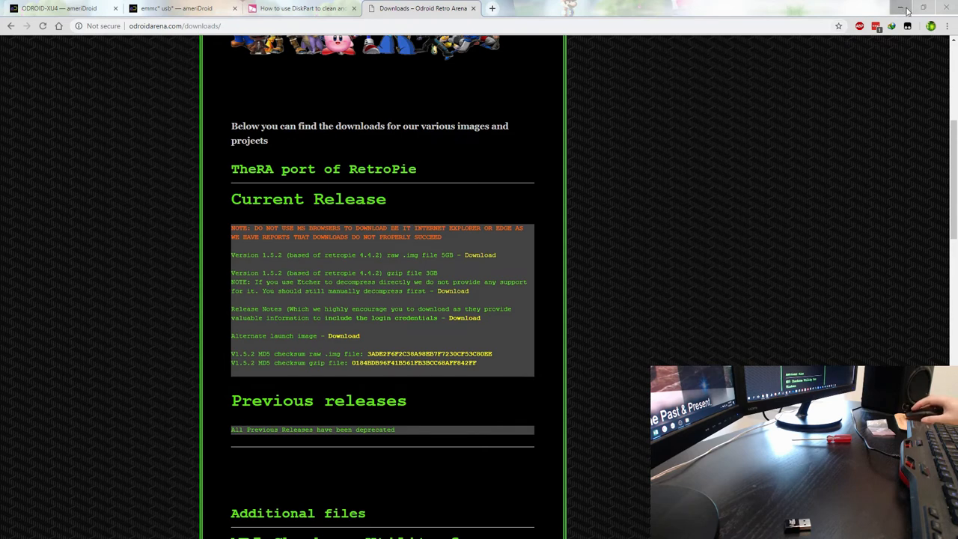
{"action": "mouse_move", "coordinate": [636, 201]}
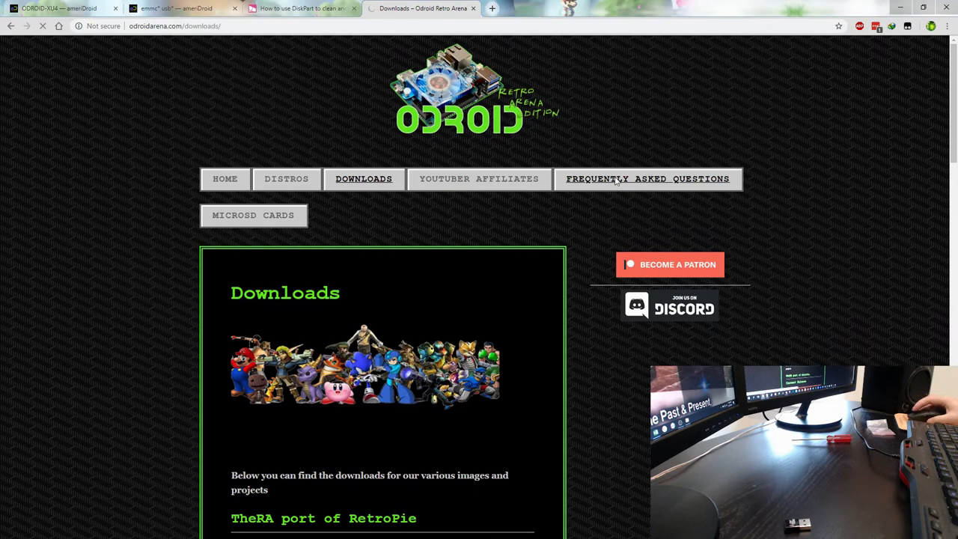
Step: Open the Odroid Retro Arena FAQ and scroll down to the resize.sh instructions
{"action": "left_click", "coordinate": [647, 178]}
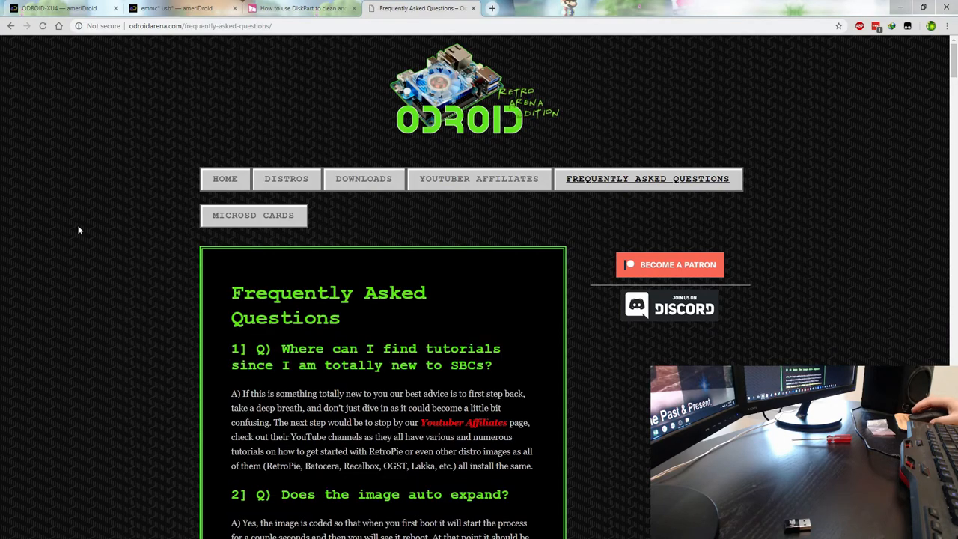
{"action": "scroll", "scroll_direction": "down", "scroll_amount": 3}
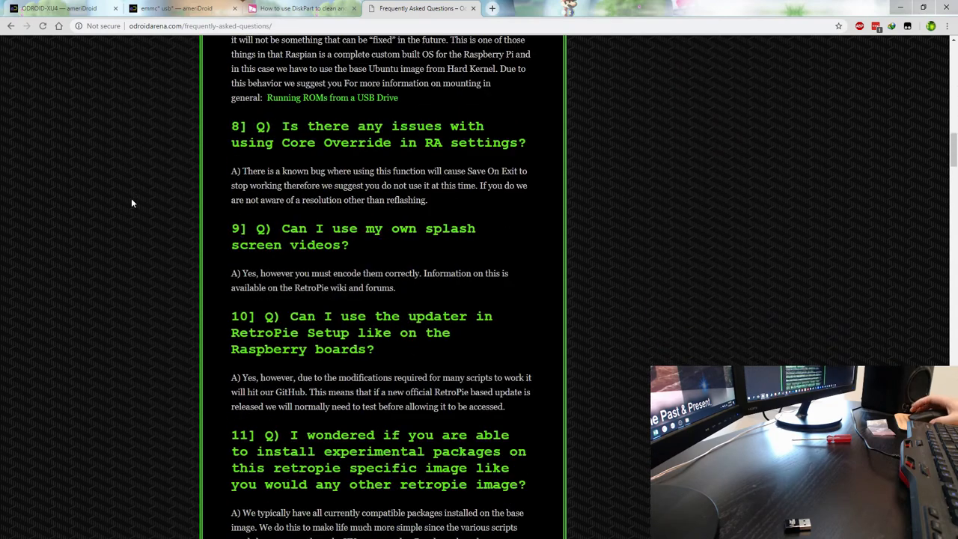
{"action": "scroll", "scroll_direction": "down", "scroll_amount": 3}
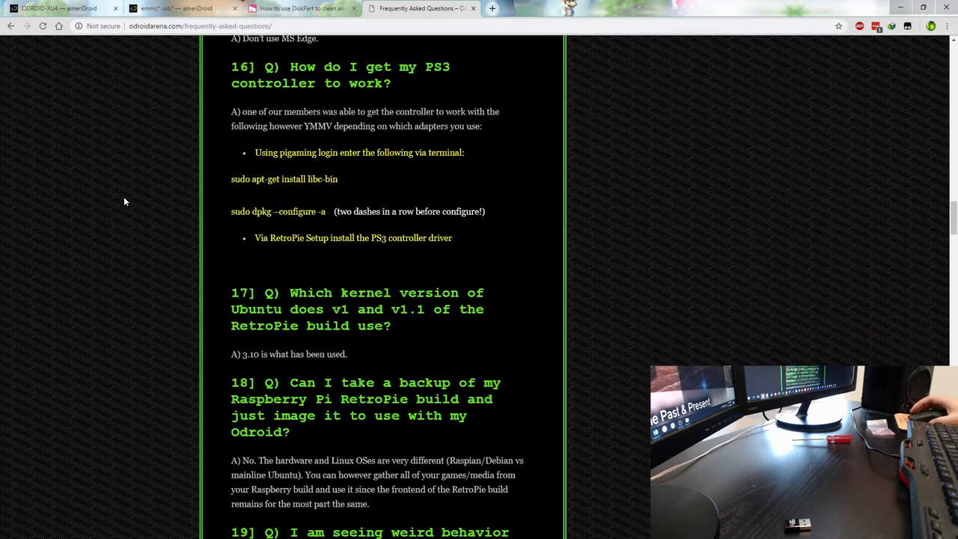
{"action": "scroll", "scroll_direction": "down", "scroll_amount": 3}
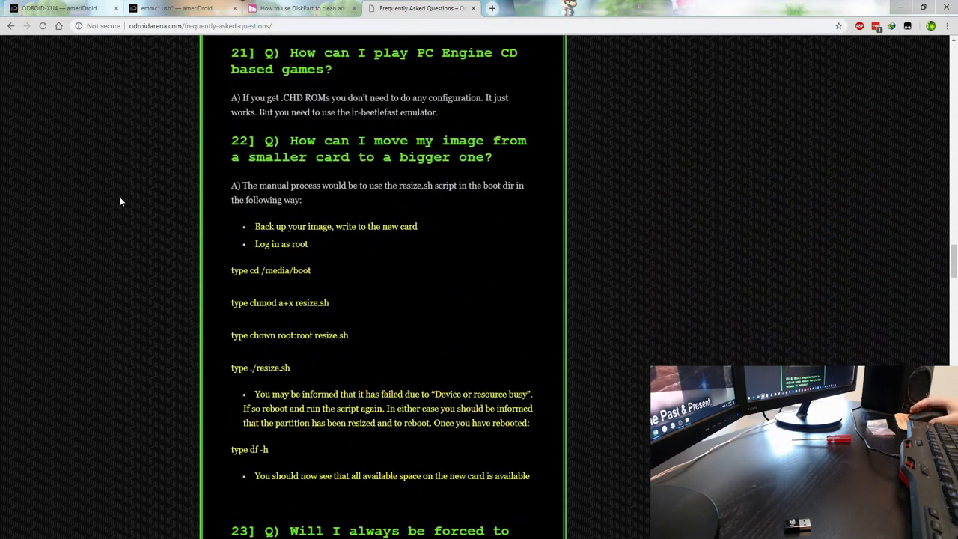
{"action": "scroll", "scroll_direction": "down", "scroll_amount": 3}
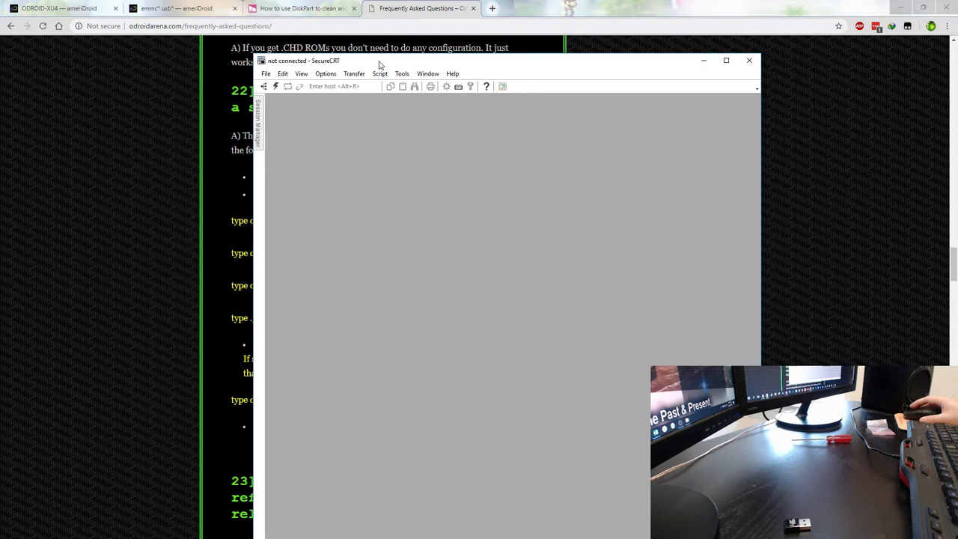
{"action": "mouse_move", "coordinate": [297, 134]}
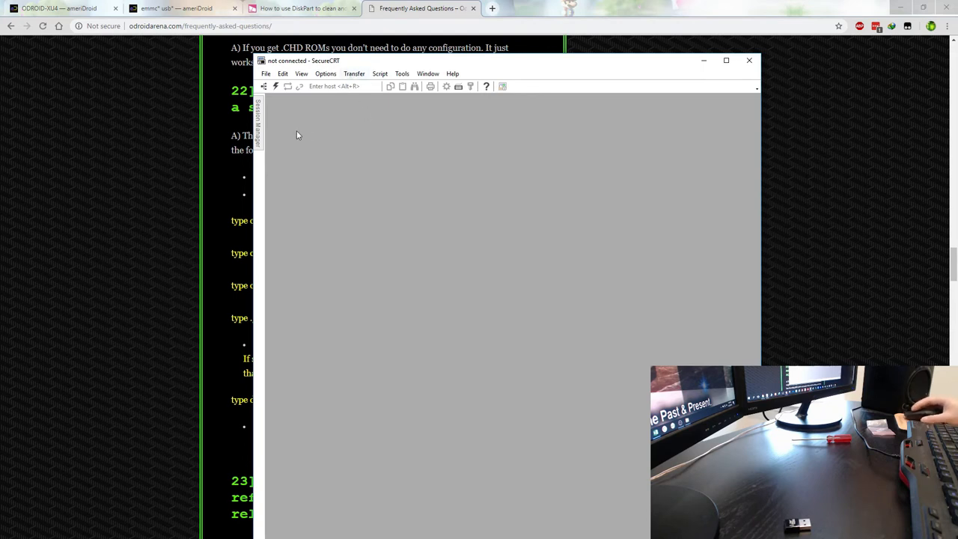
Step: Connect to the saved 'XU4 as pigaming .27' session from the Session Manager
{"action": "left_click", "coordinate": [258, 123]}
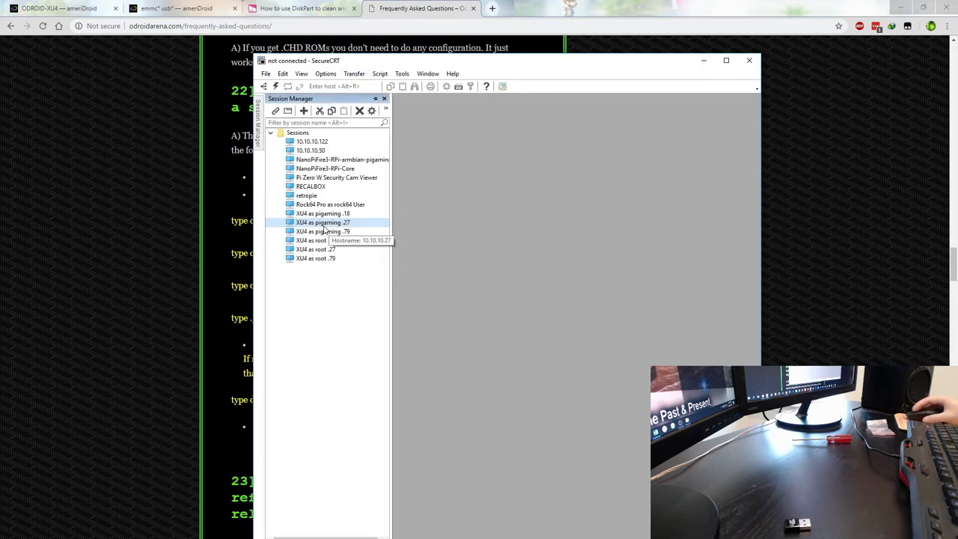
{"action": "double_click", "coordinate": [322, 222]}
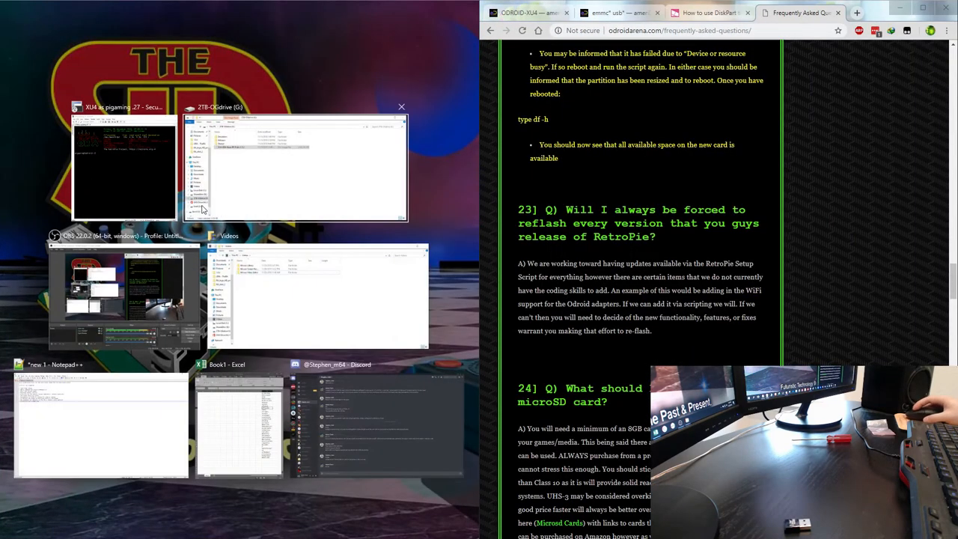
{"action": "left_click", "coordinate": [125, 163]}
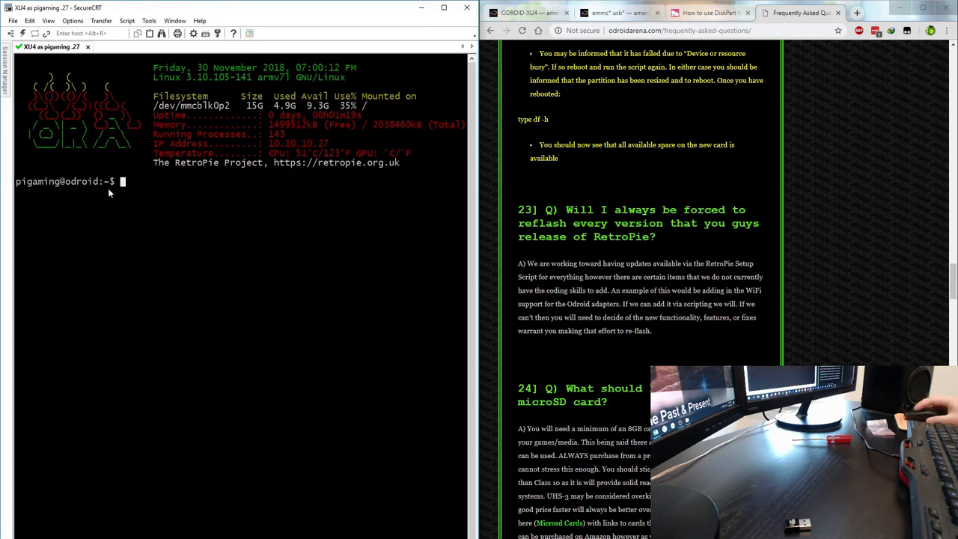
{"action": "mouse_move", "coordinate": [163, 193]}
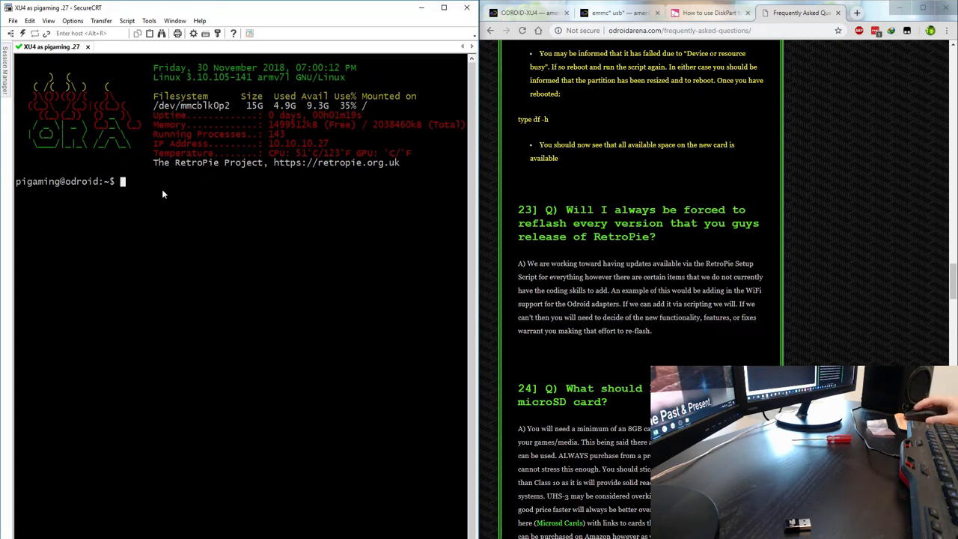
{"action": "mouse_move", "coordinate": [199, 202]}
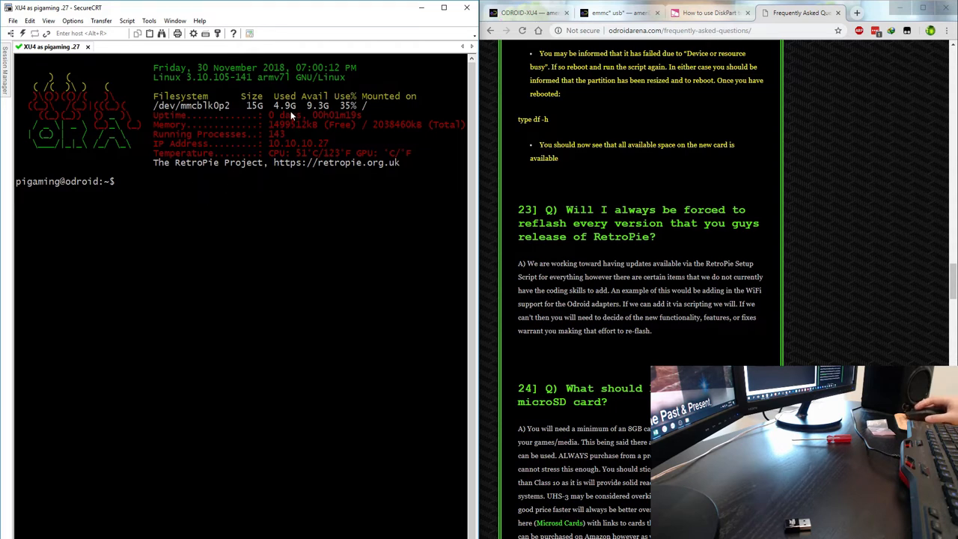
{"action": "mouse_move", "coordinate": [258, 113]}
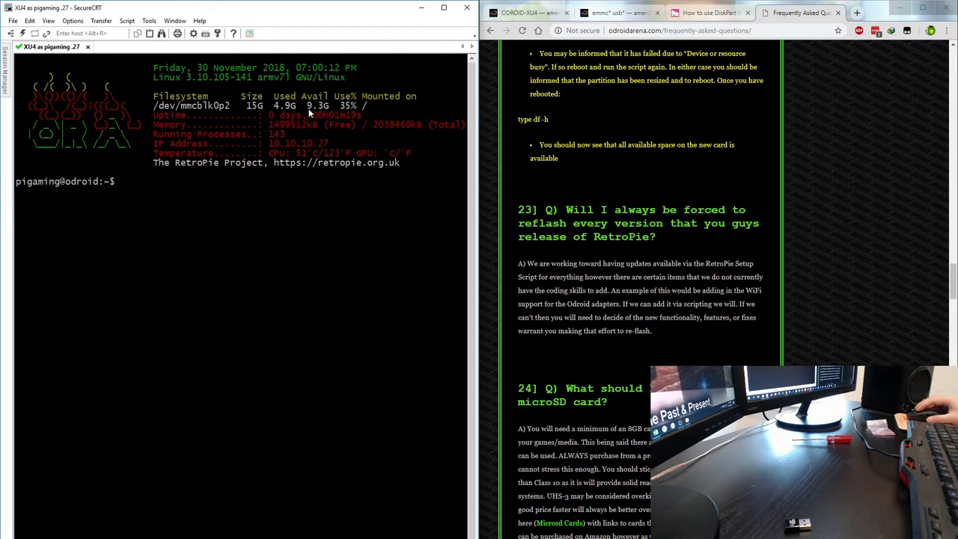
{"action": "mouse_move", "coordinate": [354, 113]}
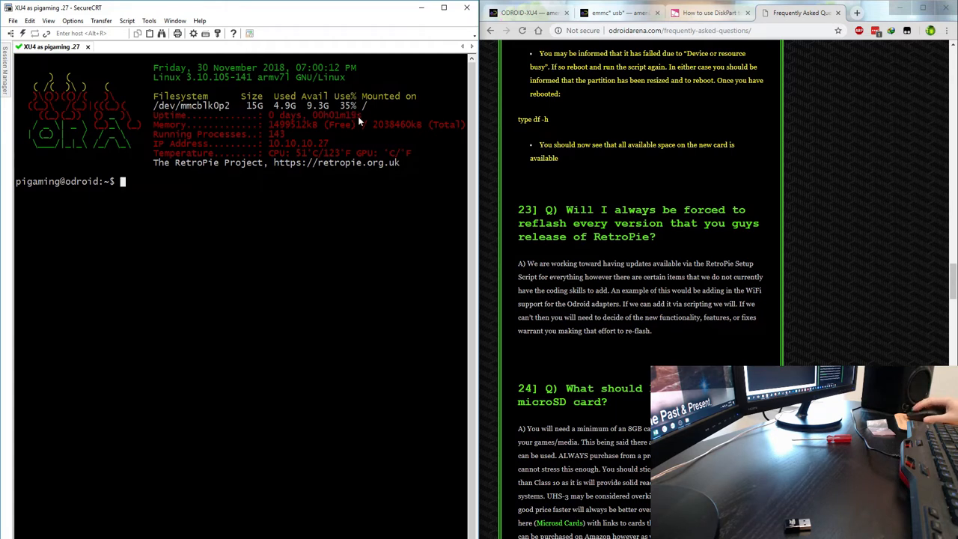
{"action": "mouse_move", "coordinate": [341, 145]}
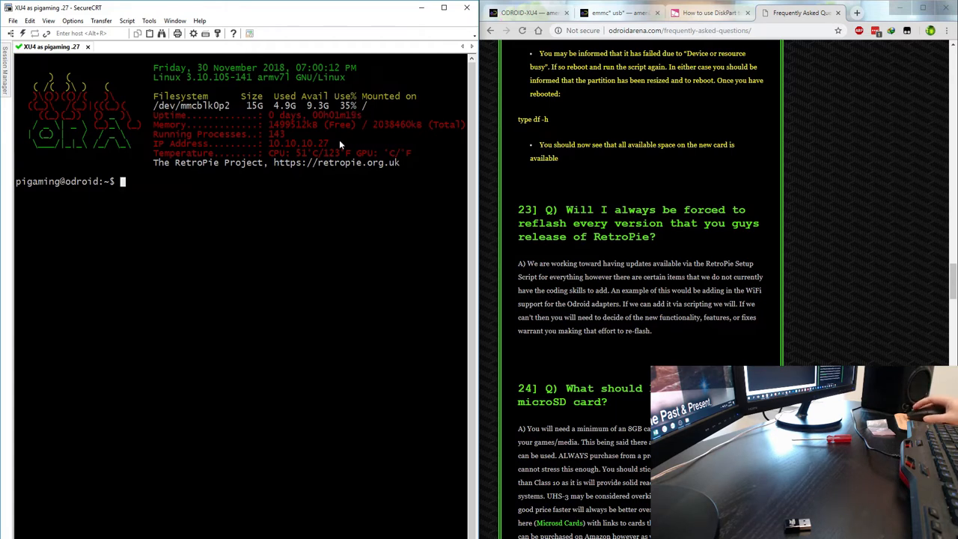
{"action": "mouse_move", "coordinate": [243, 208]}
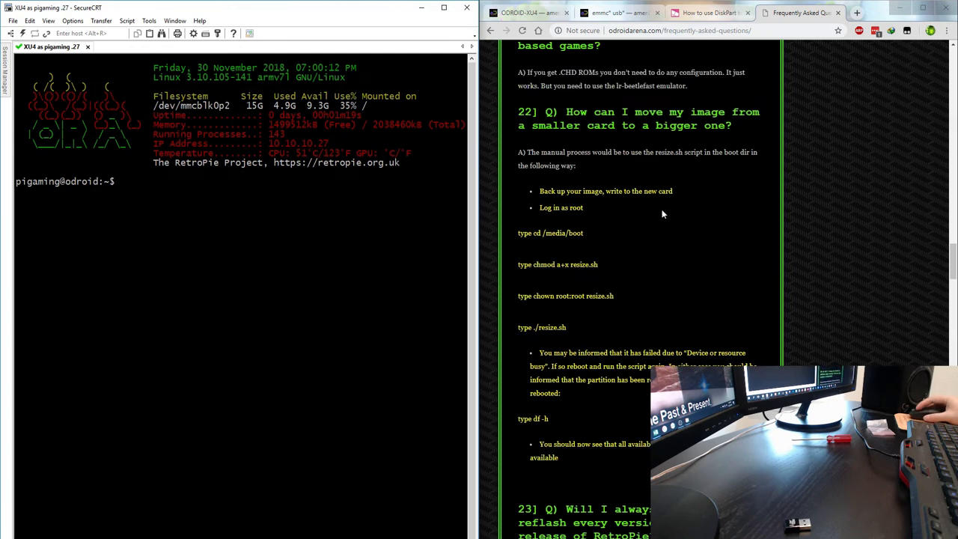
{"action": "mouse_move", "coordinate": [296, 243]}
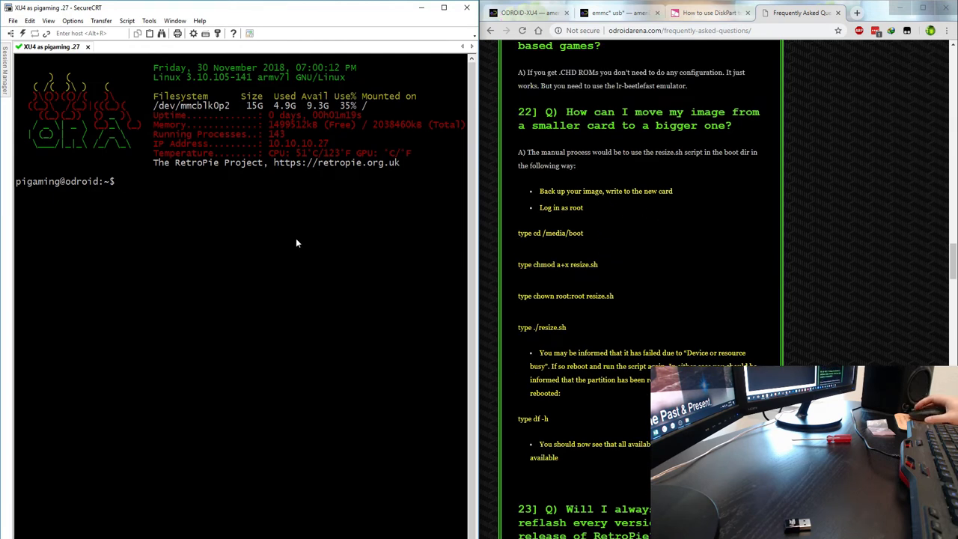
{"action": "mouse_move", "coordinate": [251, 279]}
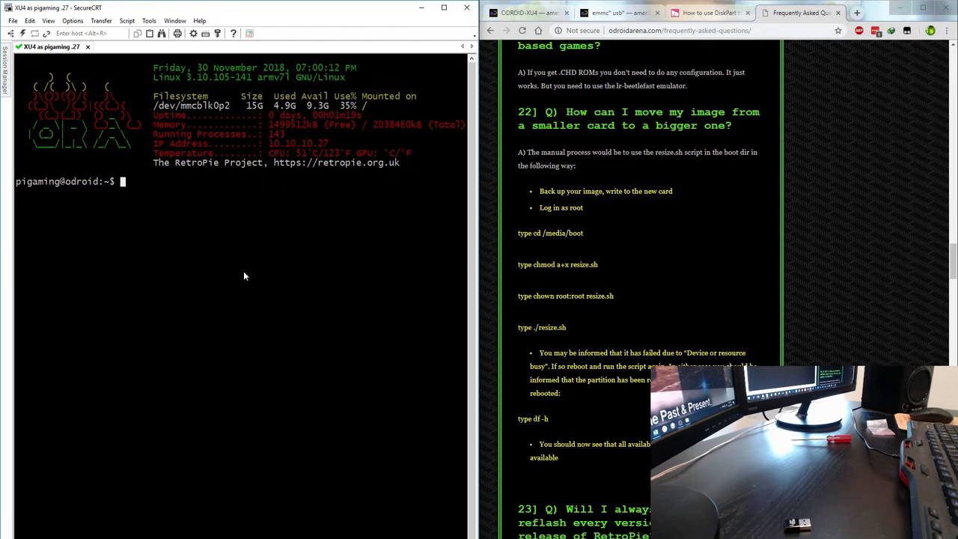
{"action": "mouse_move", "coordinate": [328, 219]}
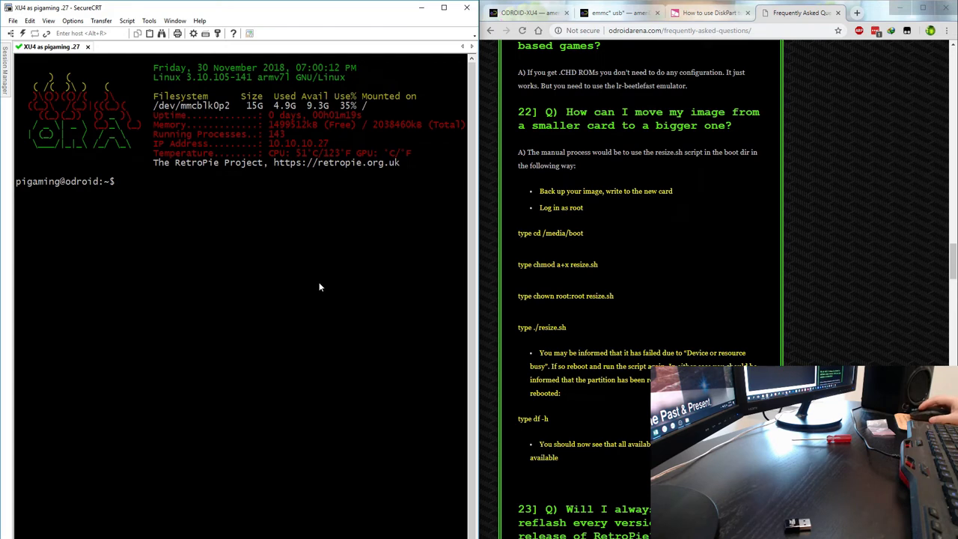
{"action": "mouse_move", "coordinate": [340, 323]}
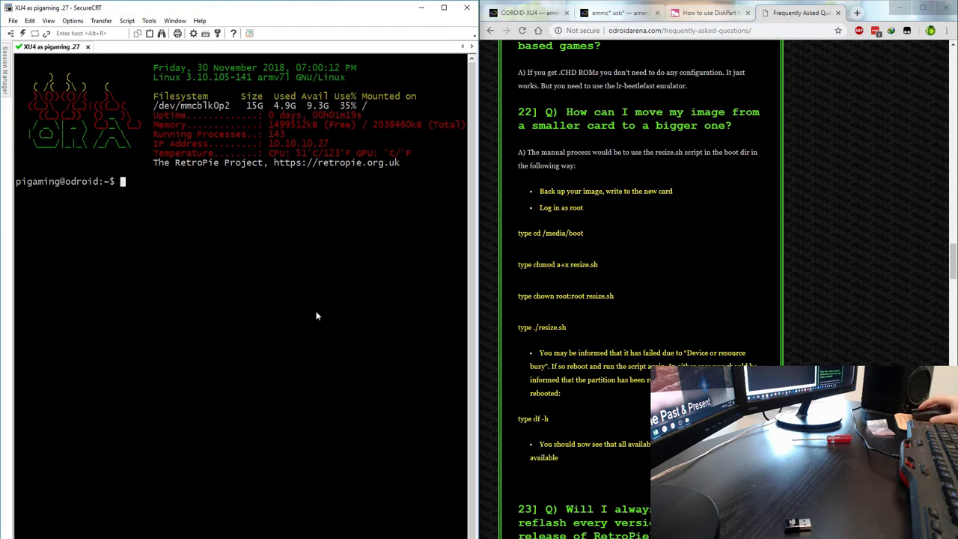
{"action": "mouse_move", "coordinate": [340, 314]}
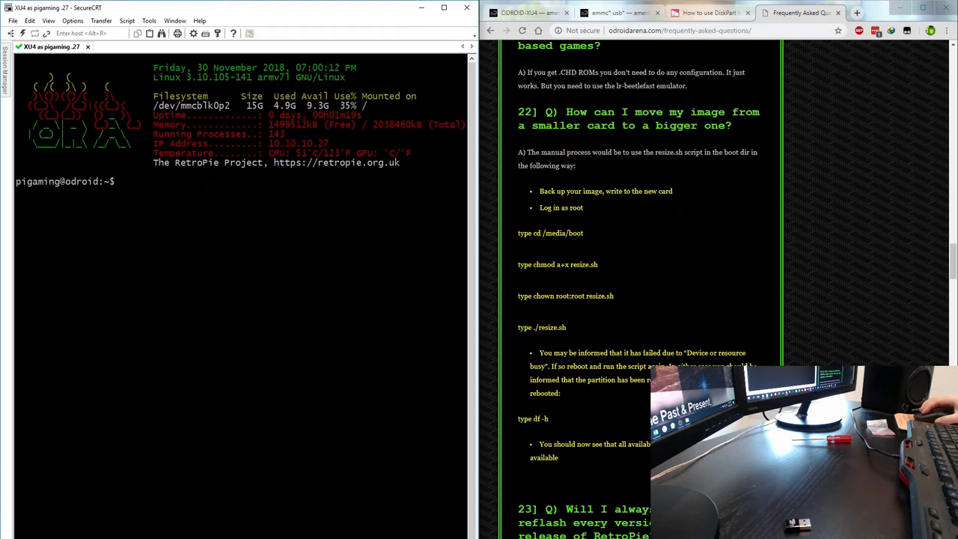
Step: Enter the shutdown command in the XU4 terminal
{"action": "type", "text": "shutdown"}
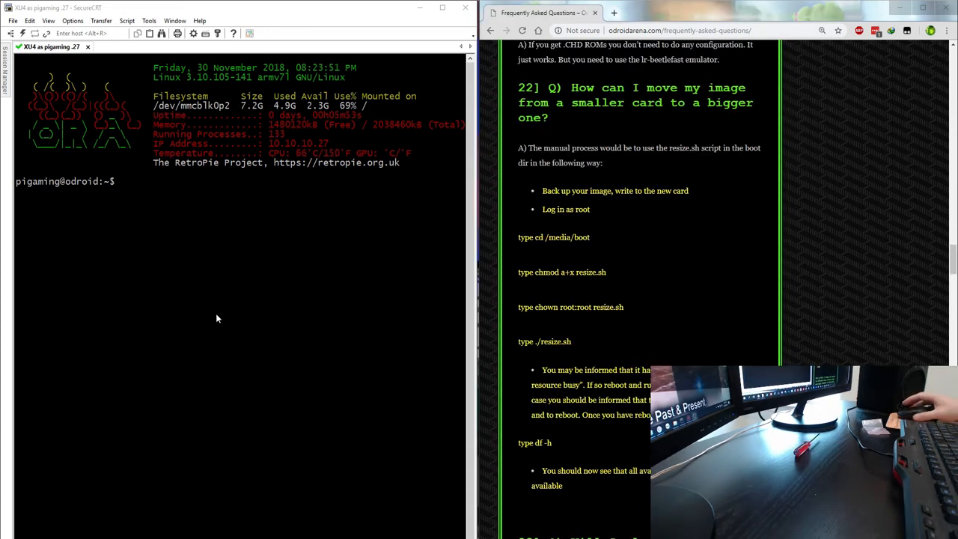
{"action": "mouse_move", "coordinate": [316, 277]}
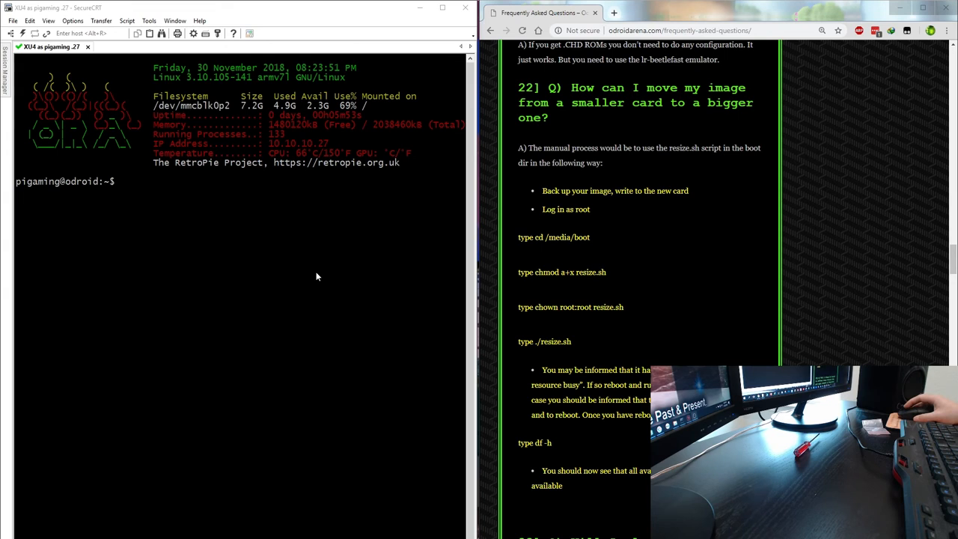
{"action": "mouse_move", "coordinate": [369, 292]}
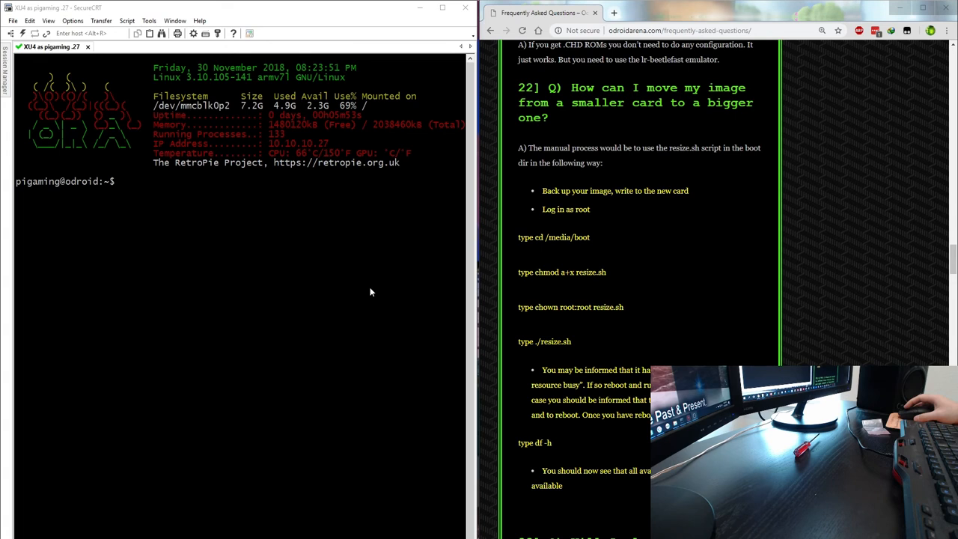
{"action": "mouse_move", "coordinate": [337, 238]}
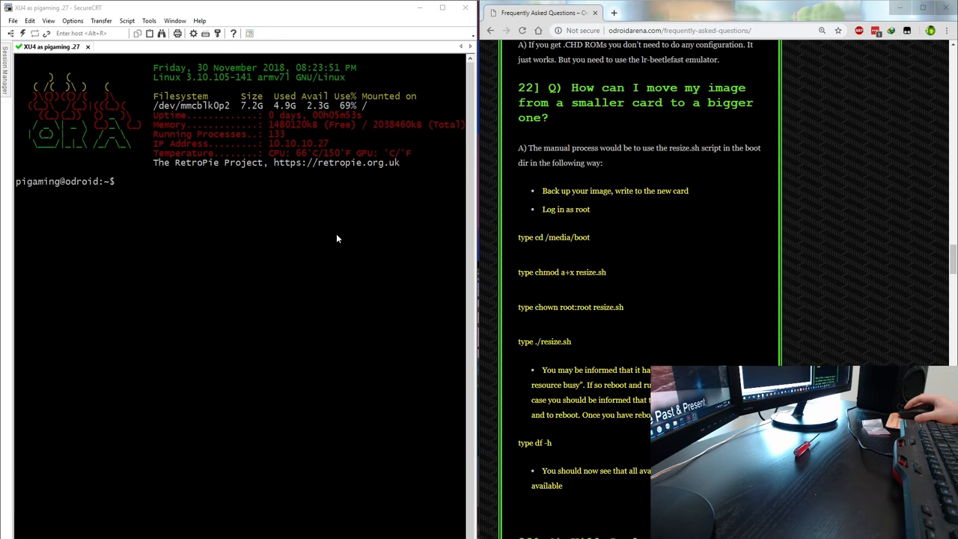
{"action": "mouse_move", "coordinate": [282, 305]}
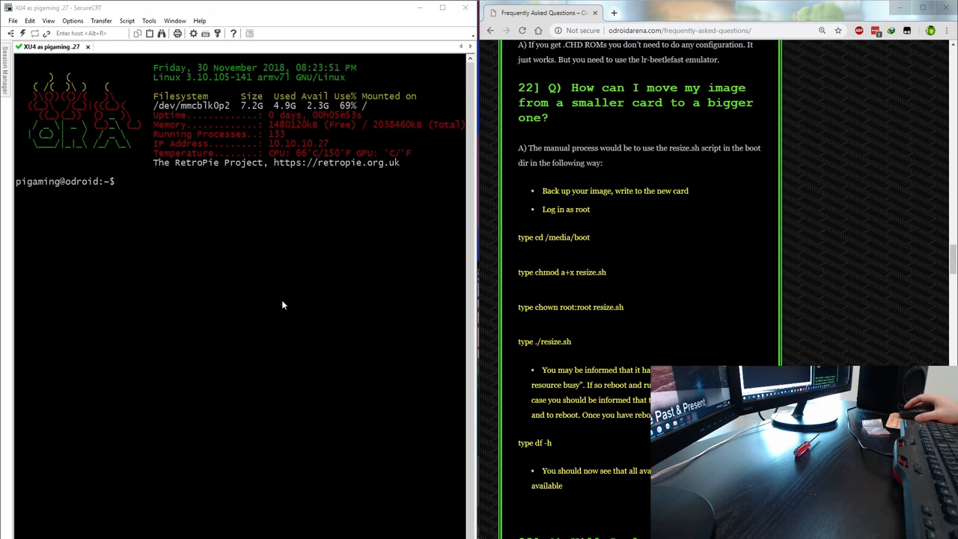
{"action": "mouse_move", "coordinate": [687, 131]}
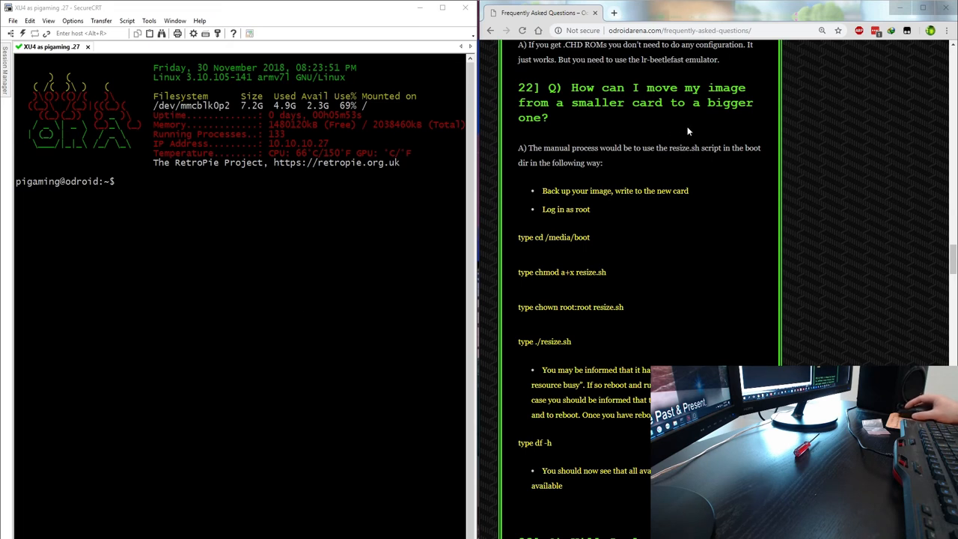
{"action": "mouse_move", "coordinate": [313, 299]}
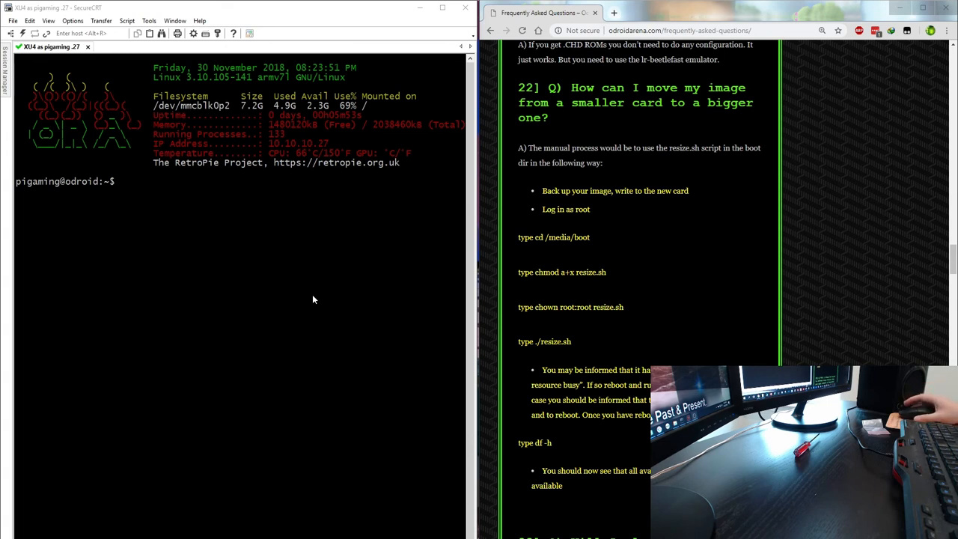
{"action": "mouse_move", "coordinate": [305, 296]}
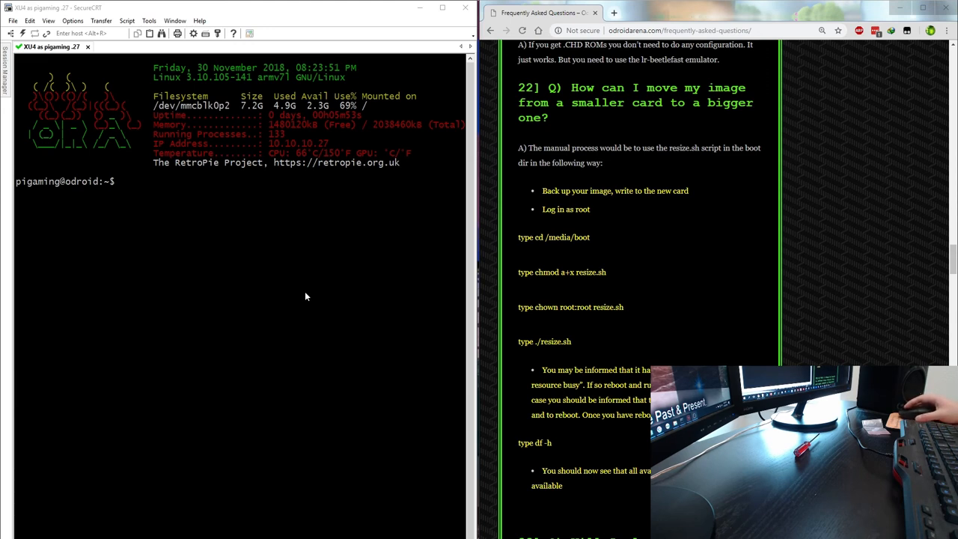
{"action": "mouse_move", "coordinate": [225, 274]}
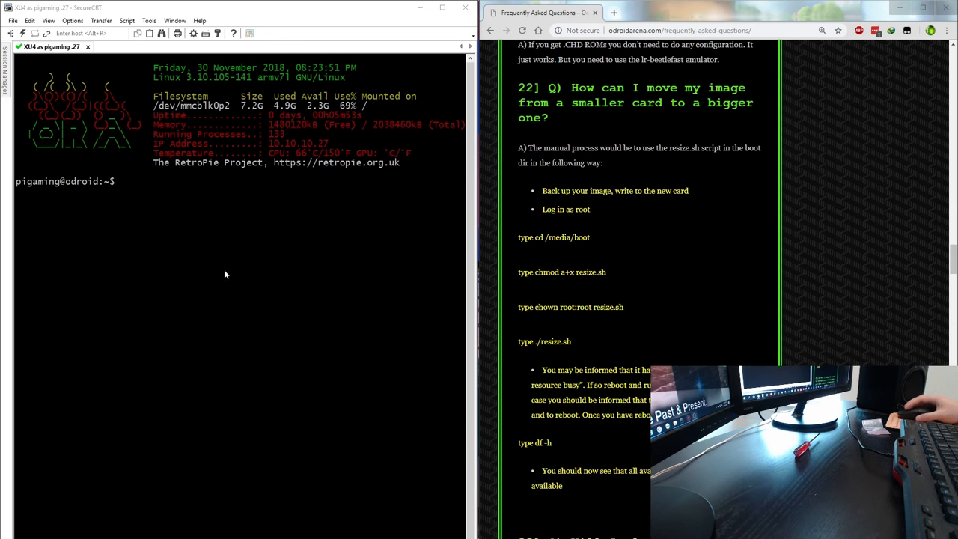
{"action": "mouse_move", "coordinate": [345, 232]}
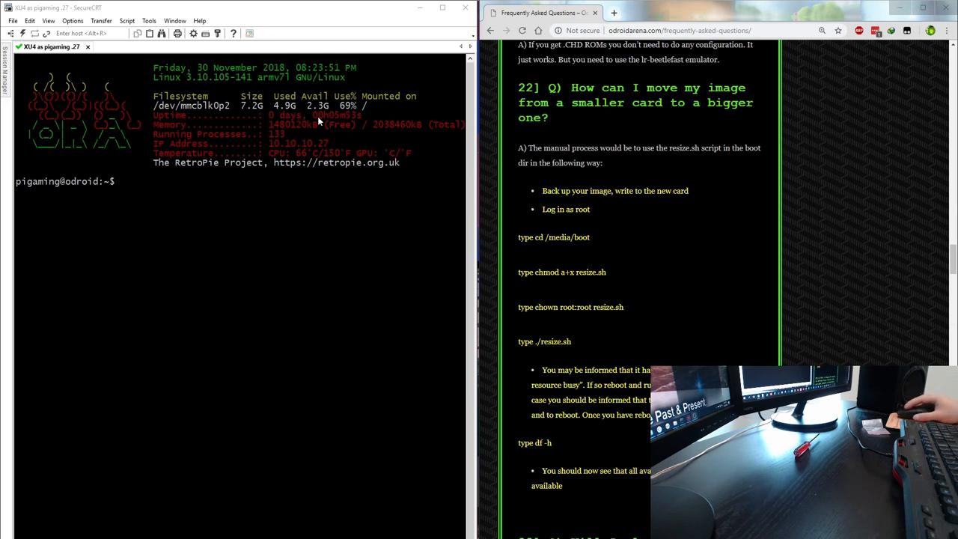
{"action": "mouse_move", "coordinate": [240, 113]}
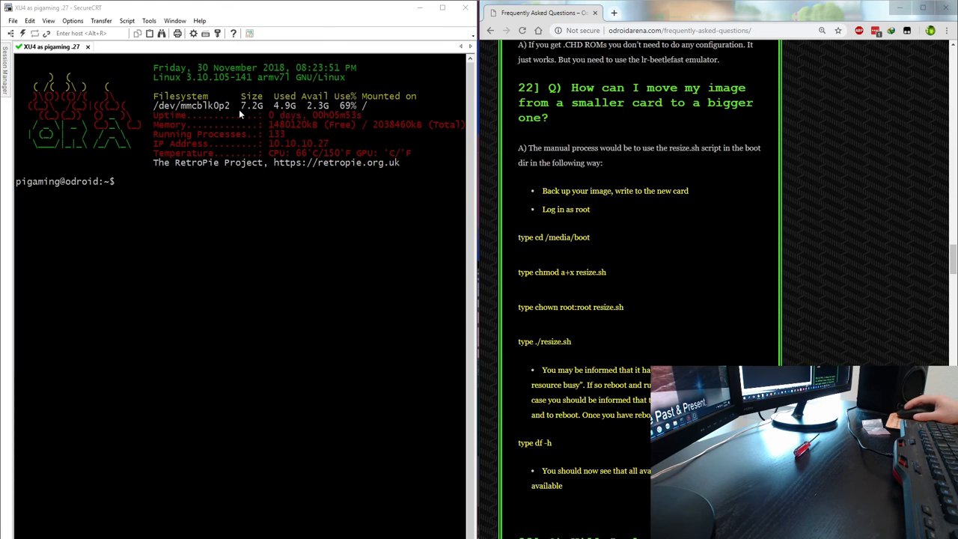
{"action": "mouse_move", "coordinate": [251, 114]}
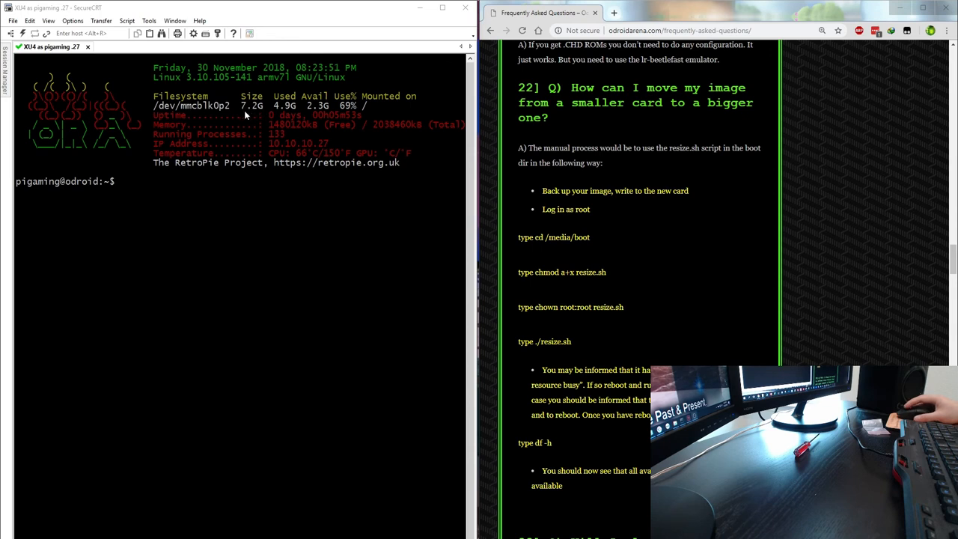
{"action": "mouse_move", "coordinate": [273, 115]}
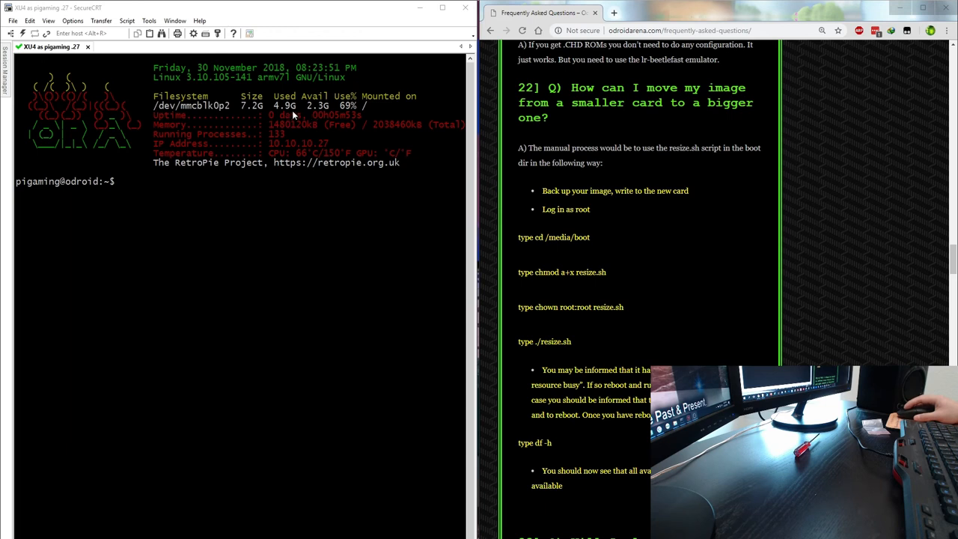
{"action": "mouse_move", "coordinate": [320, 114]}
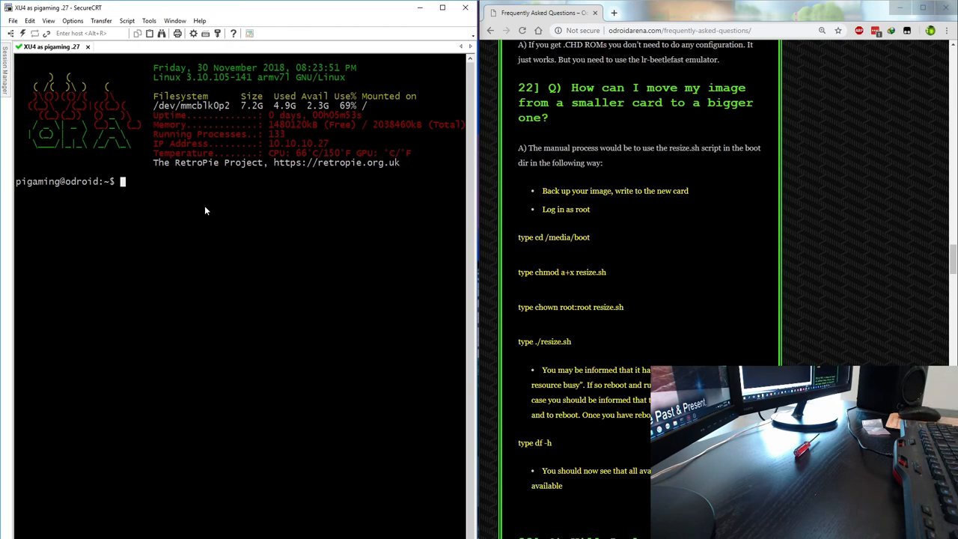
Step: In /media/boot, make resize.sh executable with chmod a+x
{"action": "type", "text": "cd /"}
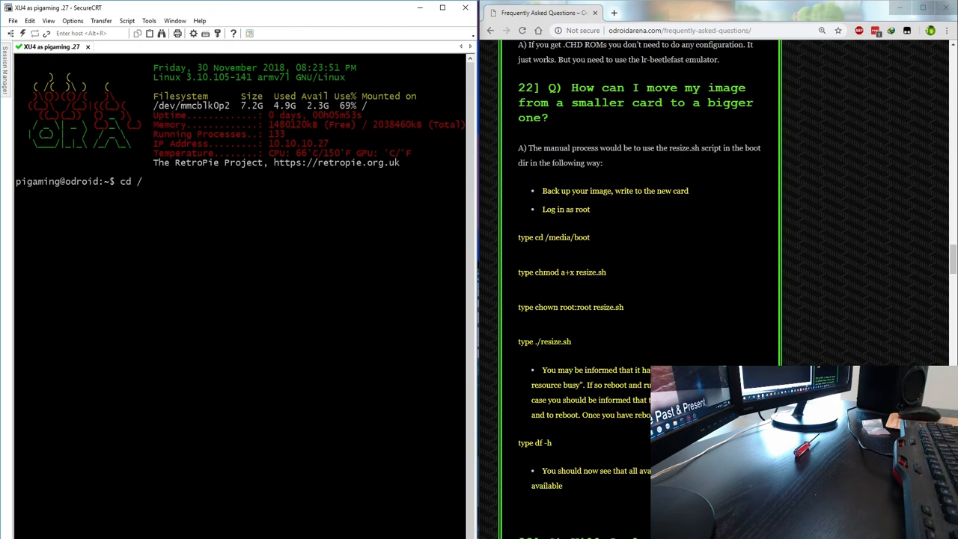
{"action": "type", "text": "media/n"}
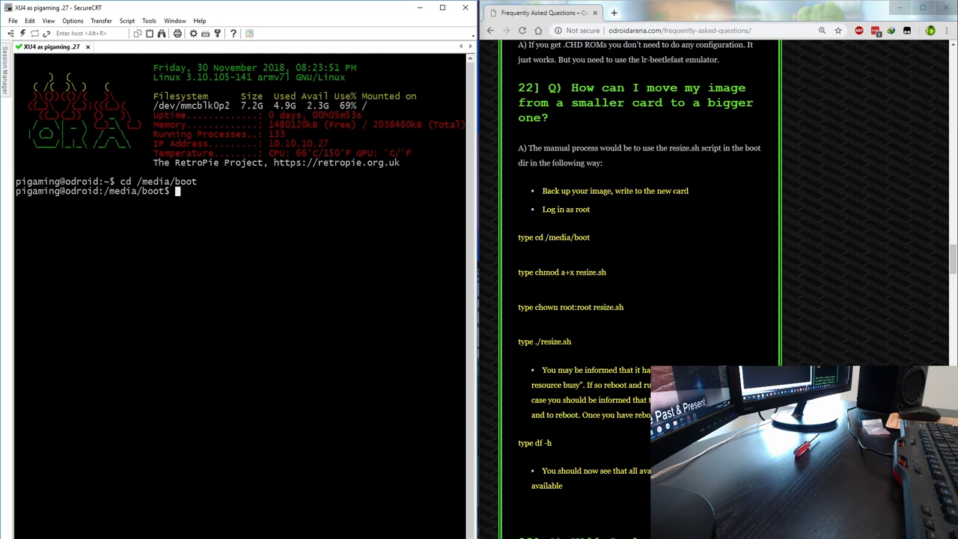
{"action": "type", "text": "chmod"}
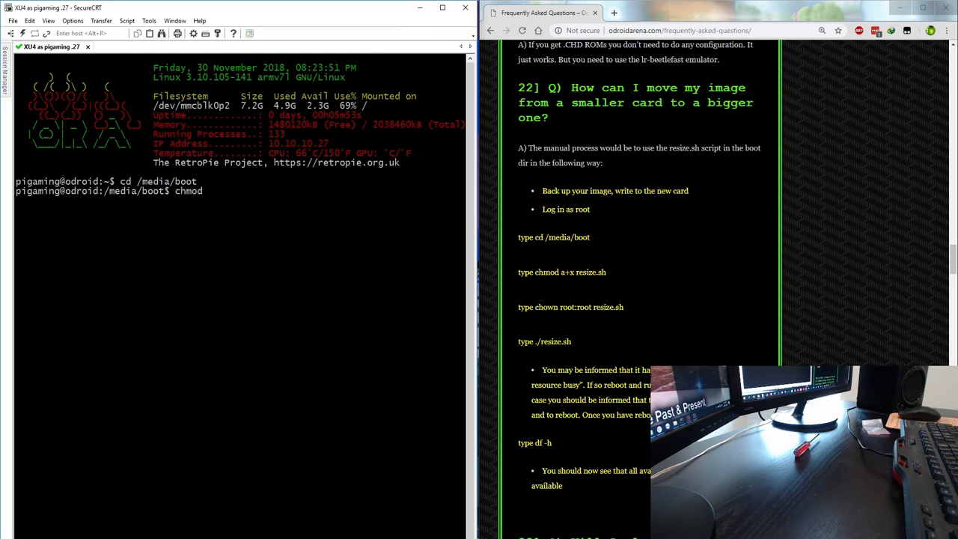
{"action": "type", "text": "a+"}
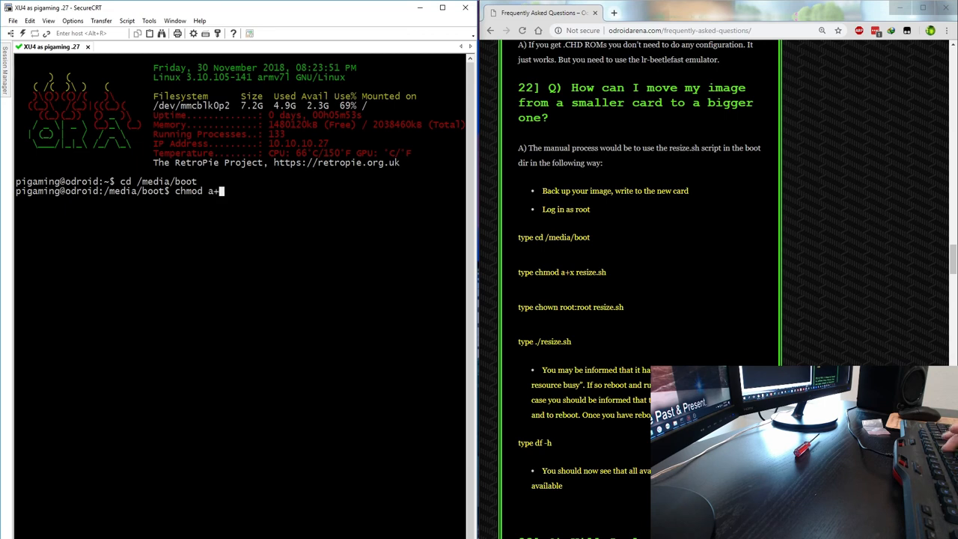
{"action": "type", "text": "resize.sh"}
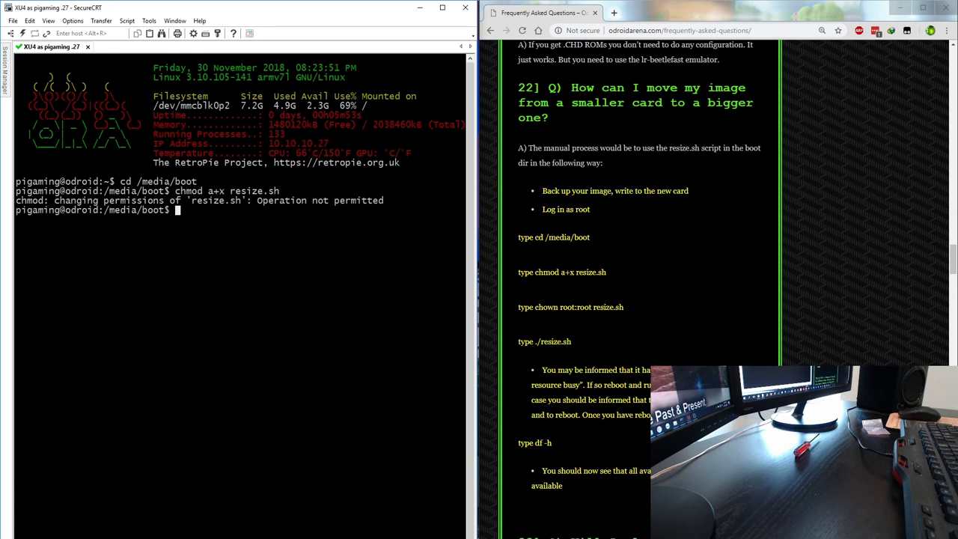
{"action": "type", "text": "chmod a+x resize.sh"}
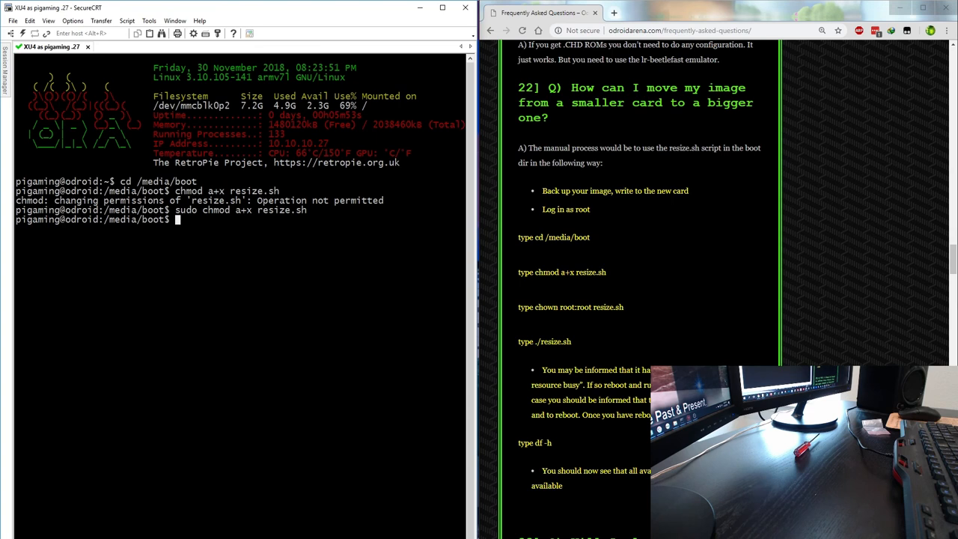
Step: Set resize.sh ownership to root:root with chown
{"action": "type", "text": "chown"}
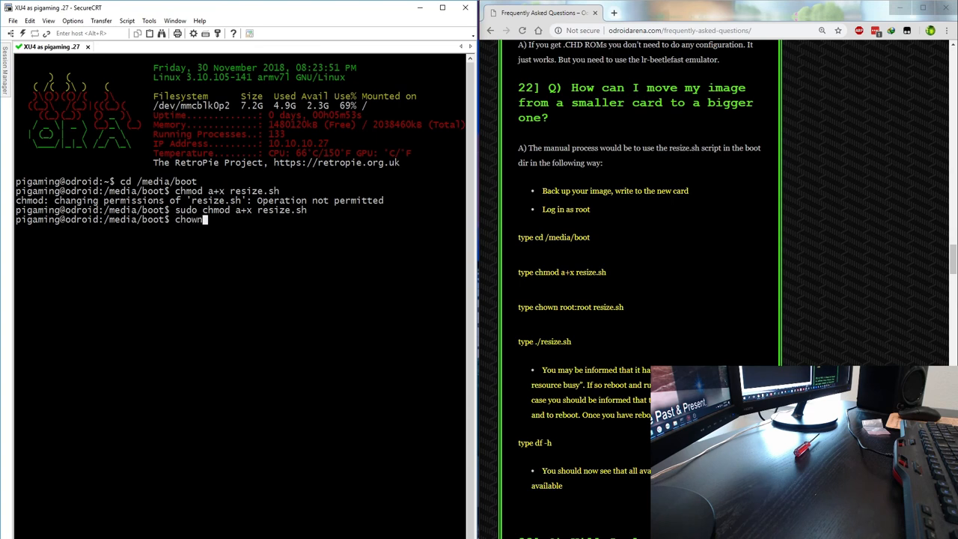
{"action": "type", "text": "root"}
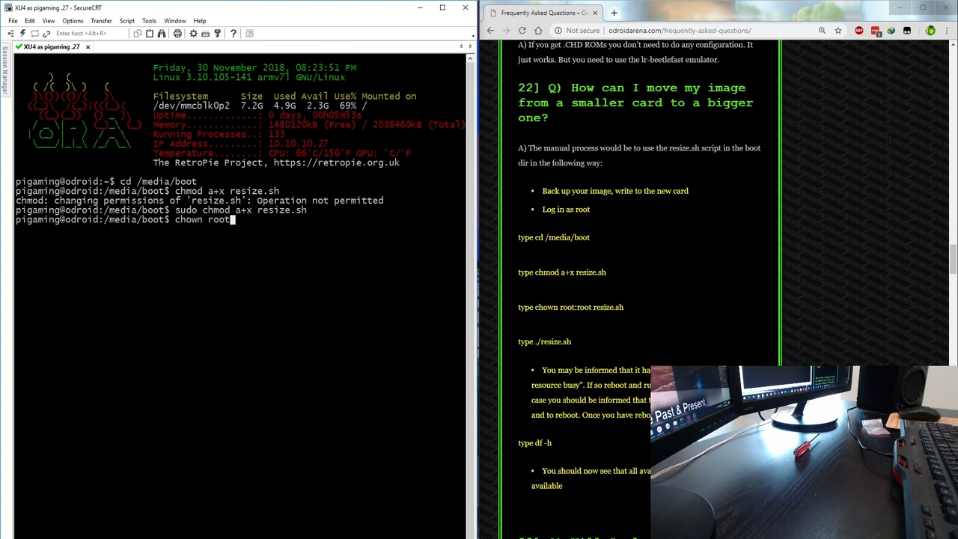
{"action": "type", "text": ":root resize.sh"}
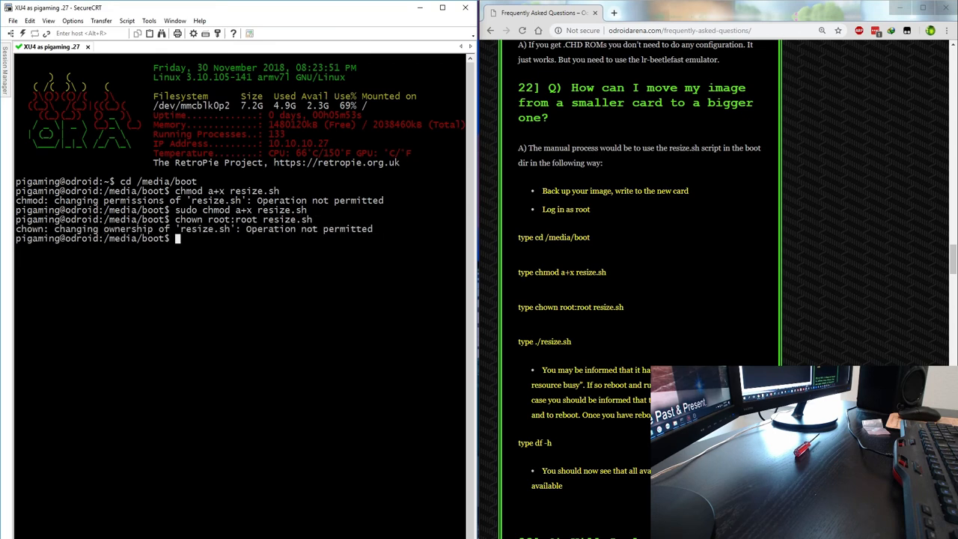
{"action": "type", "text": "chown root:root resize.sh"}
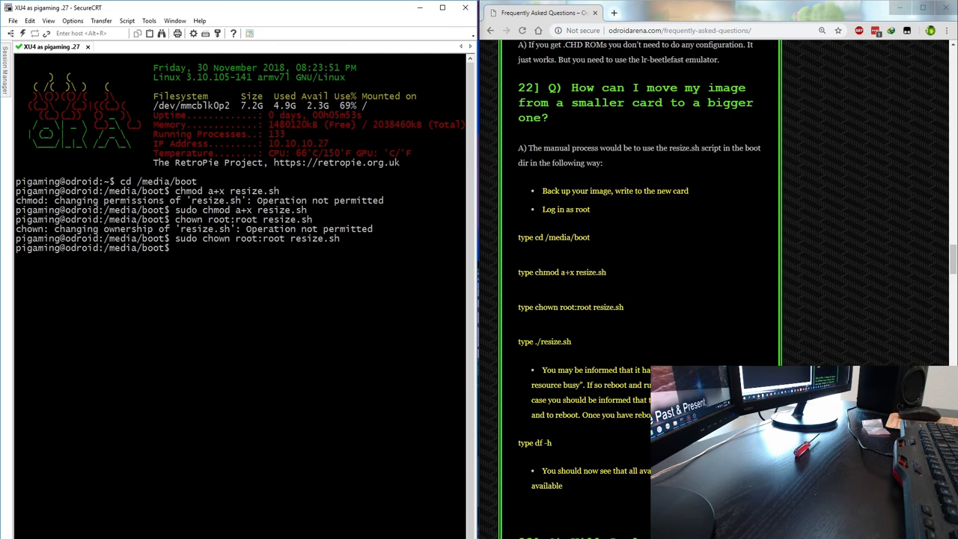
Step: Run resize.sh, first without privileges (permission denied), then with sudo to resize the partition
{"action": "type", "text": "./resize.sh"}
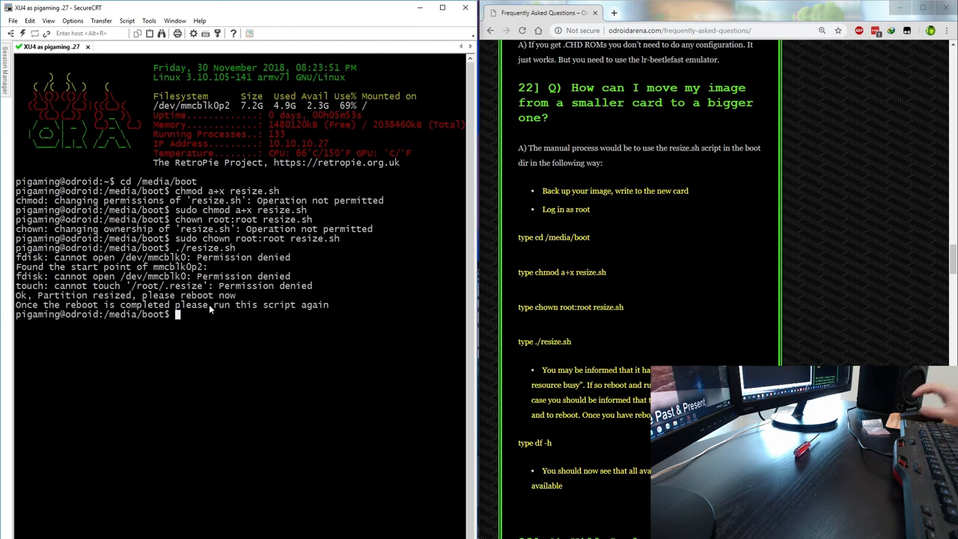
{"action": "type", "text": "./resize.sh"}
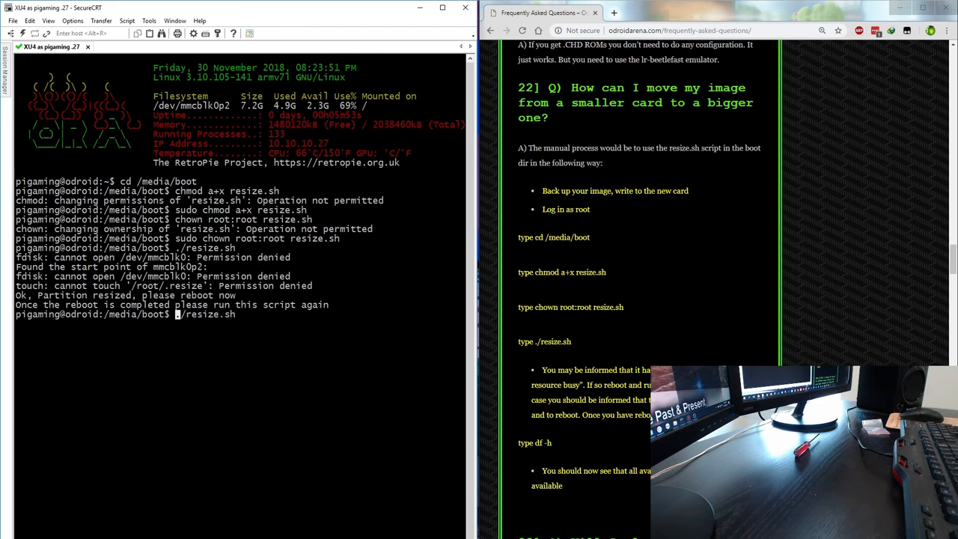
{"action": "type", "text": "sudo"}
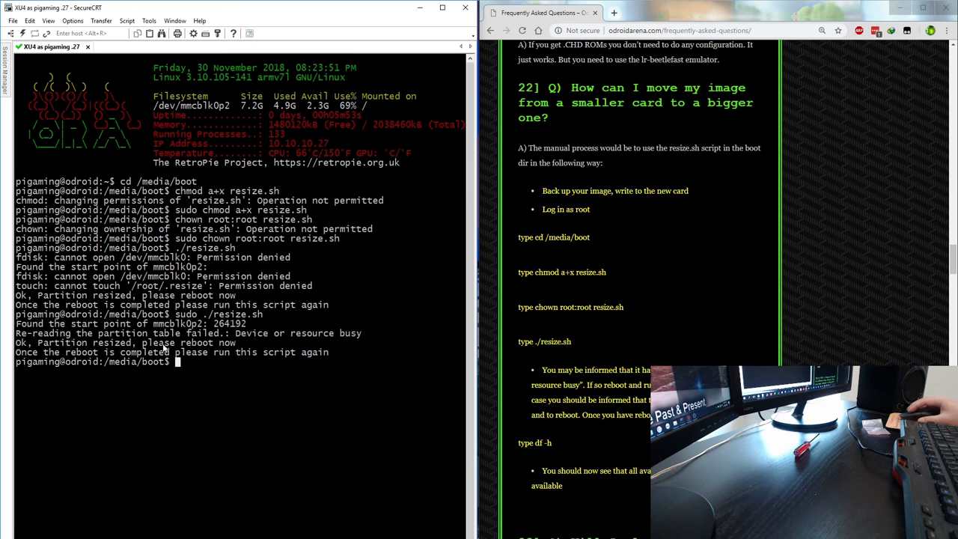
{"action": "mouse_move", "coordinate": [281, 360]}
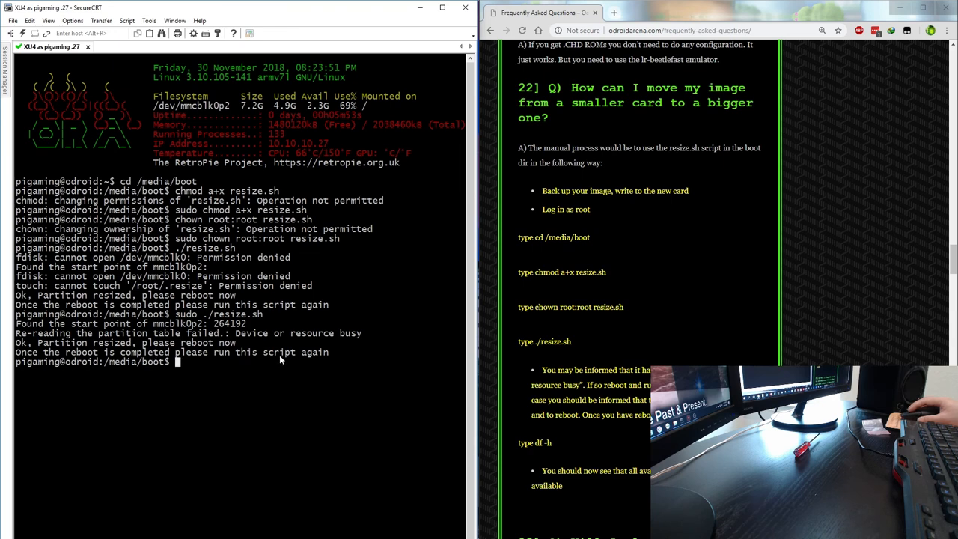
{"action": "mouse_move", "coordinate": [235, 387]}
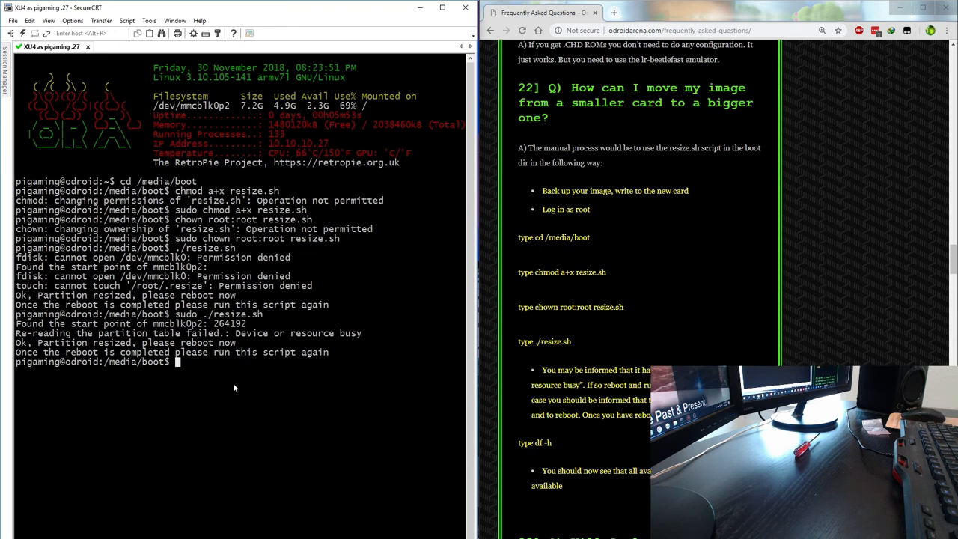
Step: Reboot the board and continuously ping 10.10.10.27 from Command Prompt until it replies
{"action": "type", "text": "rebu"}
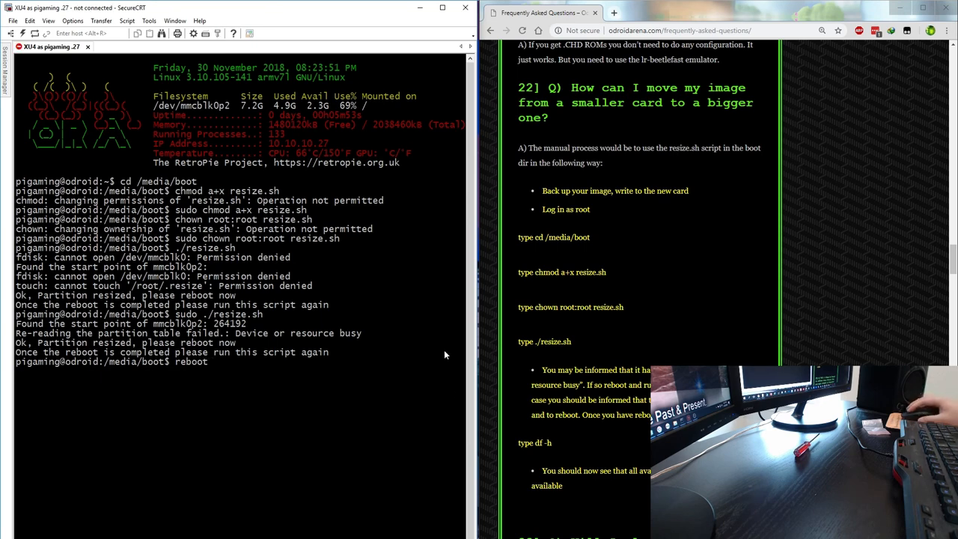
{"action": "mouse_move", "coordinate": [315, 322]}
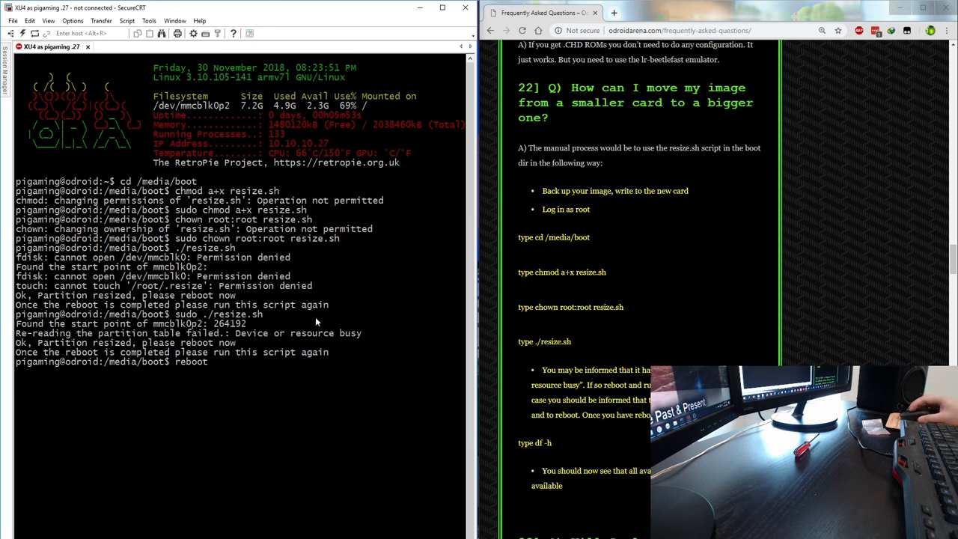
{"action": "mouse_move", "coordinate": [310, 277]}
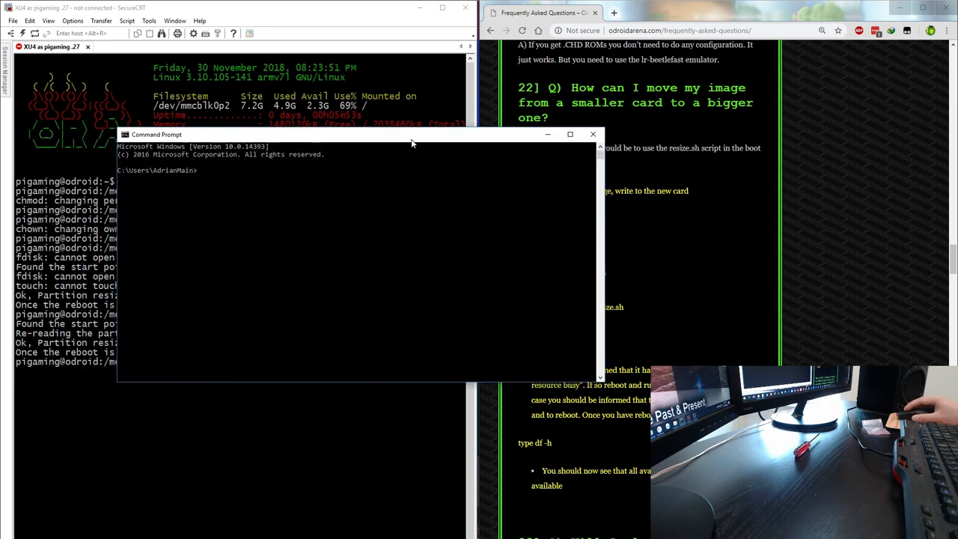
{"action": "left_click_drag", "start_coordinate": [411, 135], "coordinate": [565, 123]}
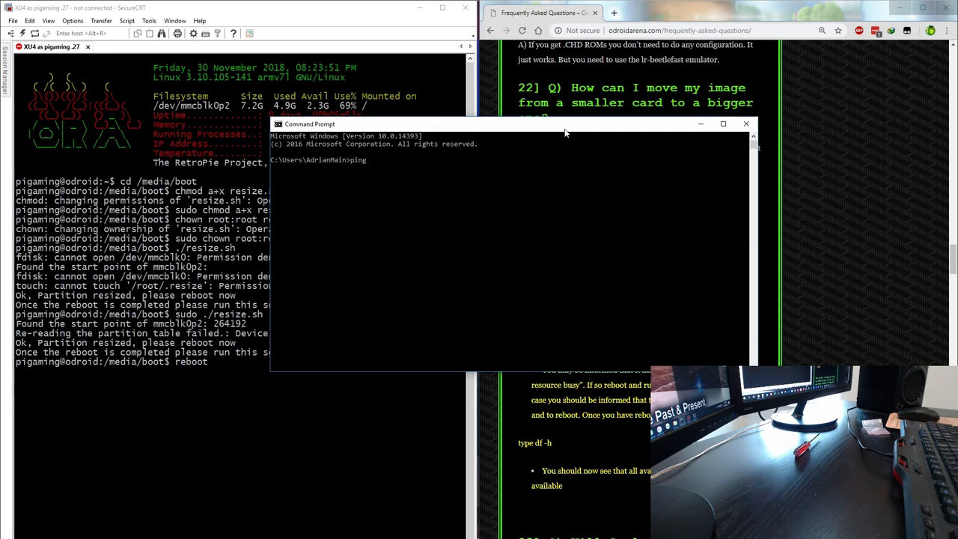
{"action": "type", "text": "10.10.10.27 -t"}
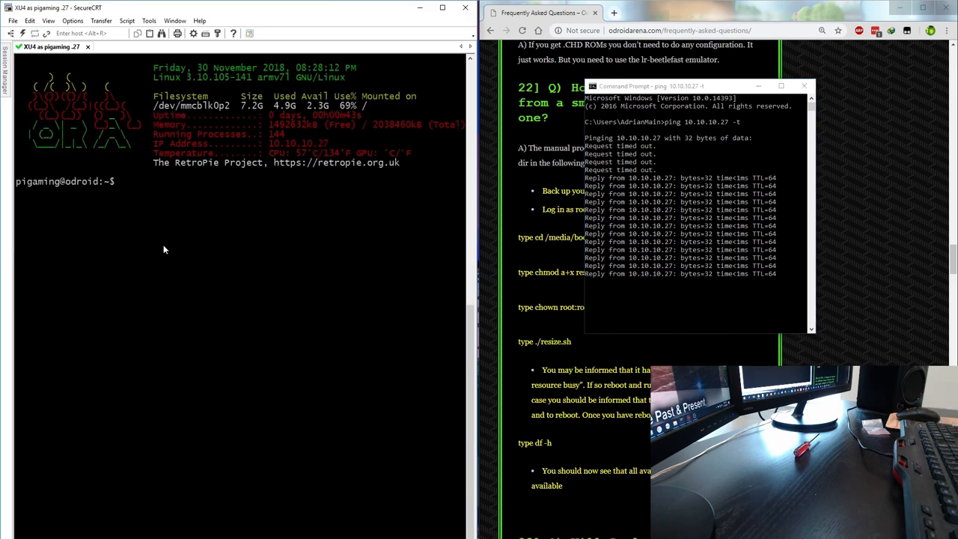
Step: Run sudo ./resize.sh again from /media/boot to activate the new partition size
{"action": "type", "text": "sudo ./resize.sh"}
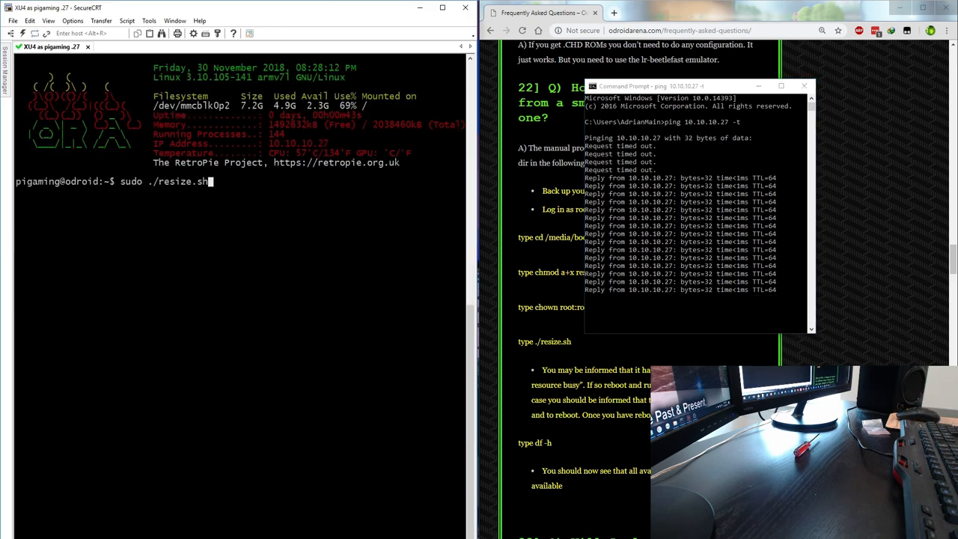
{"action": "type", "text": "chown root:root resize.sh"}
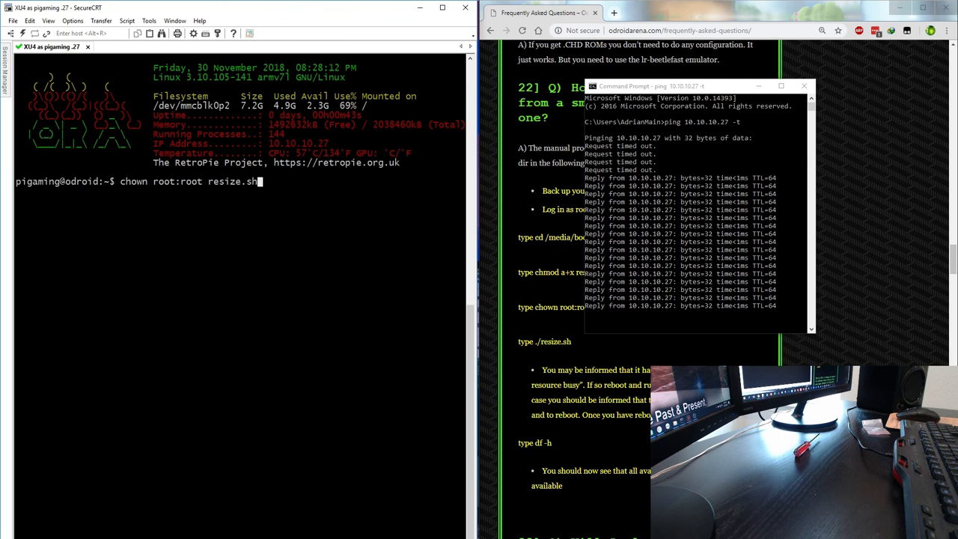
{"action": "type", "text": "cd /media/boot"}
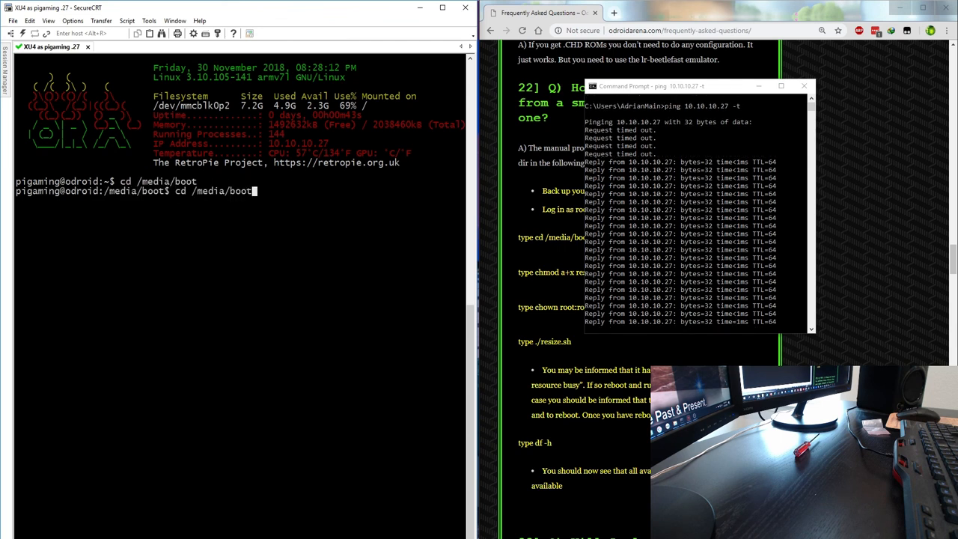
{"action": "type", "text": "sudo ./resize.sh"}
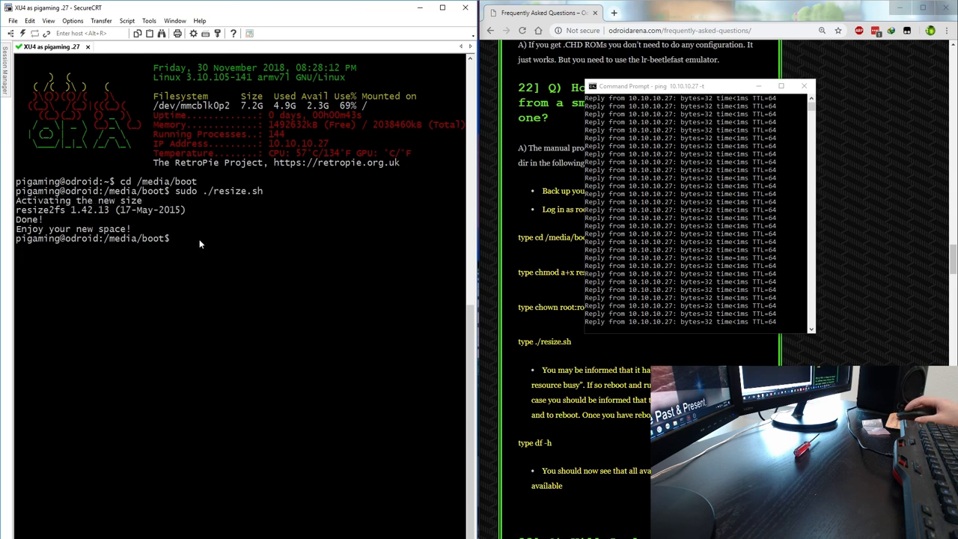
Step: Confirm with df -h that root shows 15G, then exit the session
{"action": "type", "text": "df -h"}
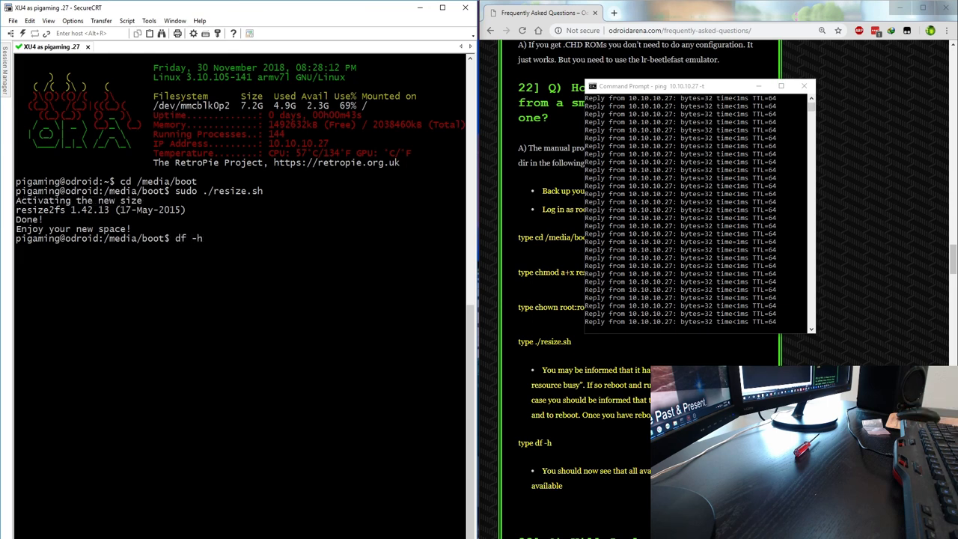
{"action": "key", "text": "Return"}
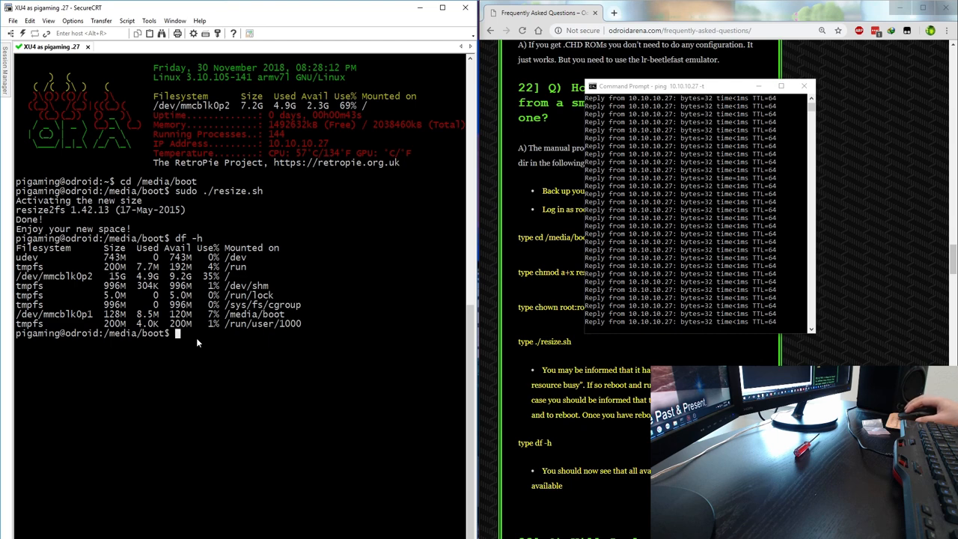
{"action": "type", "text": "exit"}
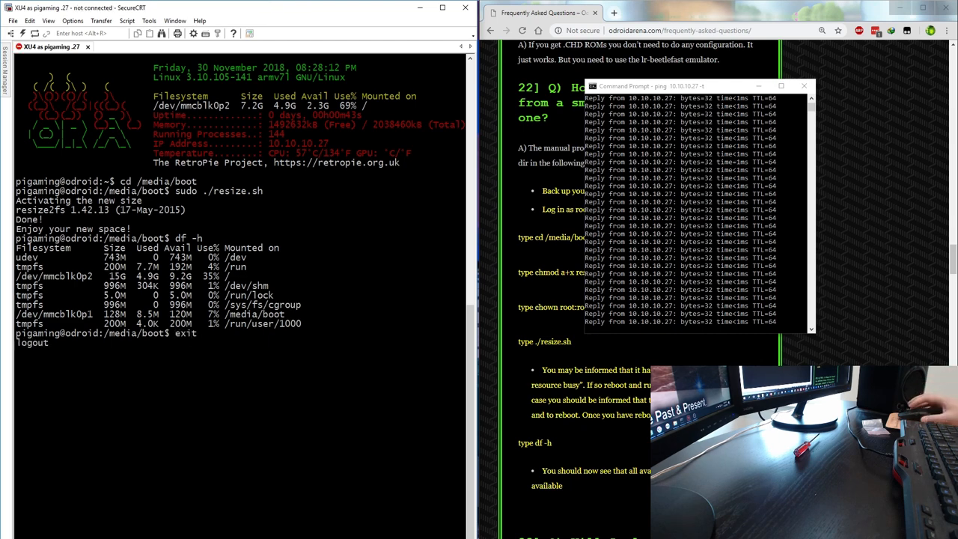